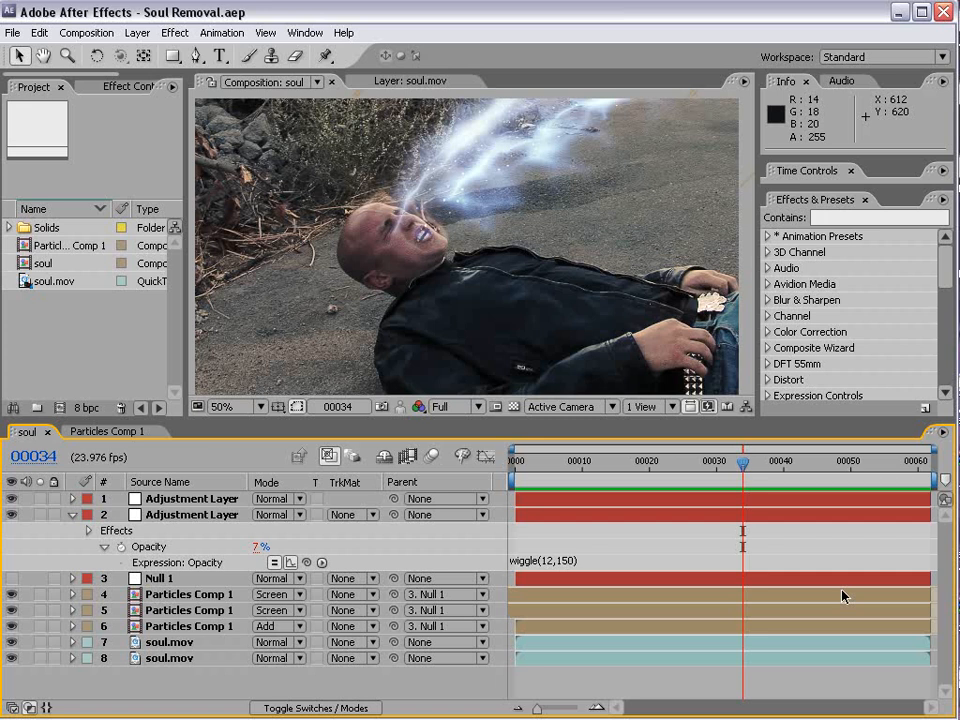
mouse_move(649, 679)
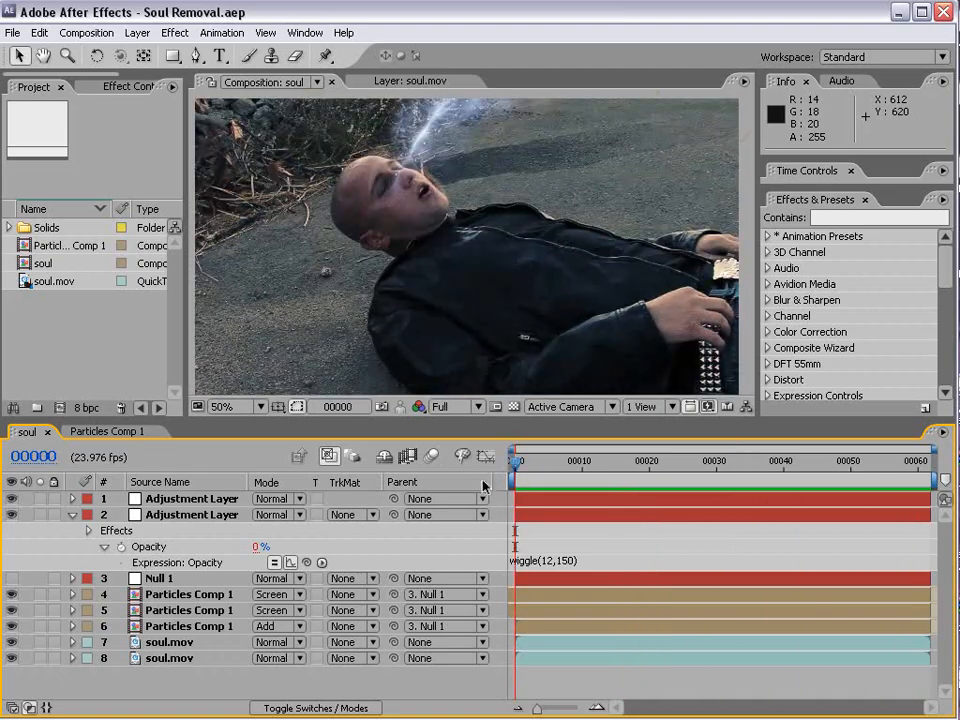
Create a white solid named Energy above soul.mov in soul 2.
left_click(810, 461)
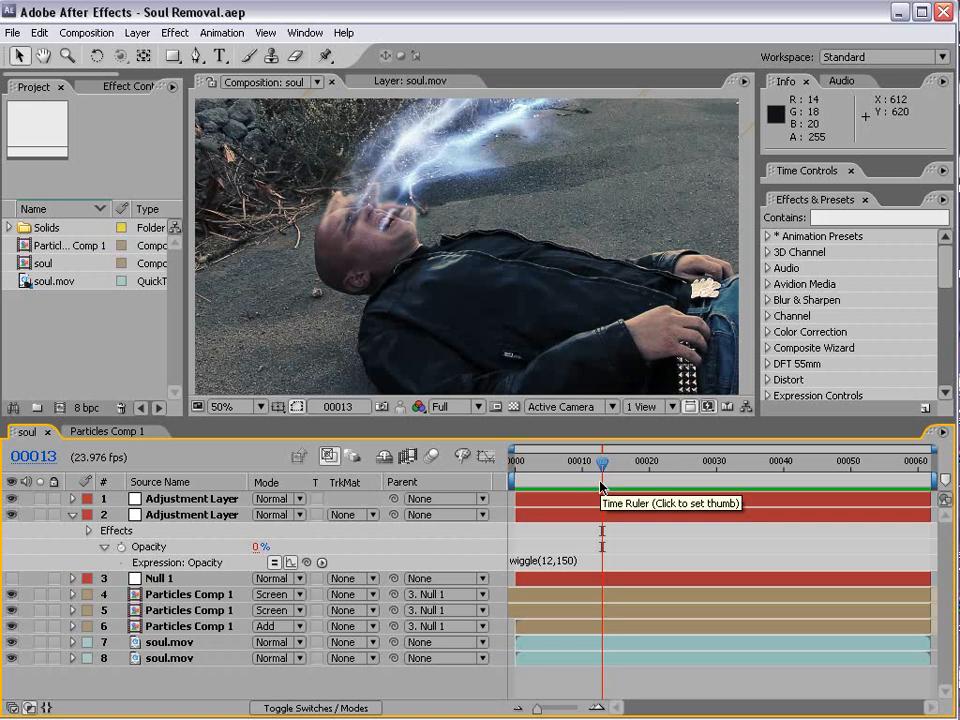
mouse_move(600, 483)
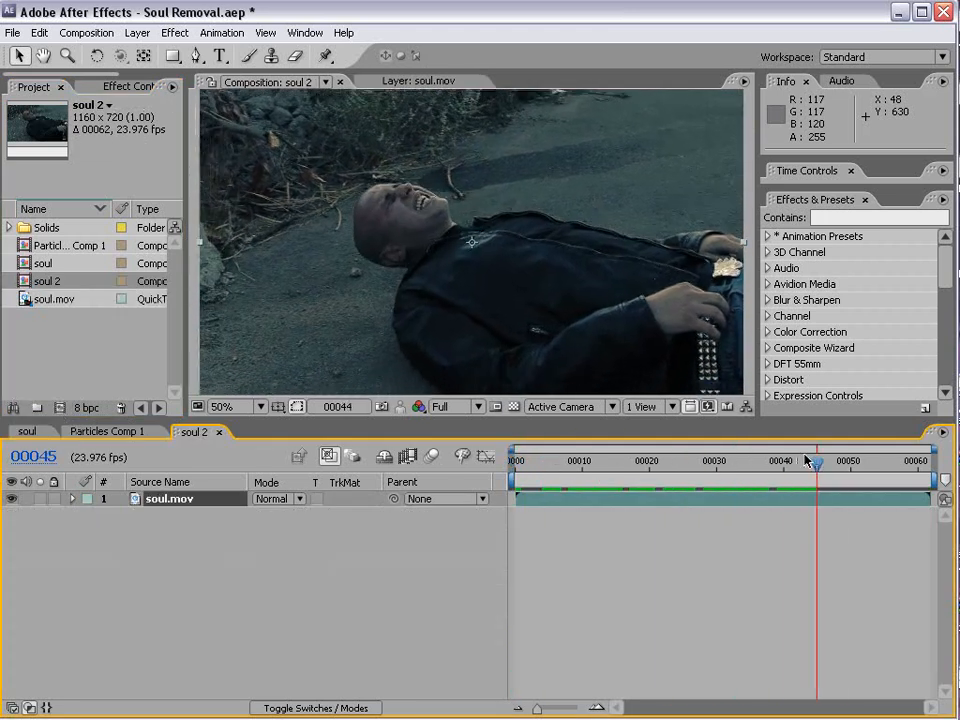
left_click(137, 32)
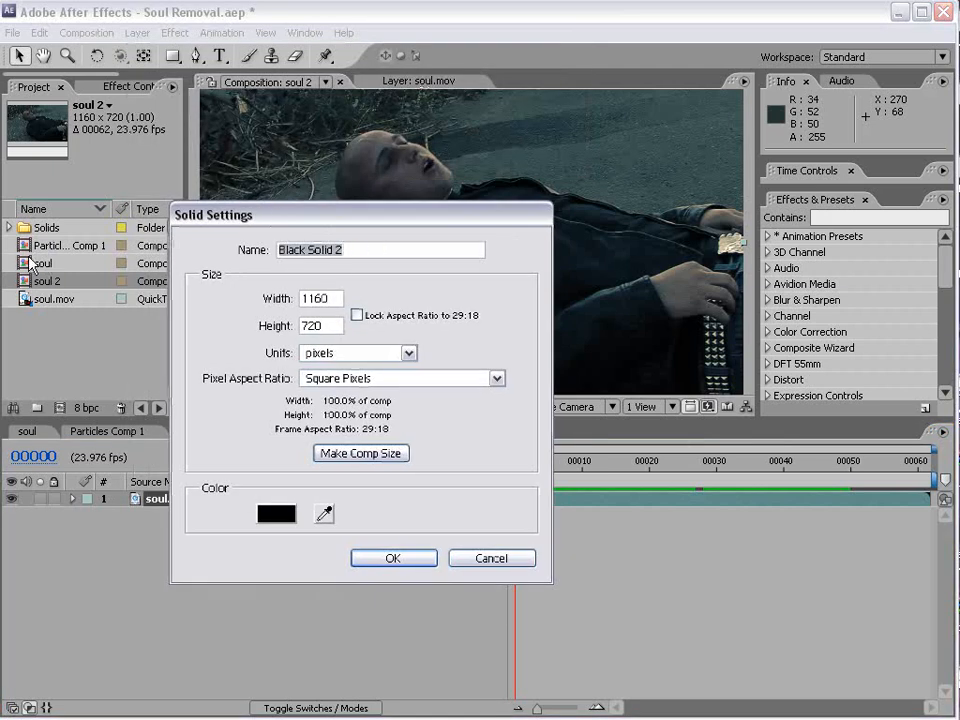
type("Energy")
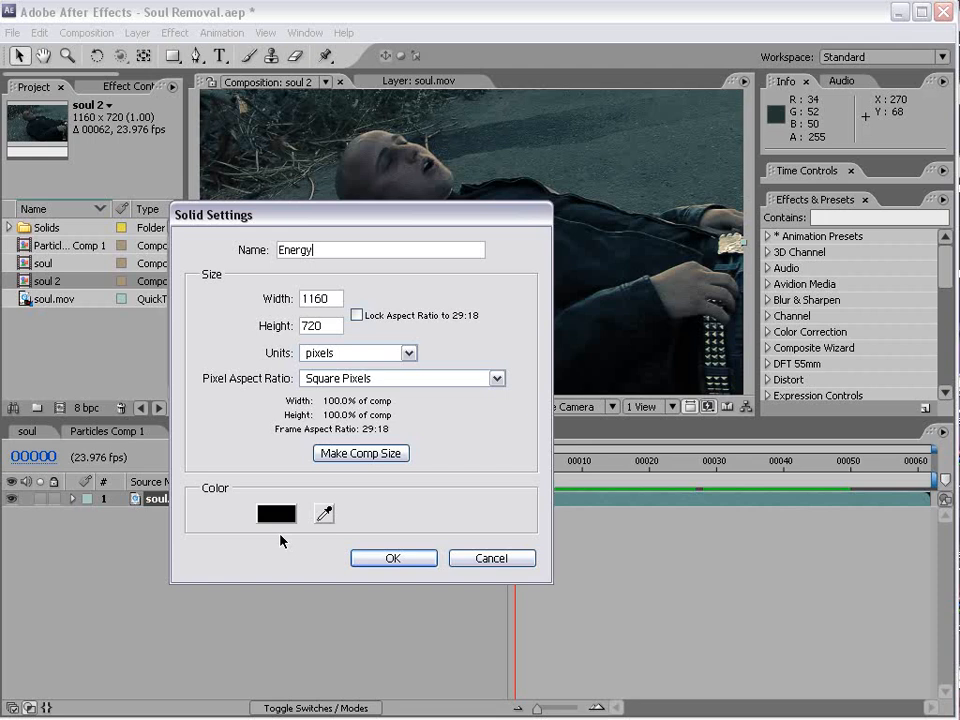
left_click(276, 513)
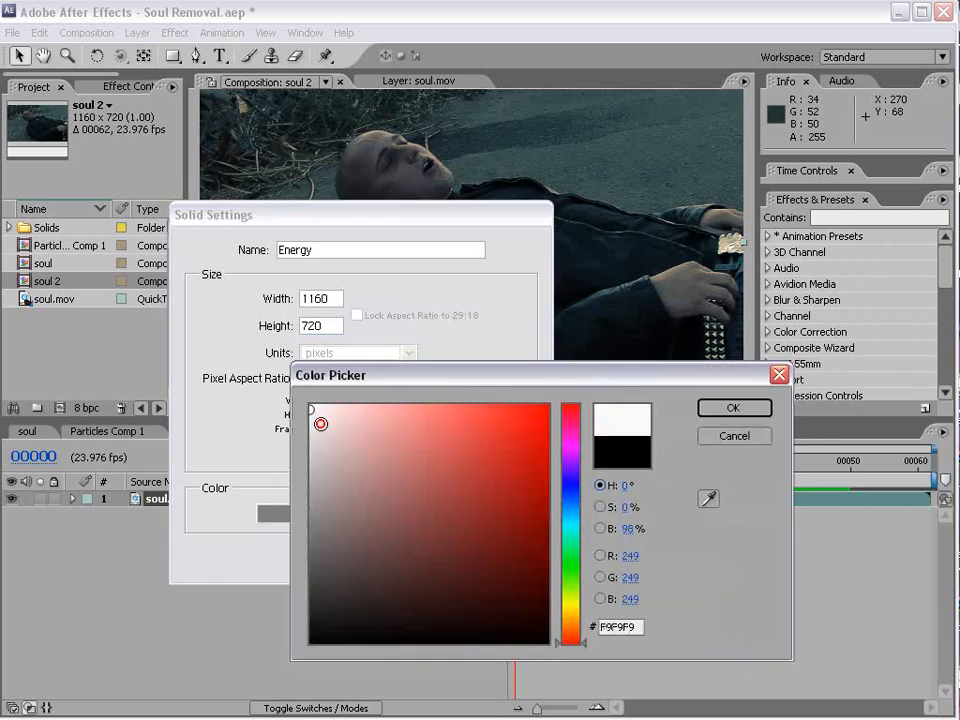
left_click(733, 407)
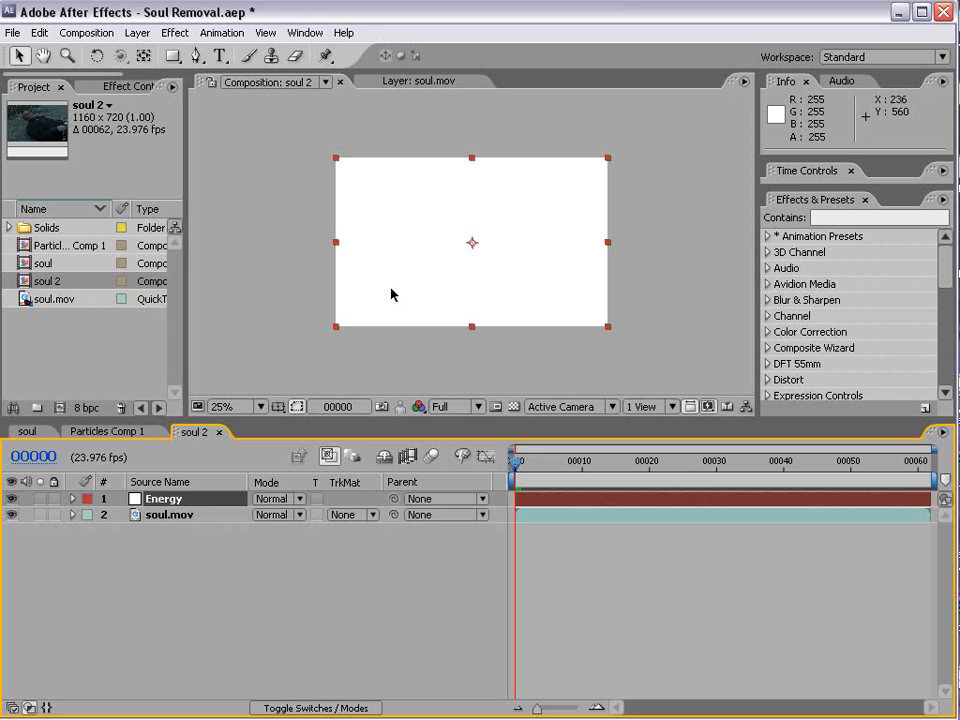
mouse_move(148, 38)
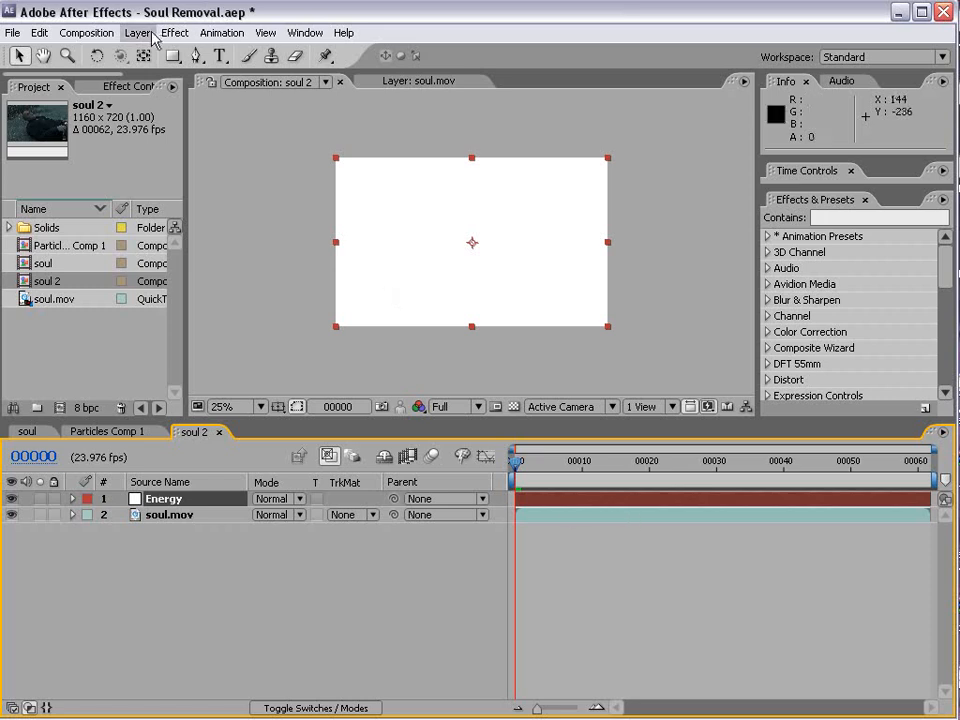
Pre-compose the Energy solid into Energy Comp, moving all attributes into it.
left_click(137, 32)
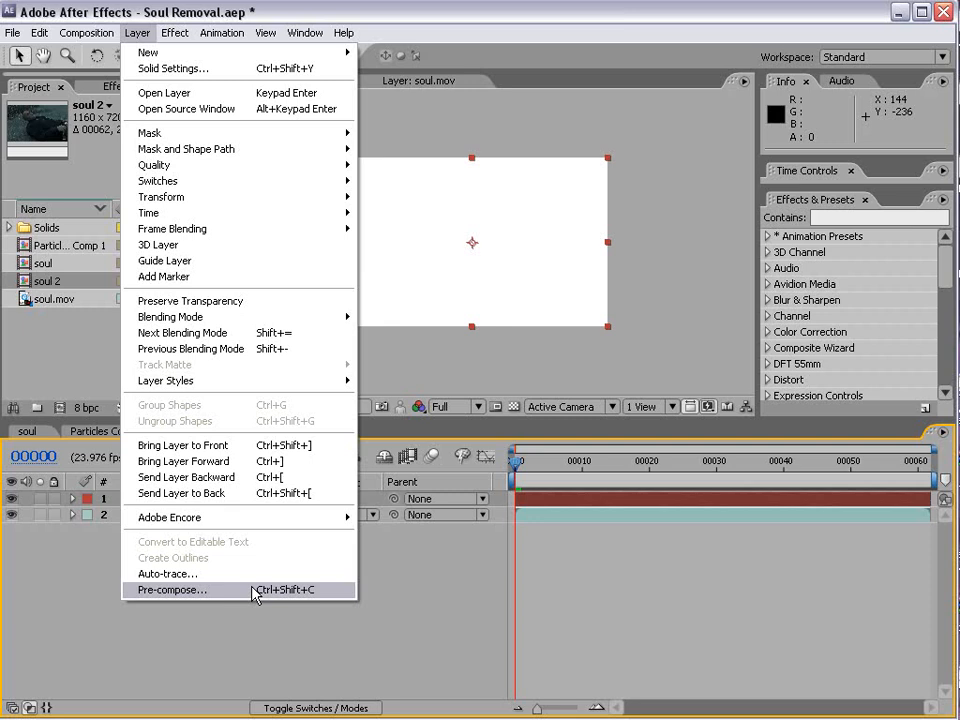
left_click(171, 589)
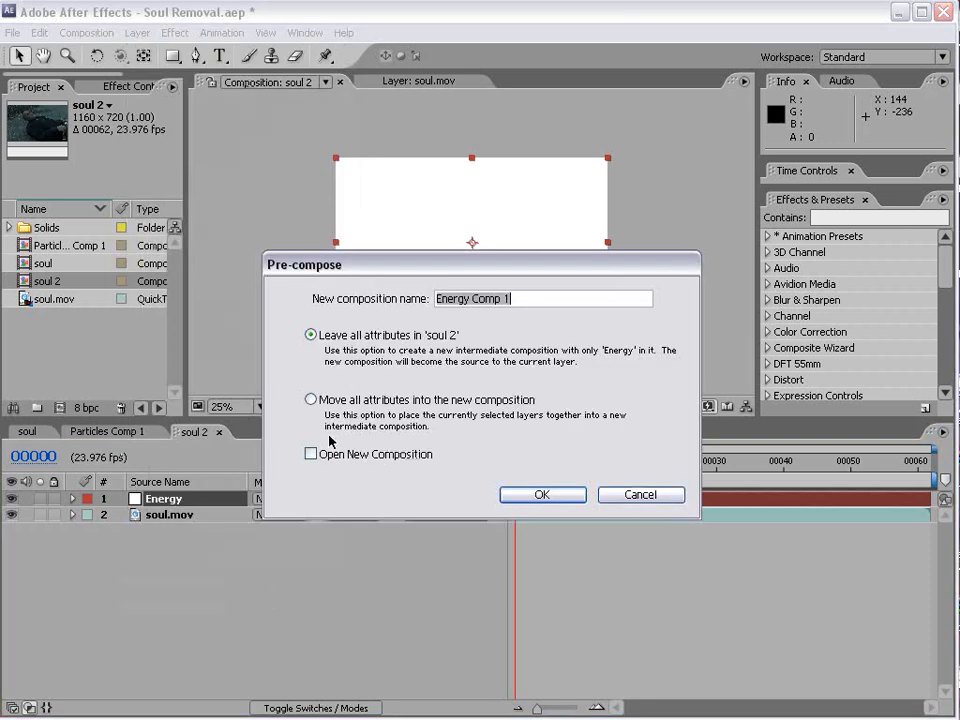
left_click(311, 399)
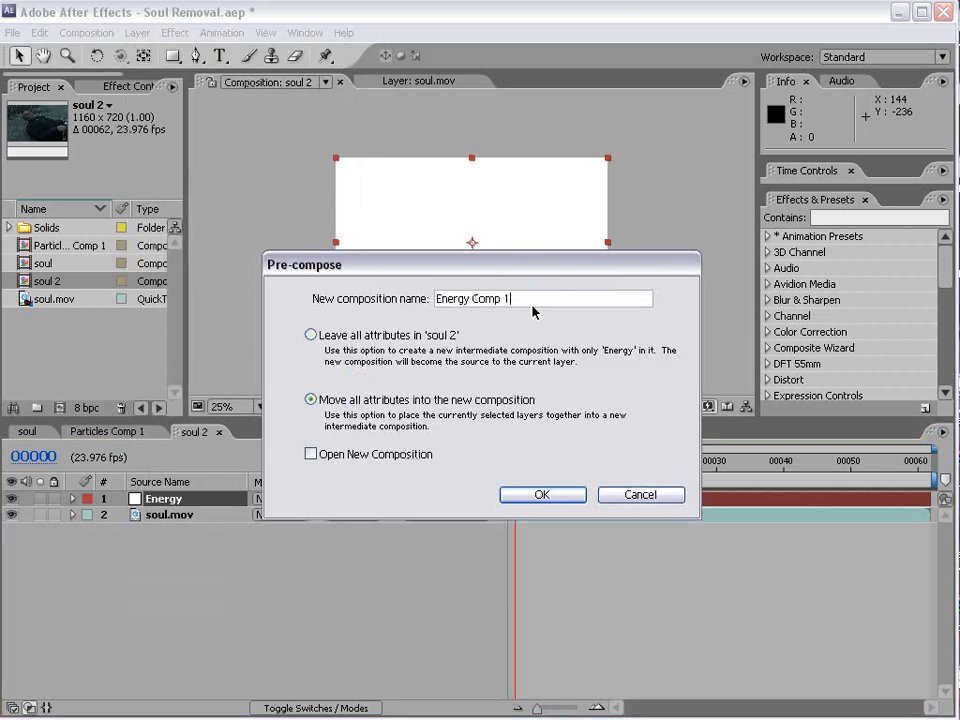
left_click(542, 494)
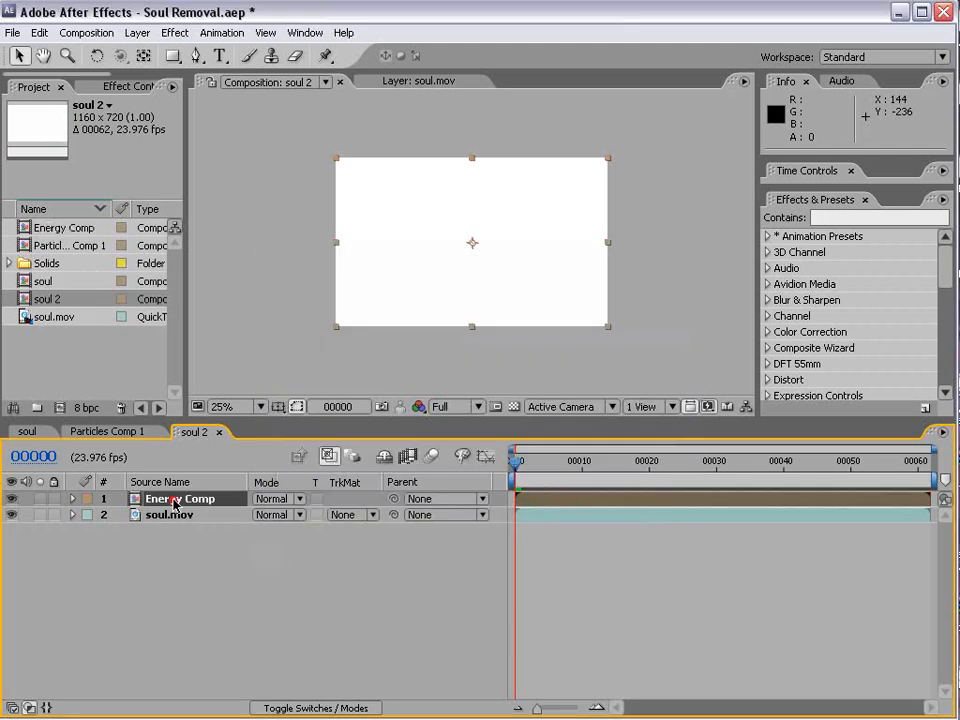
Apply CC Particle World: grid off, Direction Axis animation, velocity 0.60, gravity 0.
left_click(174, 32)
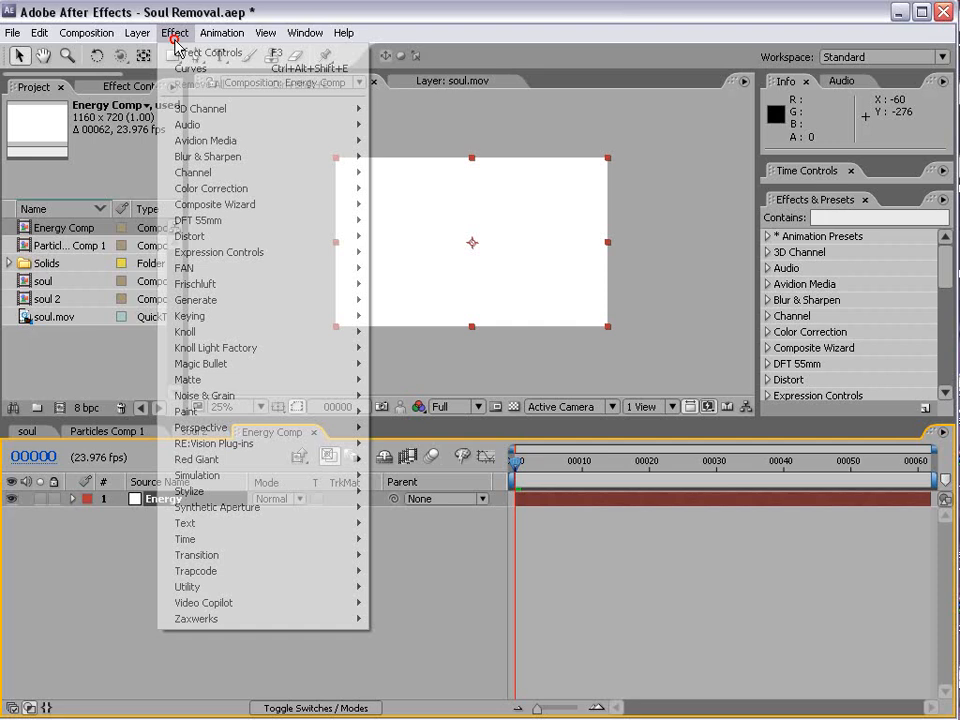
mouse_move(197, 475)
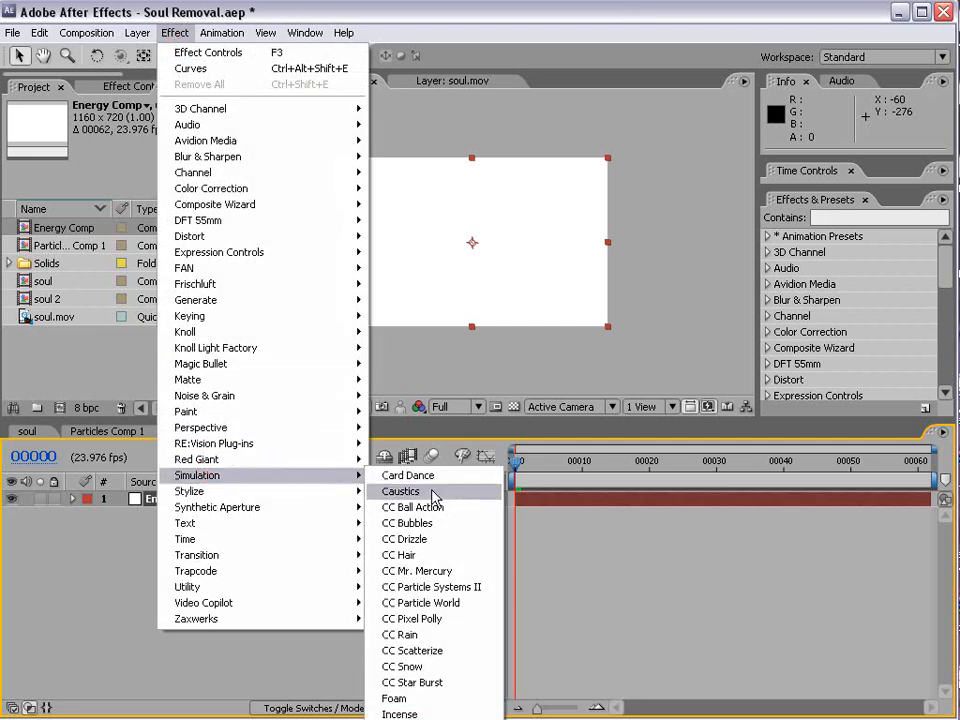
mouse_move(445, 603)
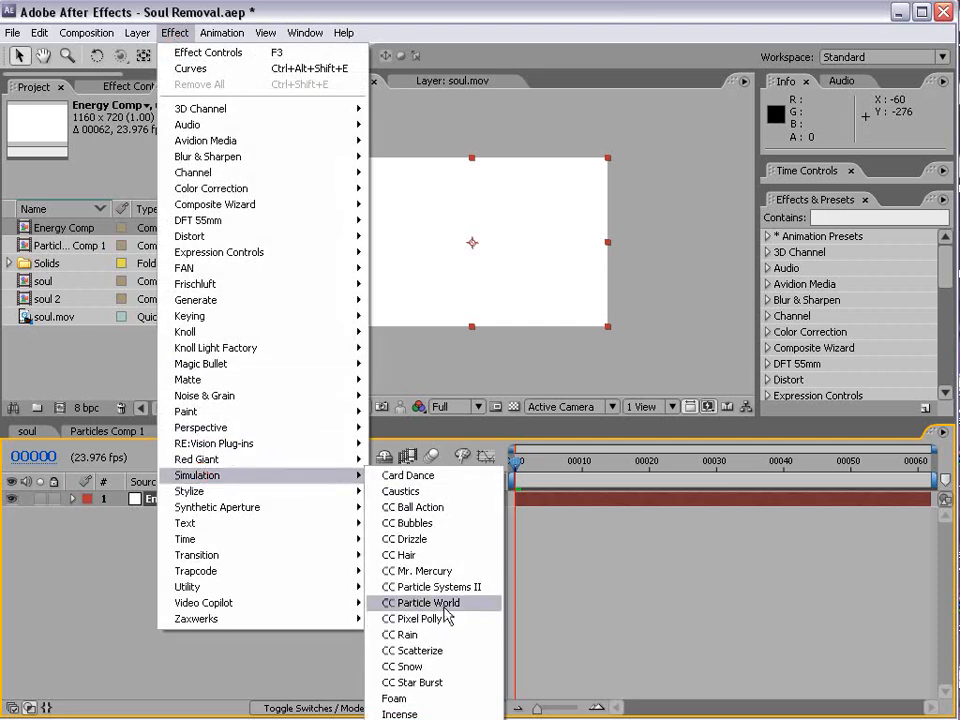
left_click(422, 602)
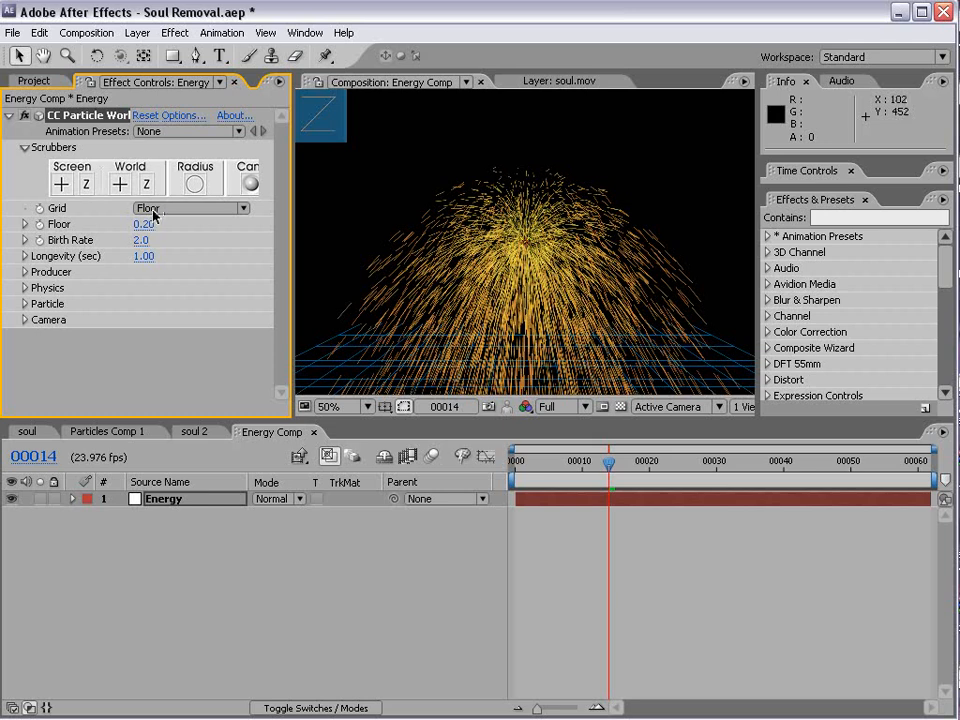
left_click(190, 208)
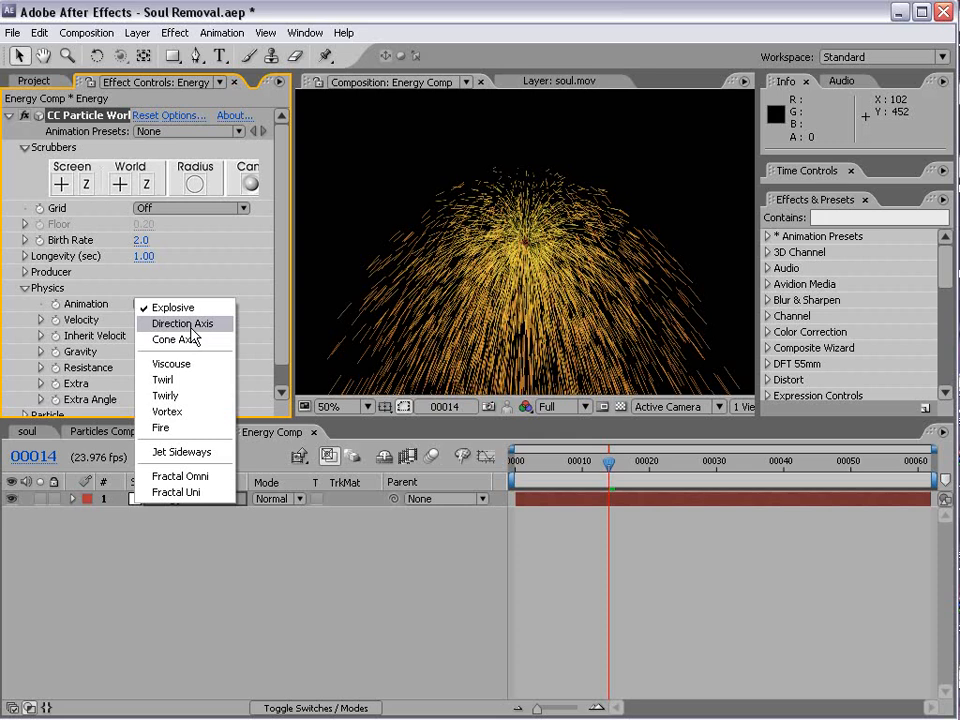
left_click(182, 323)
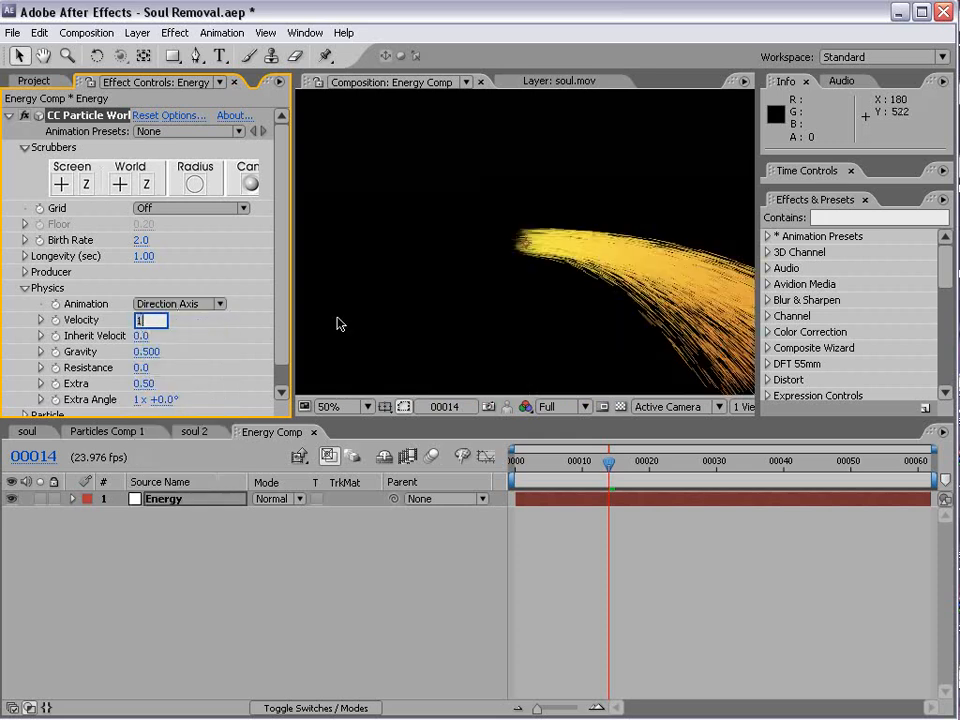
type(".6")
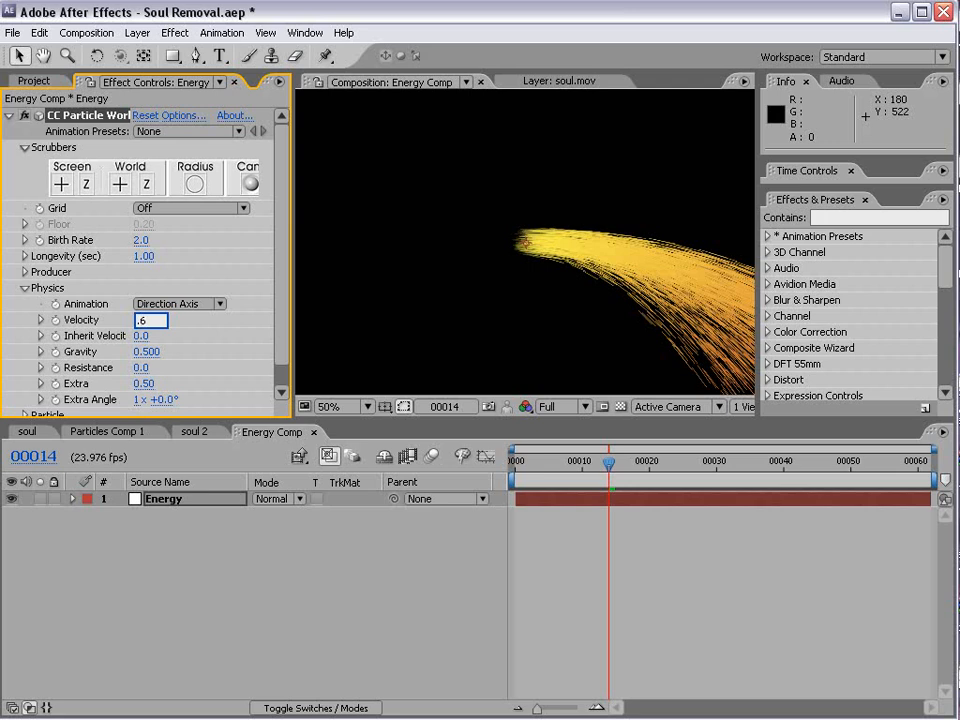
type("0.60")
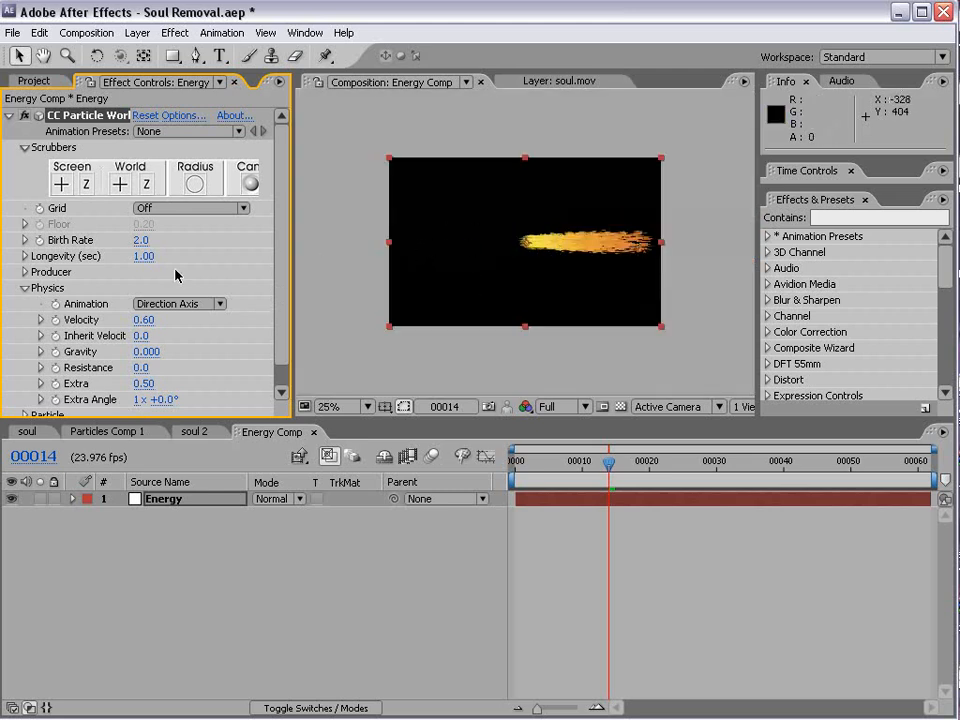
left_click(25, 272)
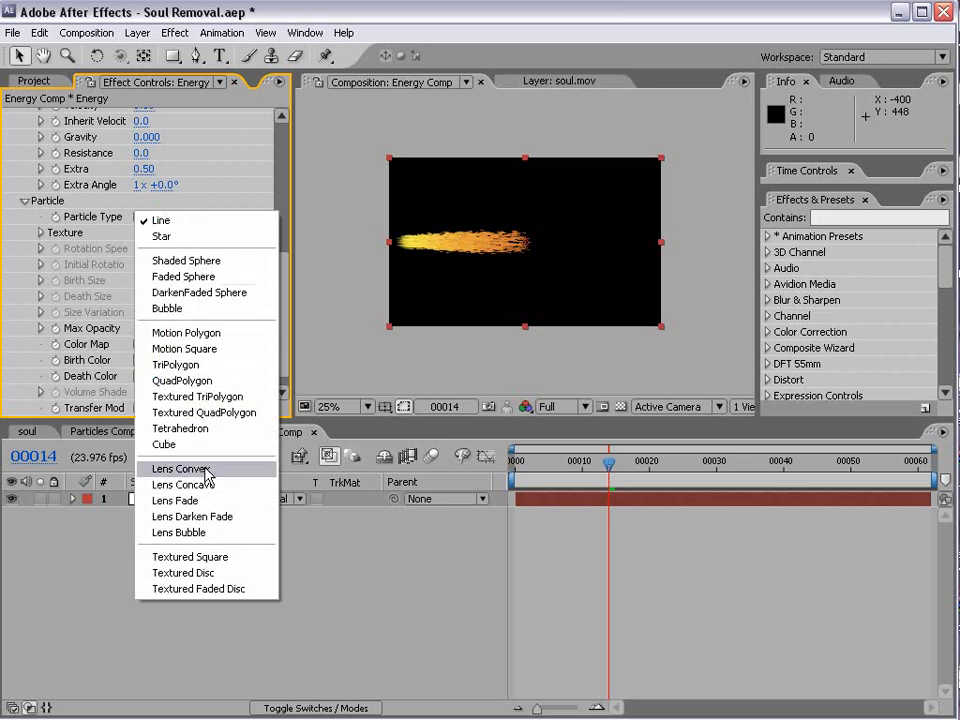
Set Particle Type to Lens Convex and enable Force Motionblur in rendering options.
left_click(183, 468)
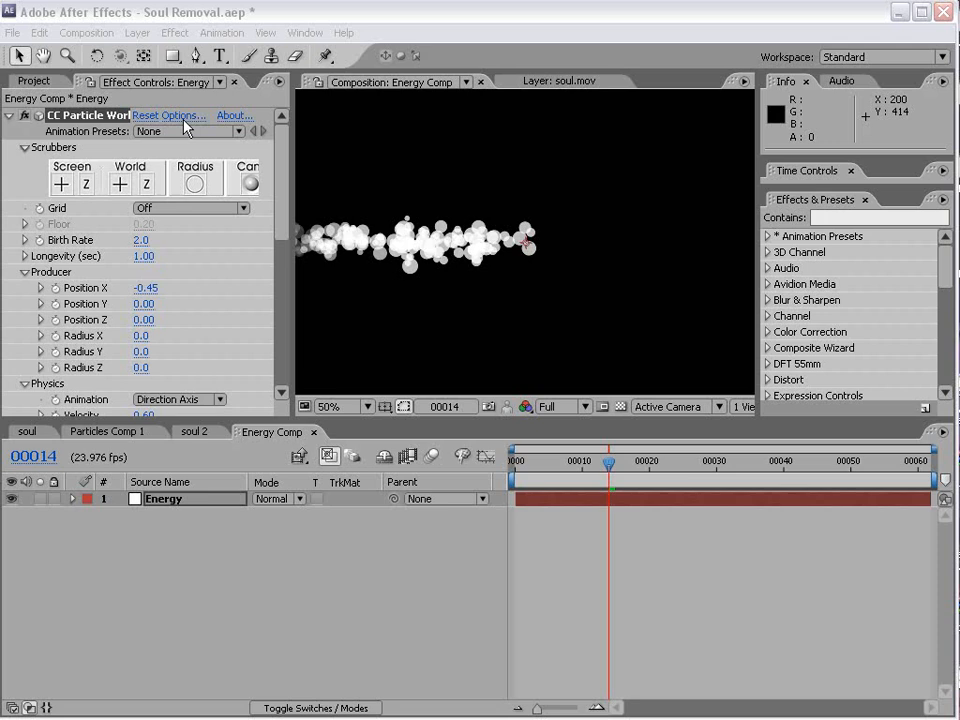
left_click(168, 115)
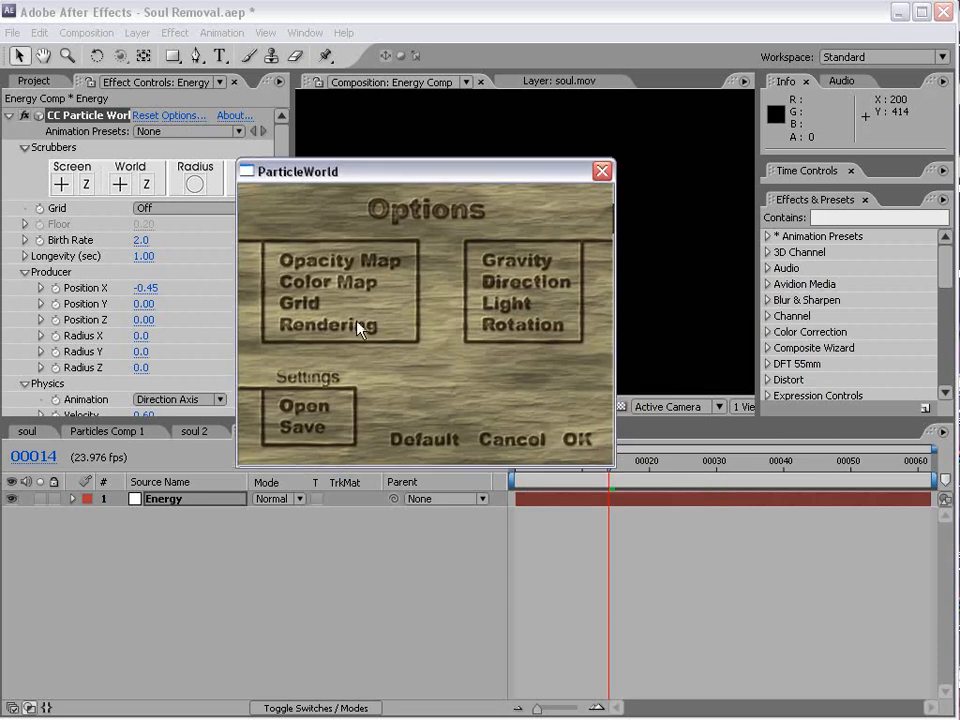
left_click(328, 325)
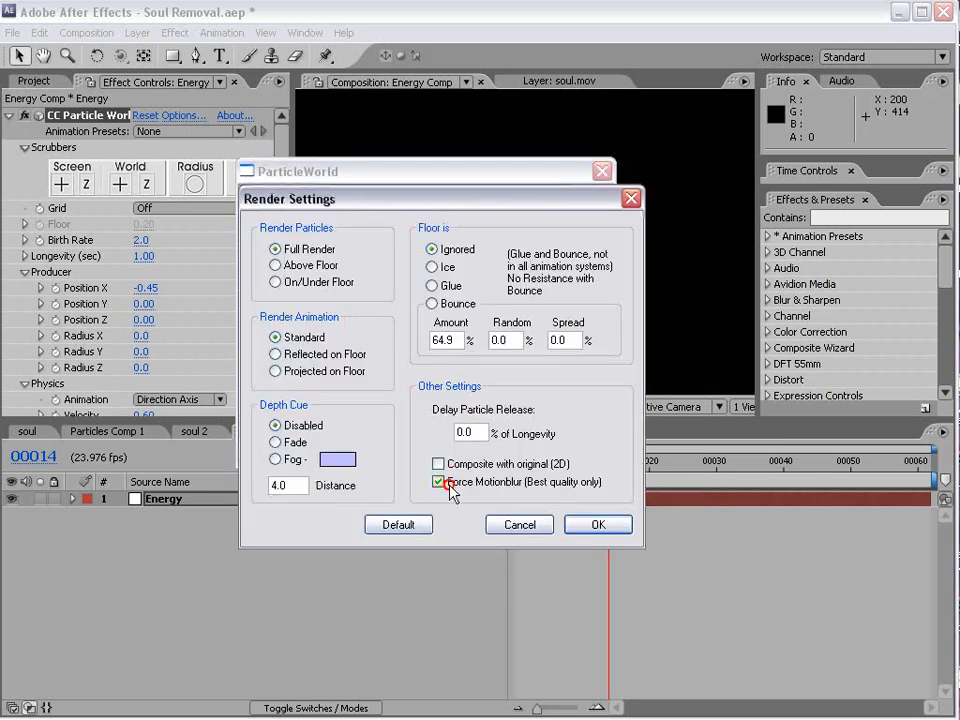
left_click(597, 524)
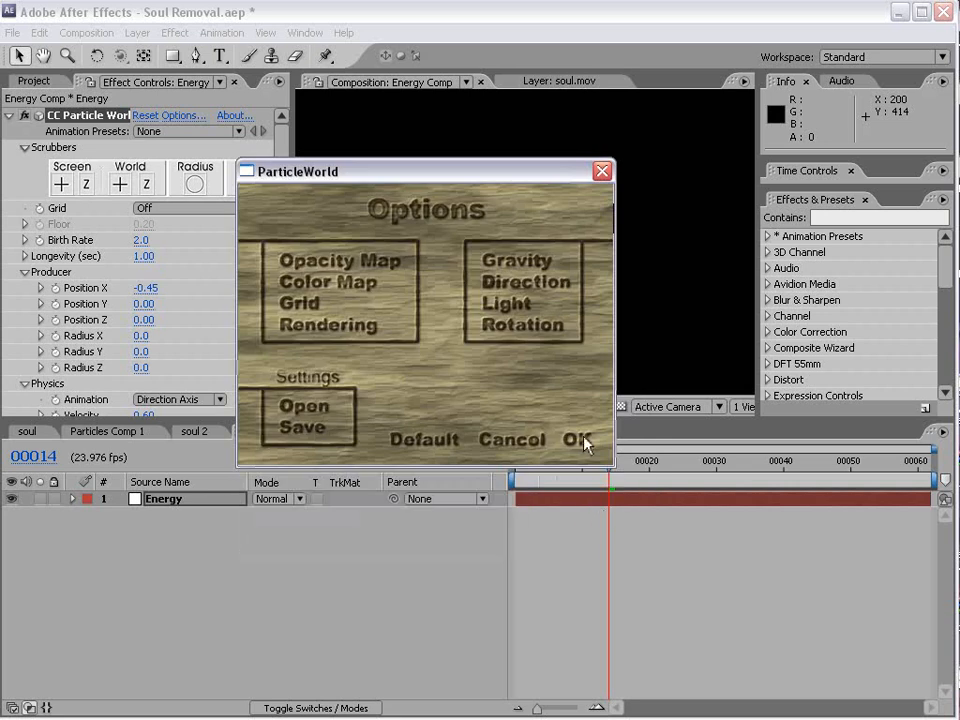
left_click(577, 439)
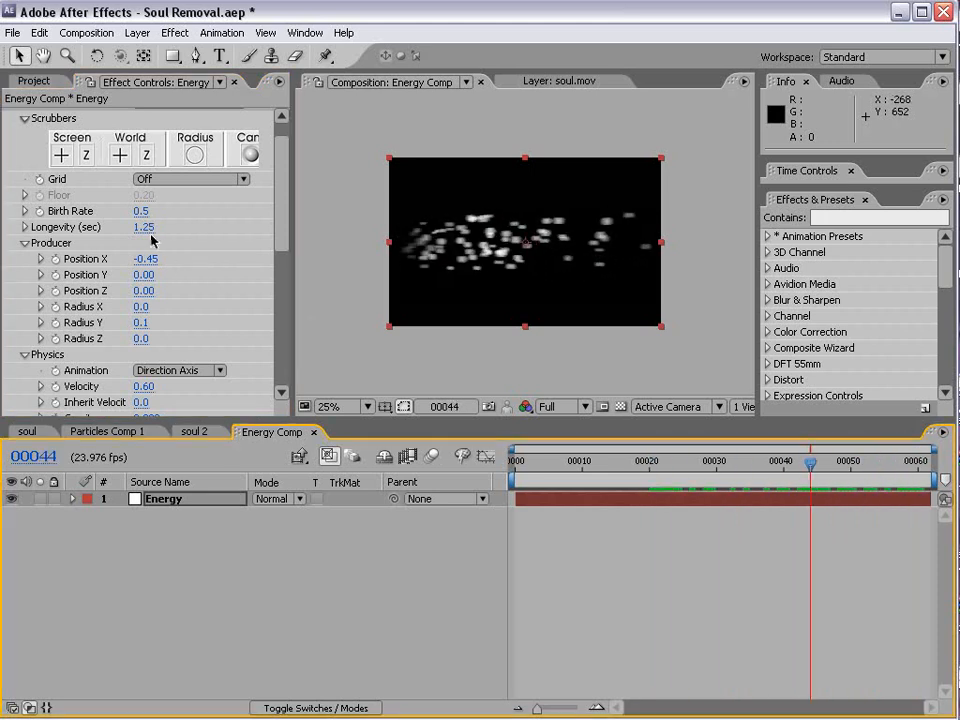
Scroll Effect Controls to set birth rate 0.5, longevity 1.29, producer radius Y 0.1.
scroll("down", 3)
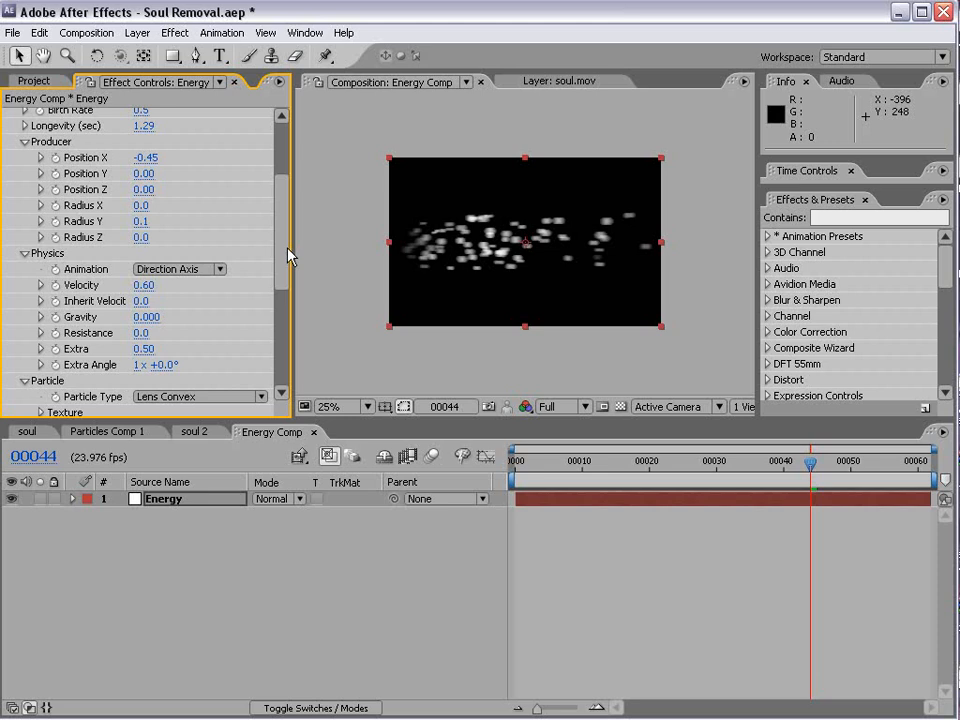
mouse_move(237, 275)
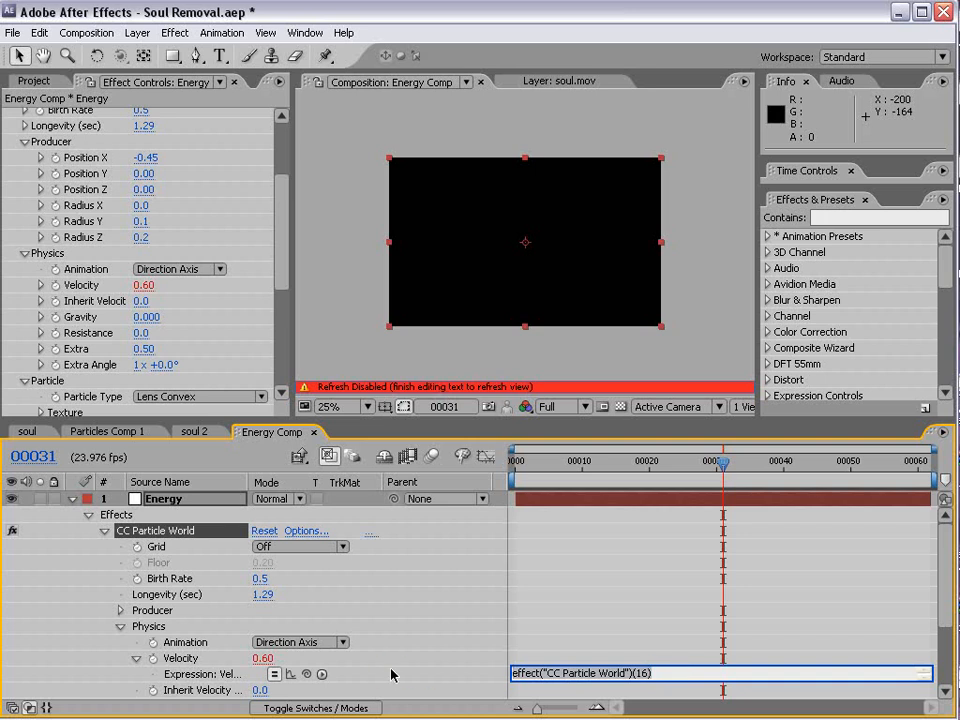
Give Velocity a wiggle(8,.25) expression and scrub the timeline to preview it.
type("wiggle")
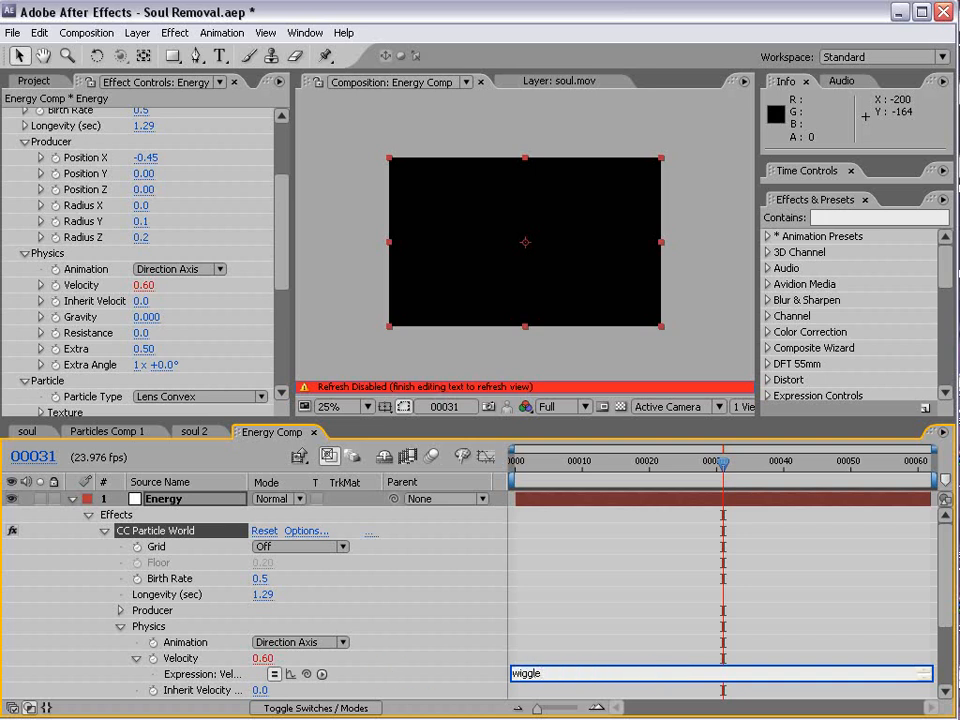
type("(8")
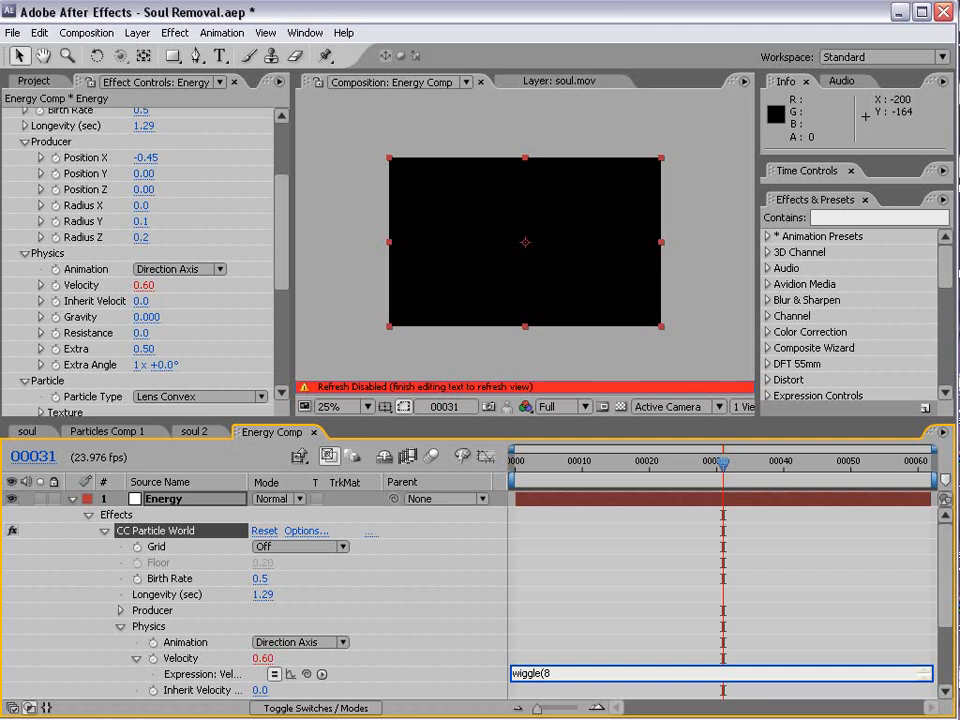
type(",.25")
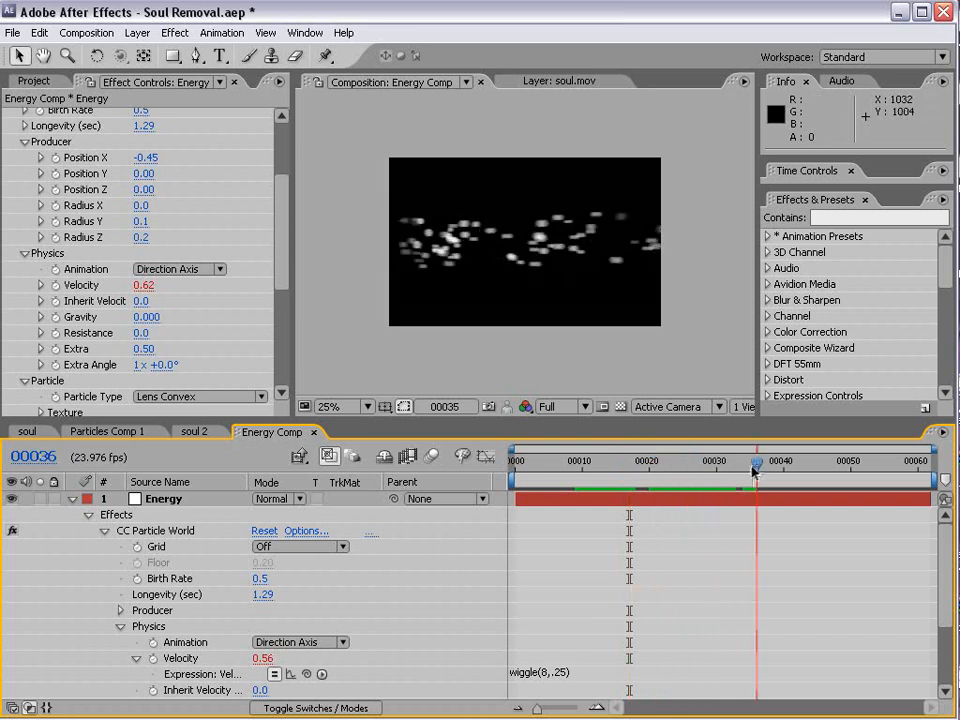
left_click_drag(755, 464, 888, 464)
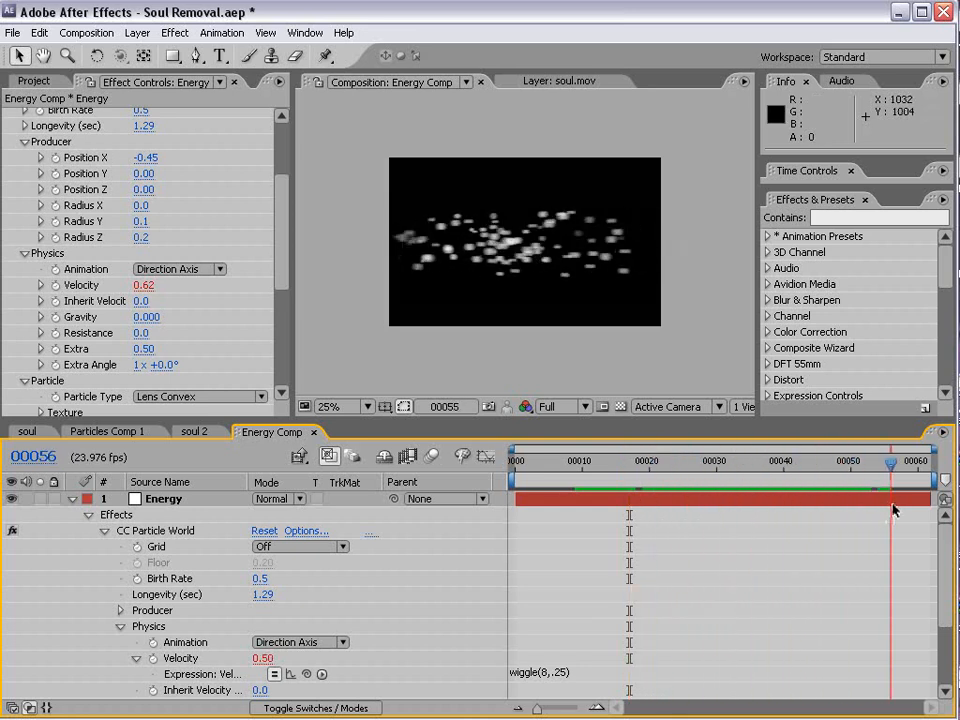
left_click(86, 32)
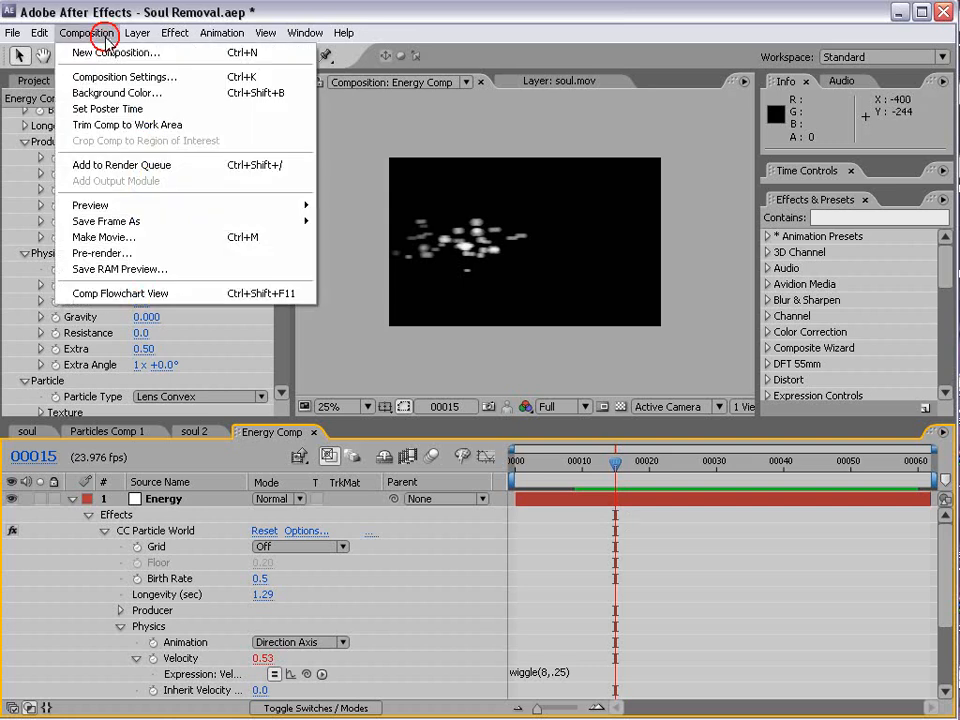
Set Energy Comp's duration to 00300 in Composition Settings.
left_click(124, 76)
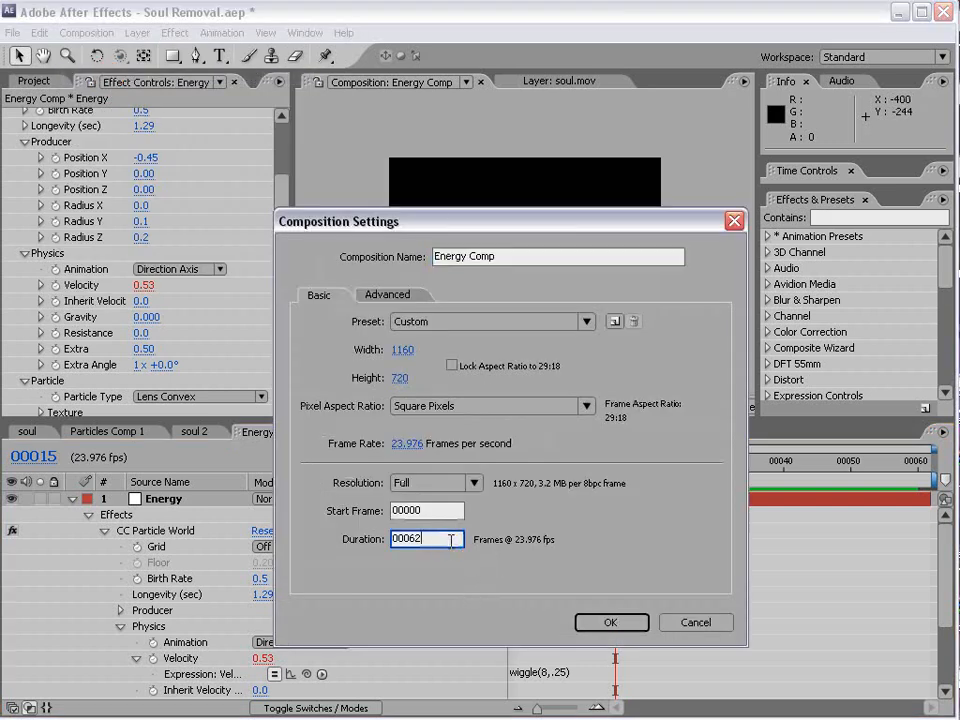
type("00300")
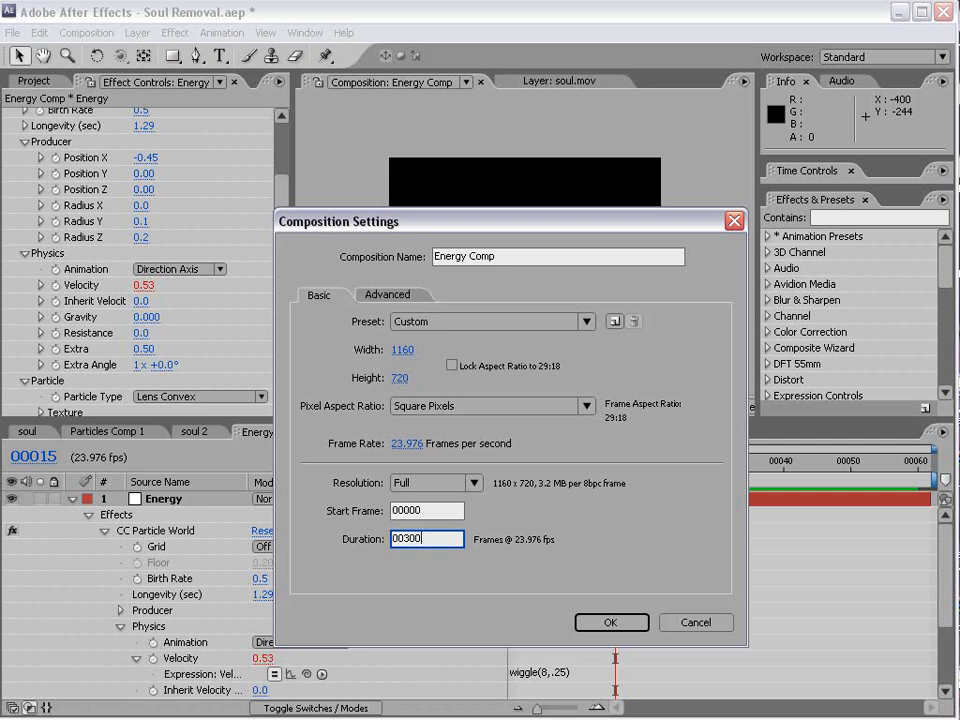
left_click(611, 622)
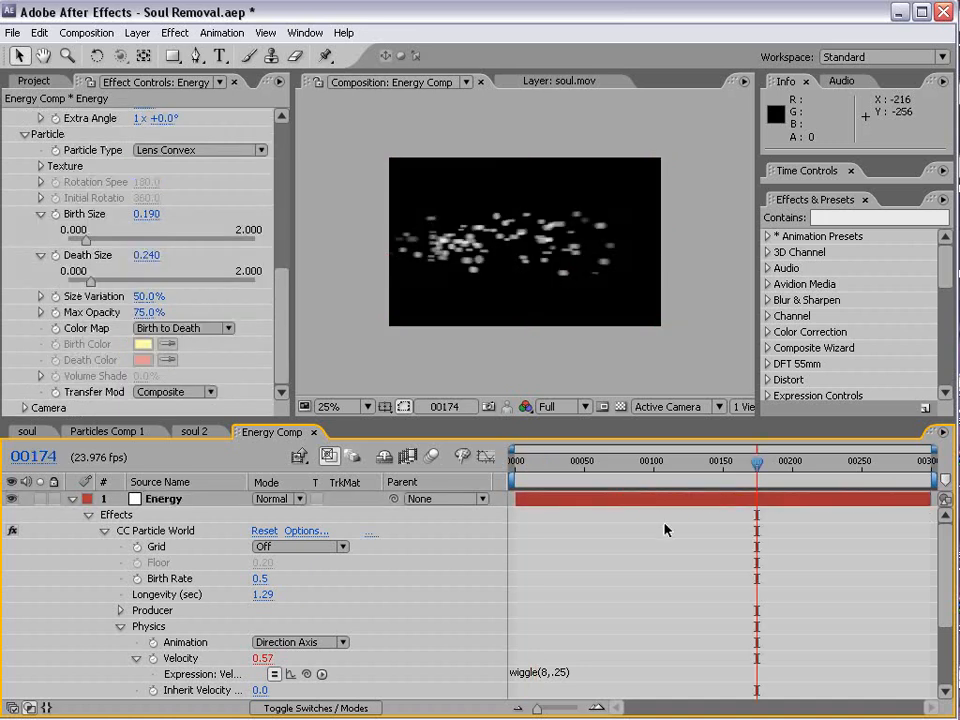
Add CC Vector Blur and Fast Blur with Repeat Edge Pixels and higher blurriness.
left_click(174, 32)
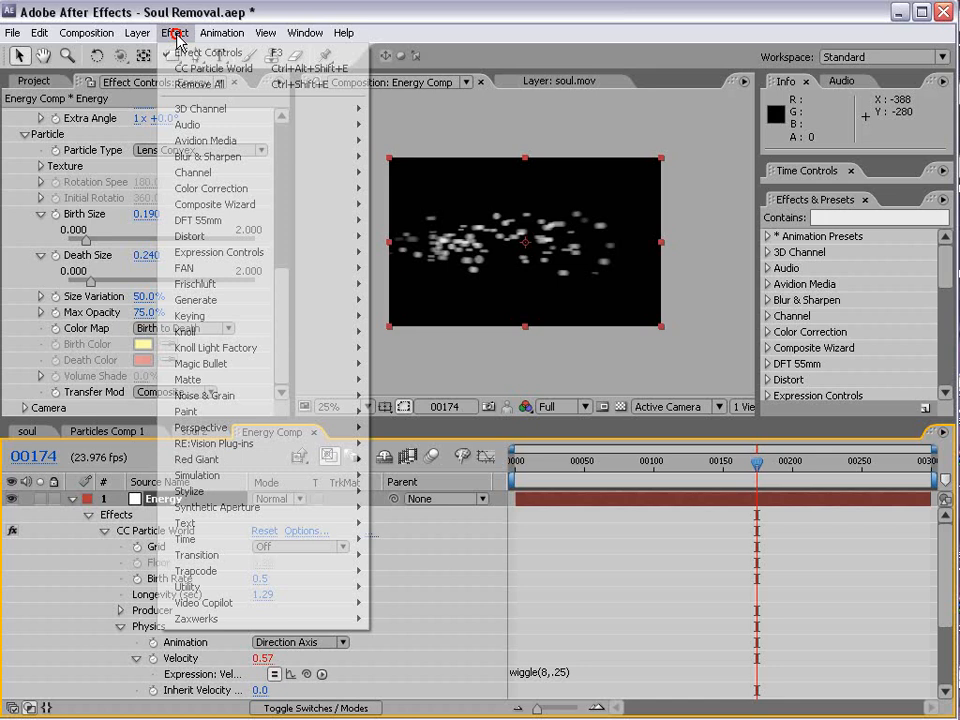
mouse_move(207, 156)
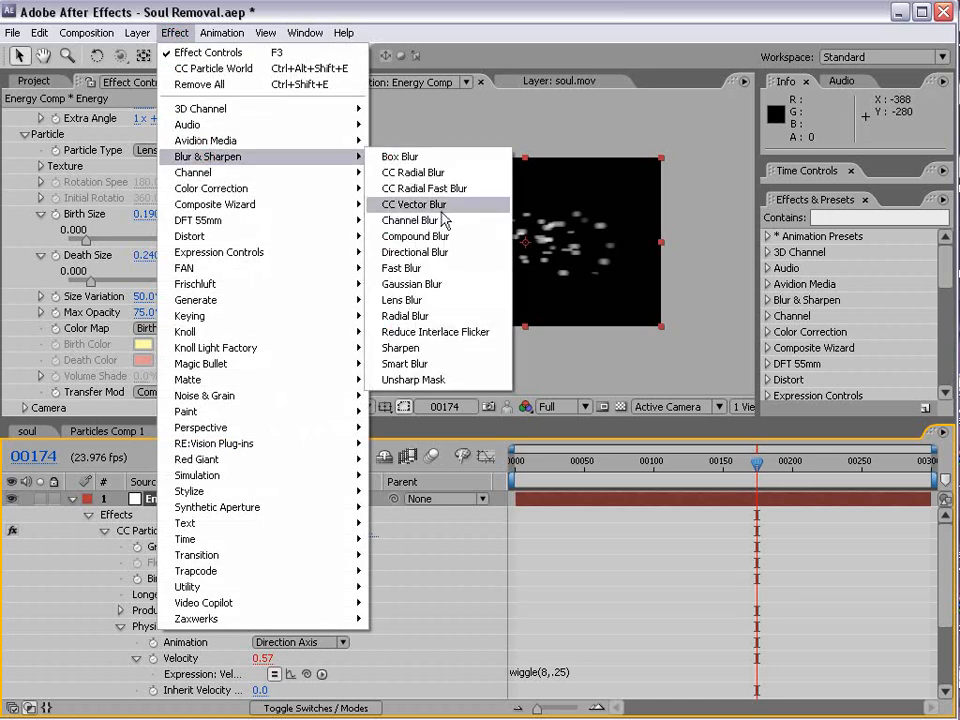
left_click(413, 204)
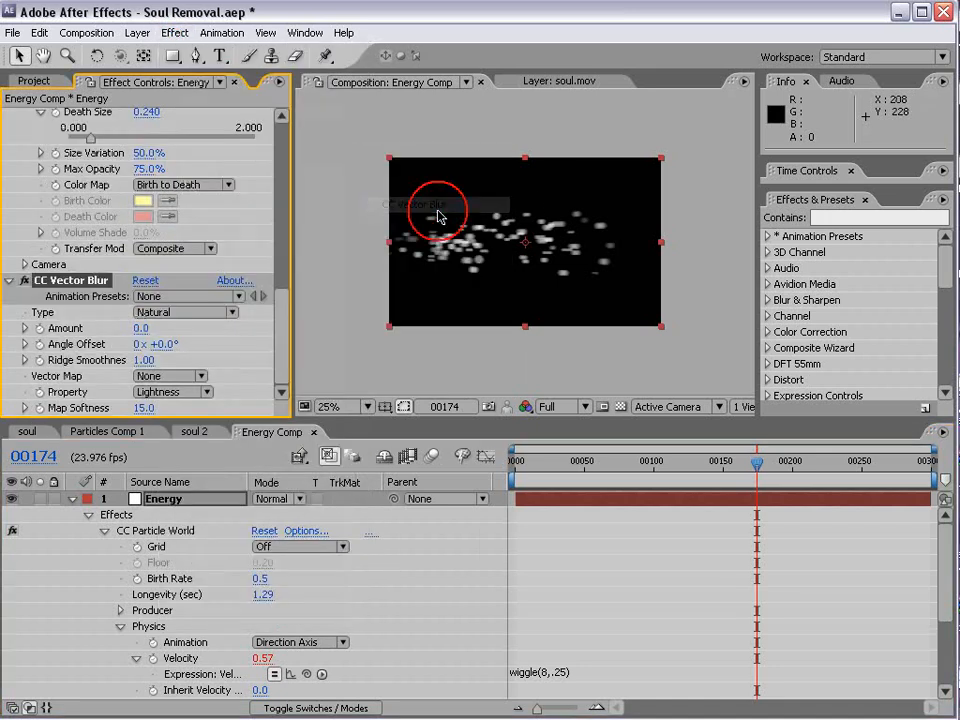
left_click(174, 32)
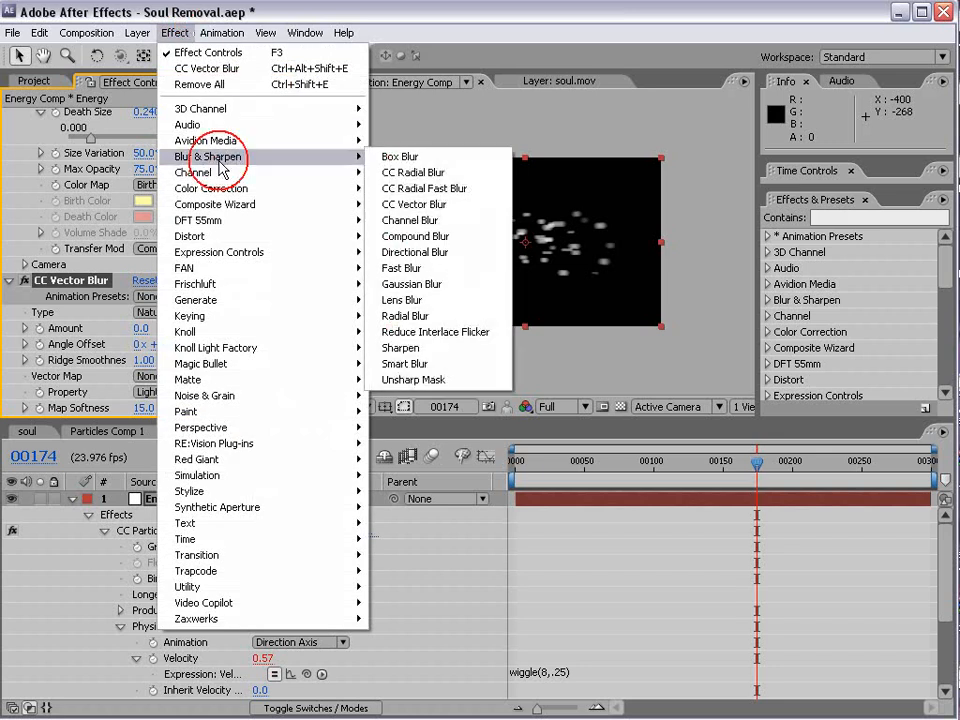
left_click(401, 268)
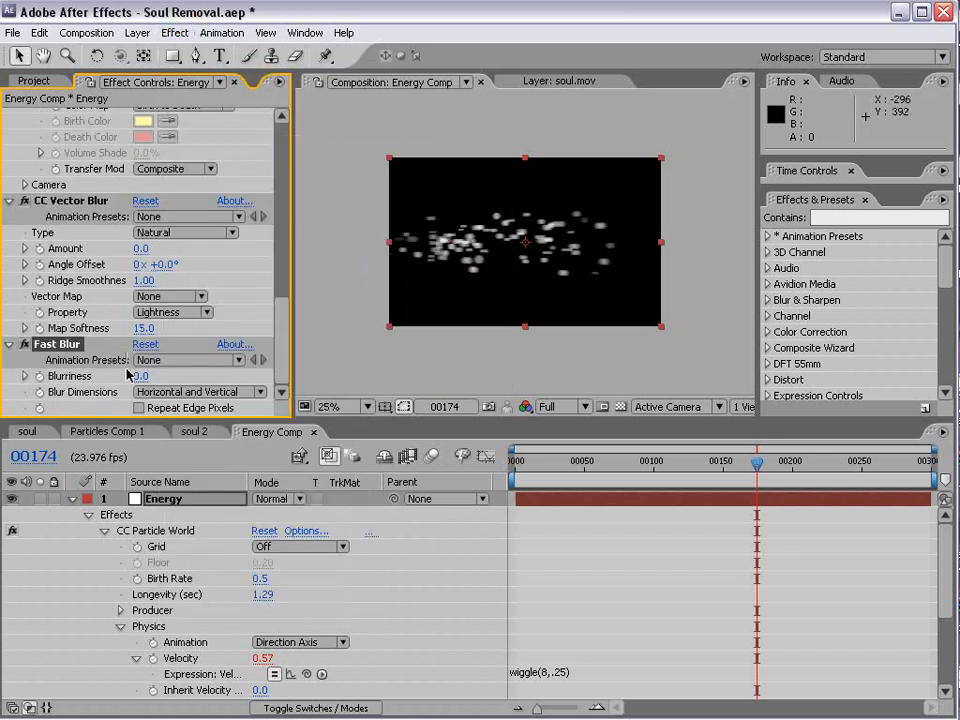
left_click(138, 407)
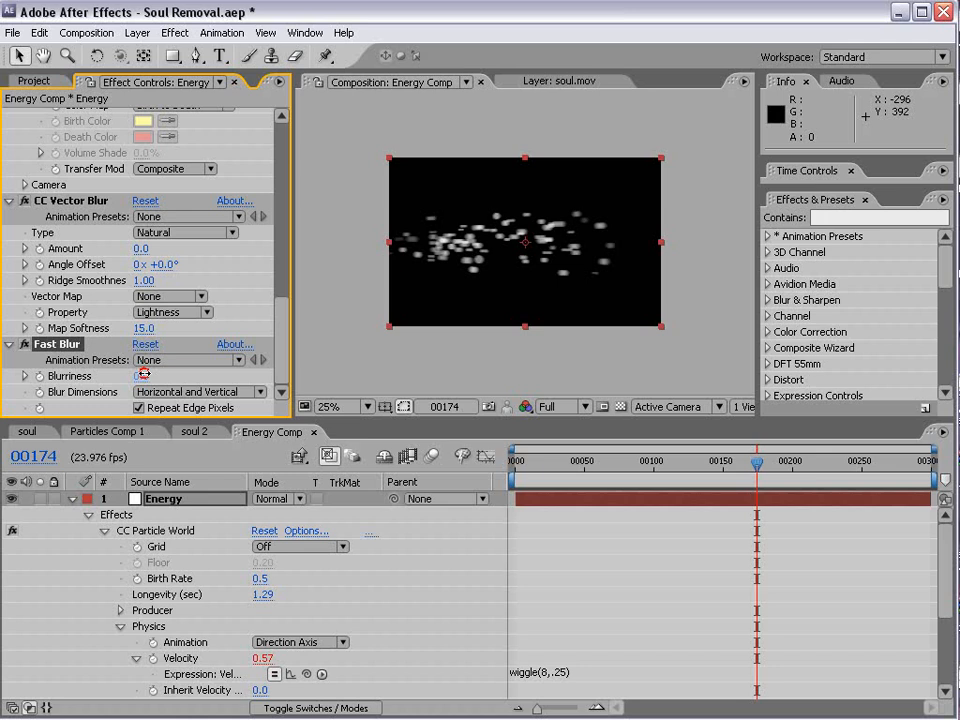
left_click_drag(143, 375, 170, 367)
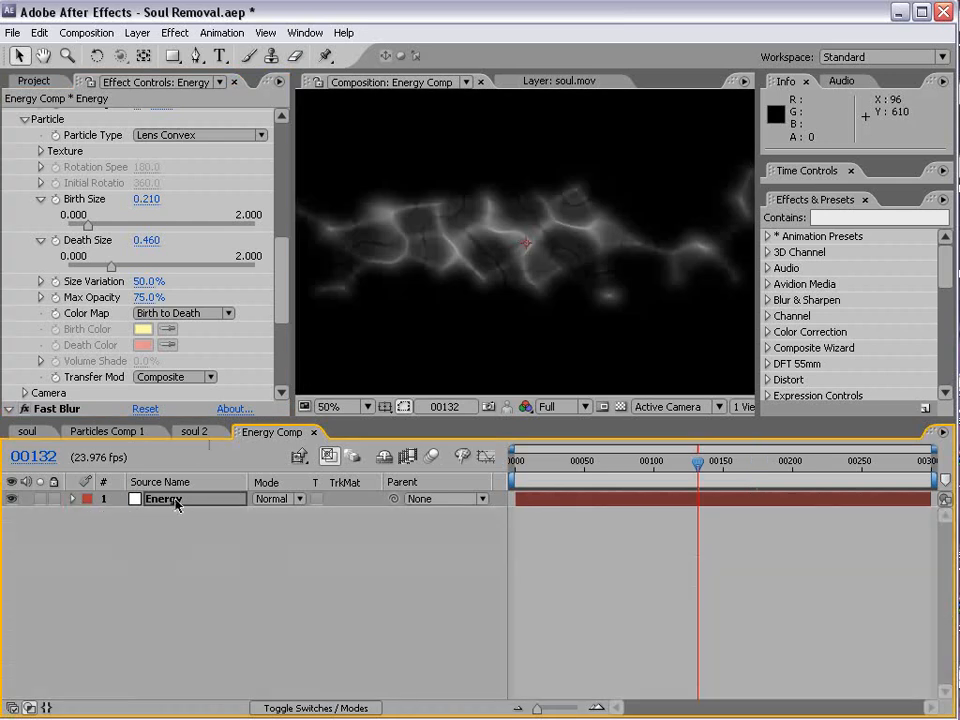
Duplicate the Energy layer as Energy1 and raise its blur strength.
left_click(39, 32)
type("1")
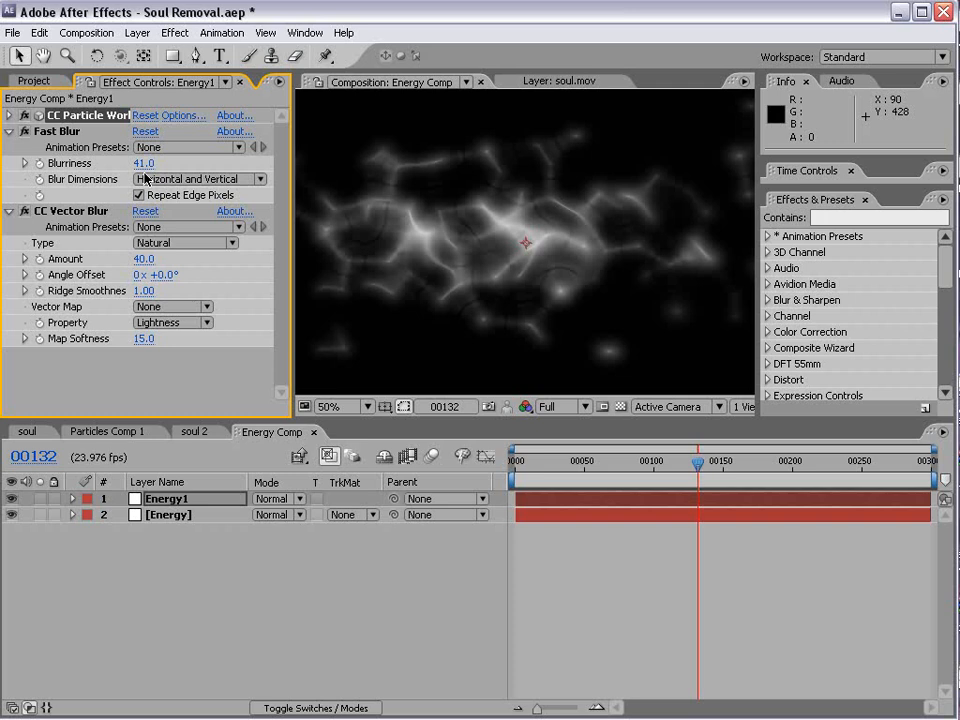
left_click_drag(143, 163, 160, 163)
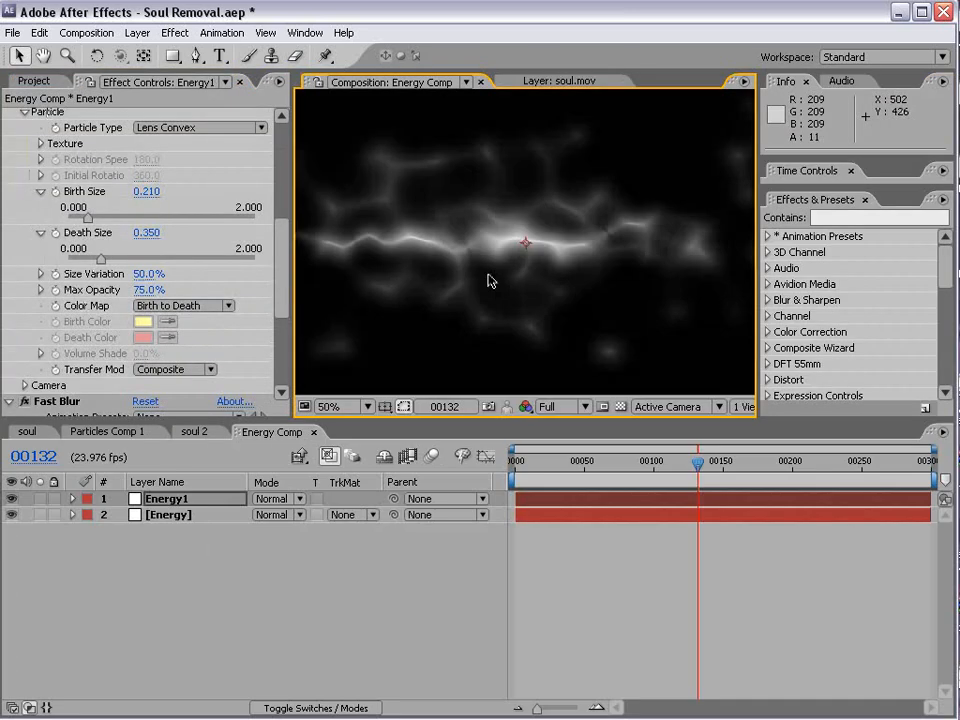
mouse_move(210, 483)
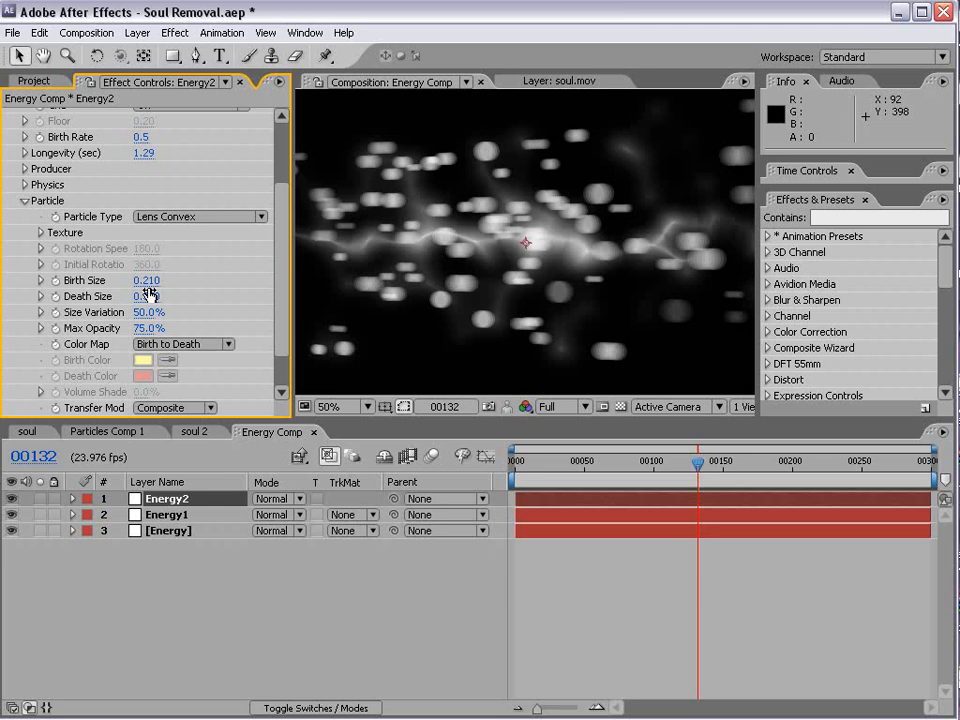
Adjust Energy2's death size and physics settings, then scrub the timeline to preview.
left_click(40, 280)
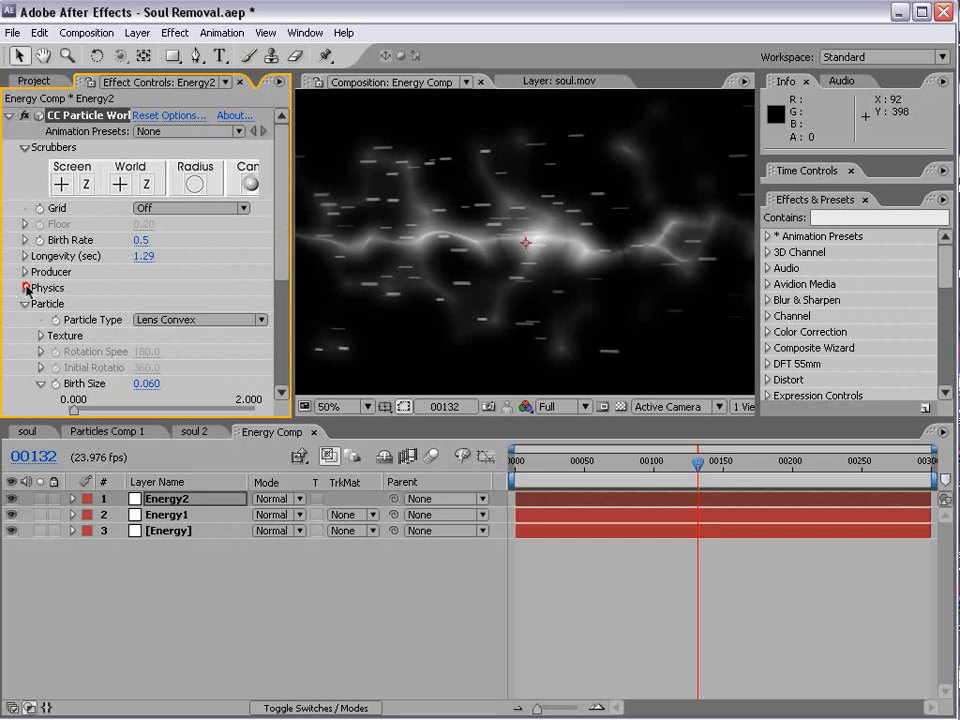
left_click(25, 288)
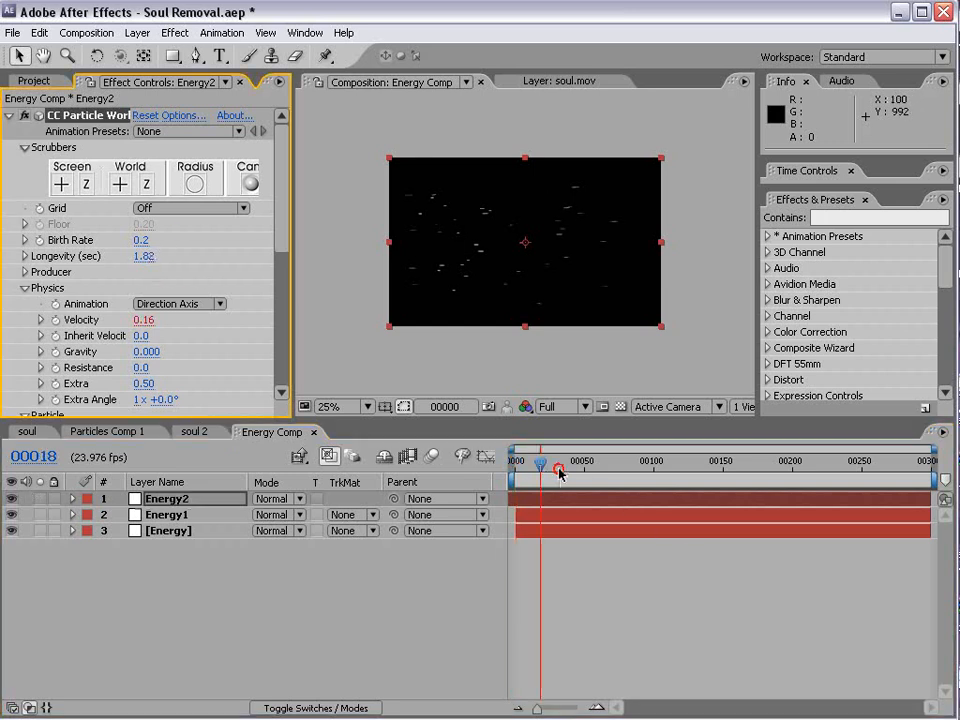
left_click_drag(540, 461, 715, 461)
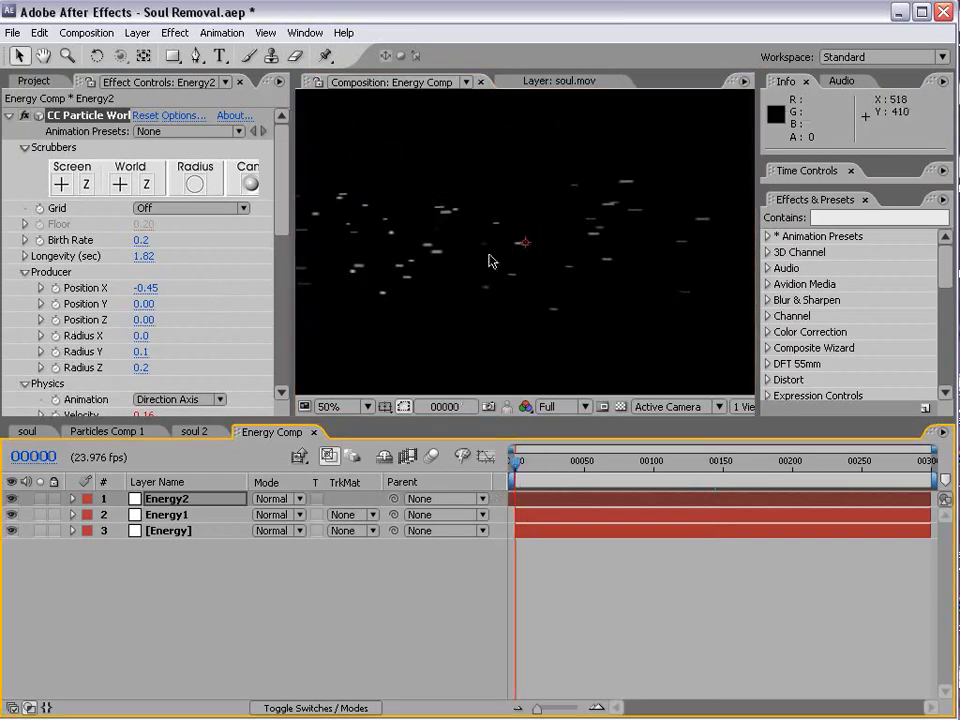
left_click_drag(518, 460, 600, 460)
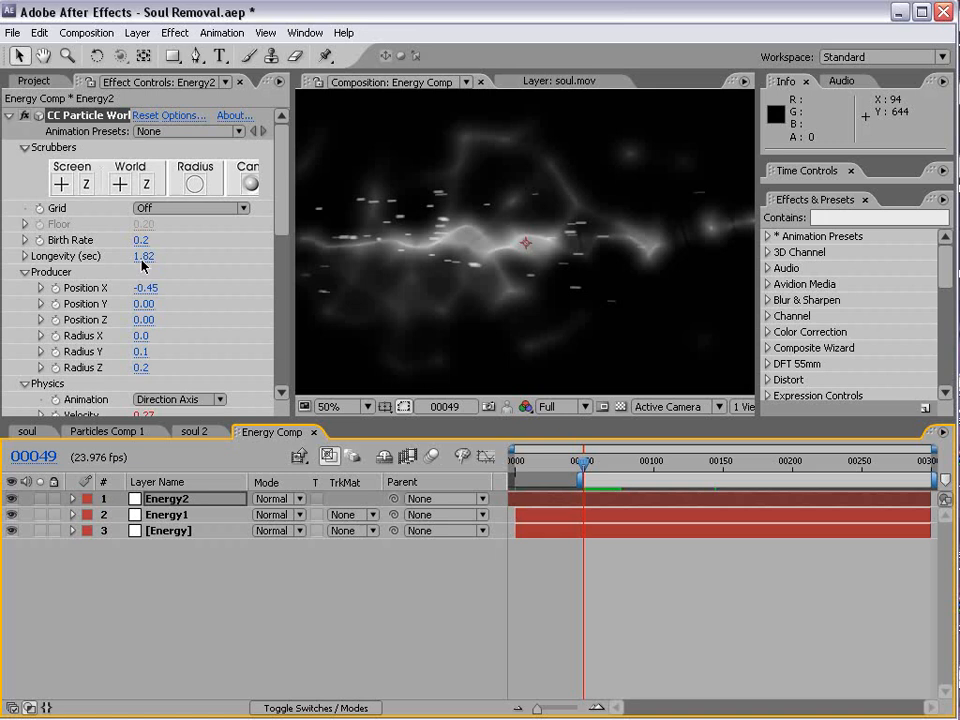
scroll("down", 3)
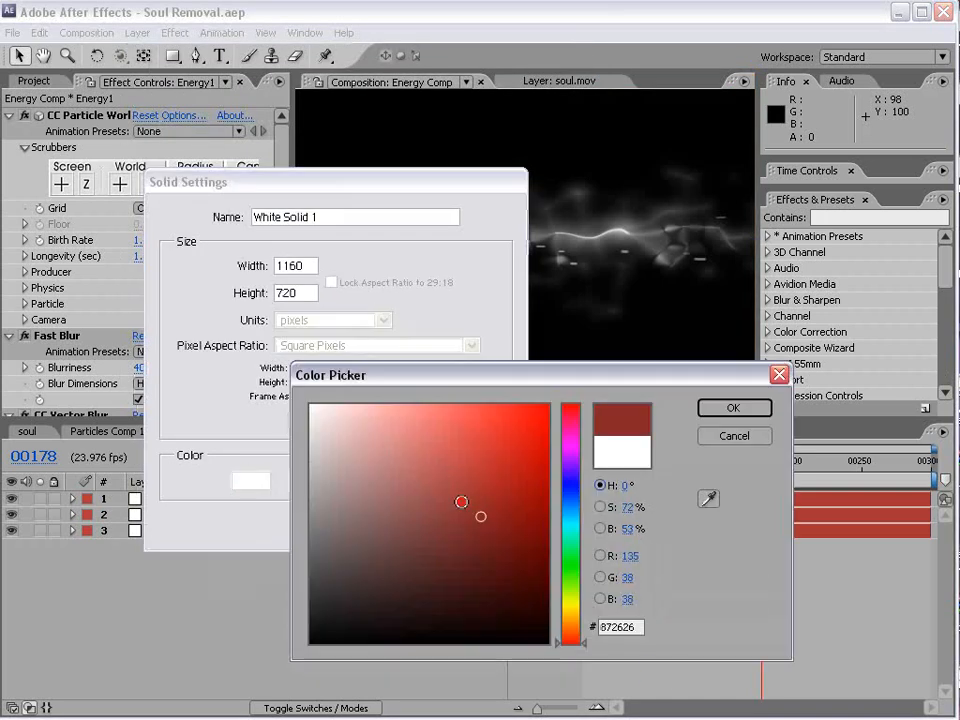
Create a black solid layer and rename it BG.
left_click(733, 407)
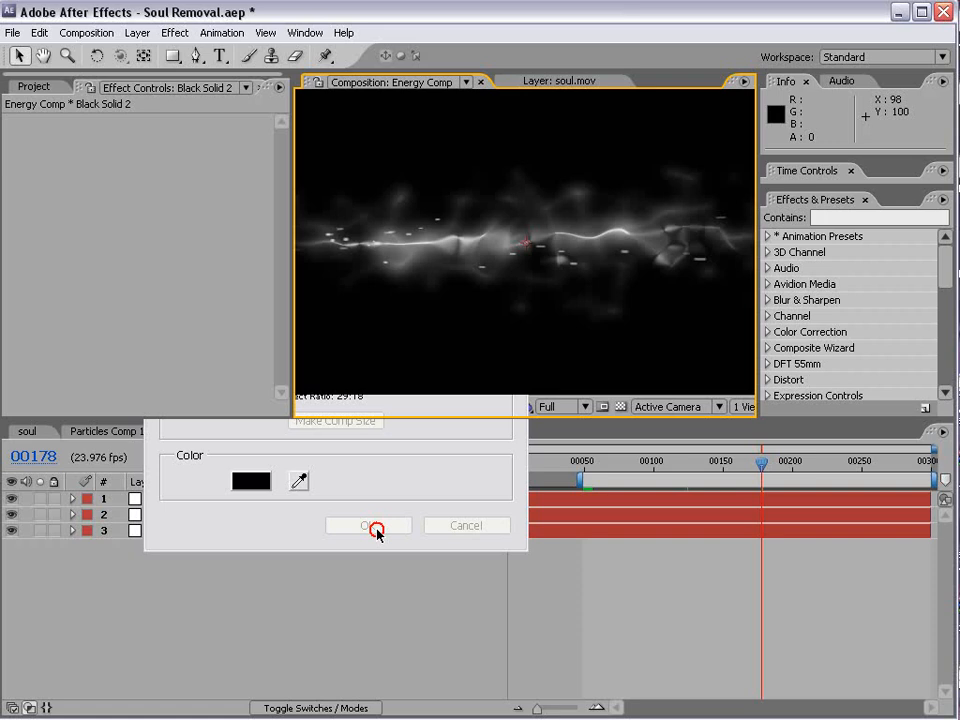
left_click(369, 525)
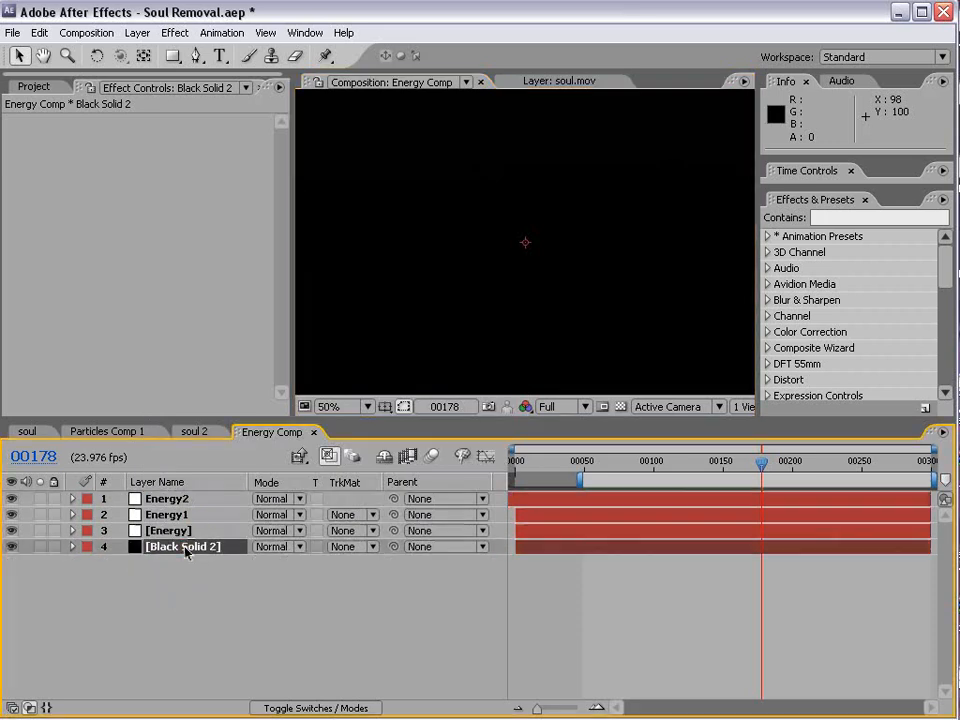
type("BG")
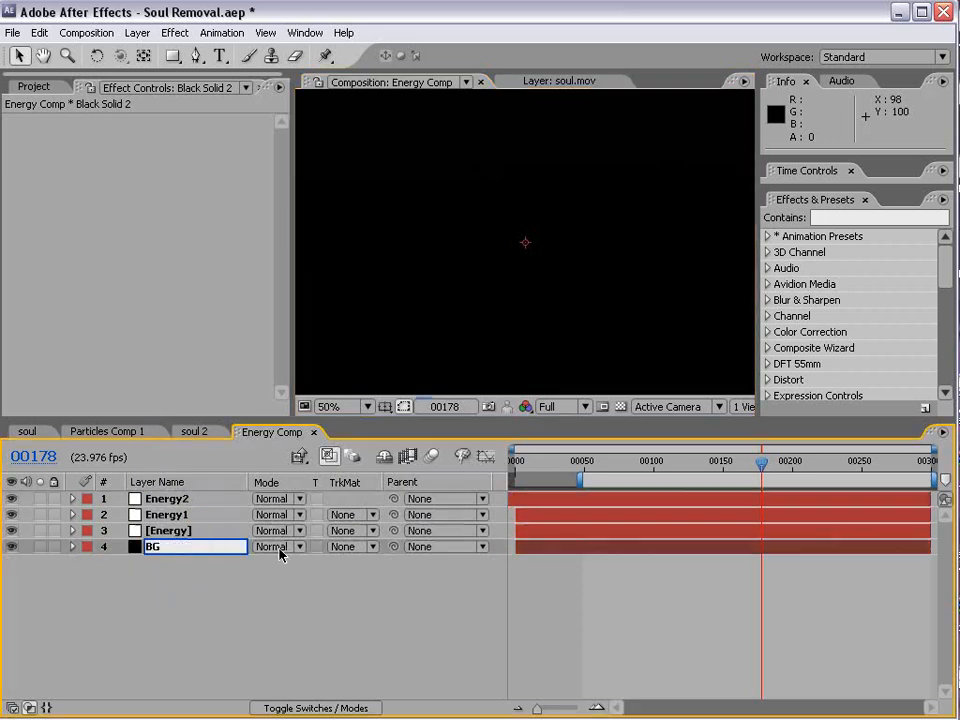
left_click(137, 32)
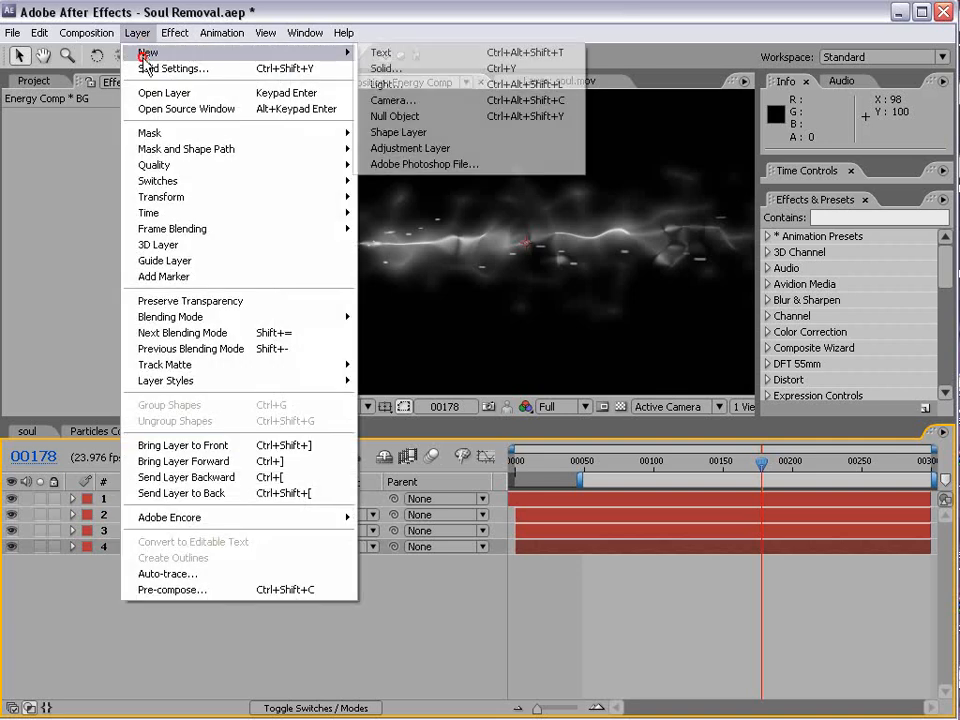
Add an adjustment layer with Mesh Warp set to 4 rows.
left_click(410, 148)
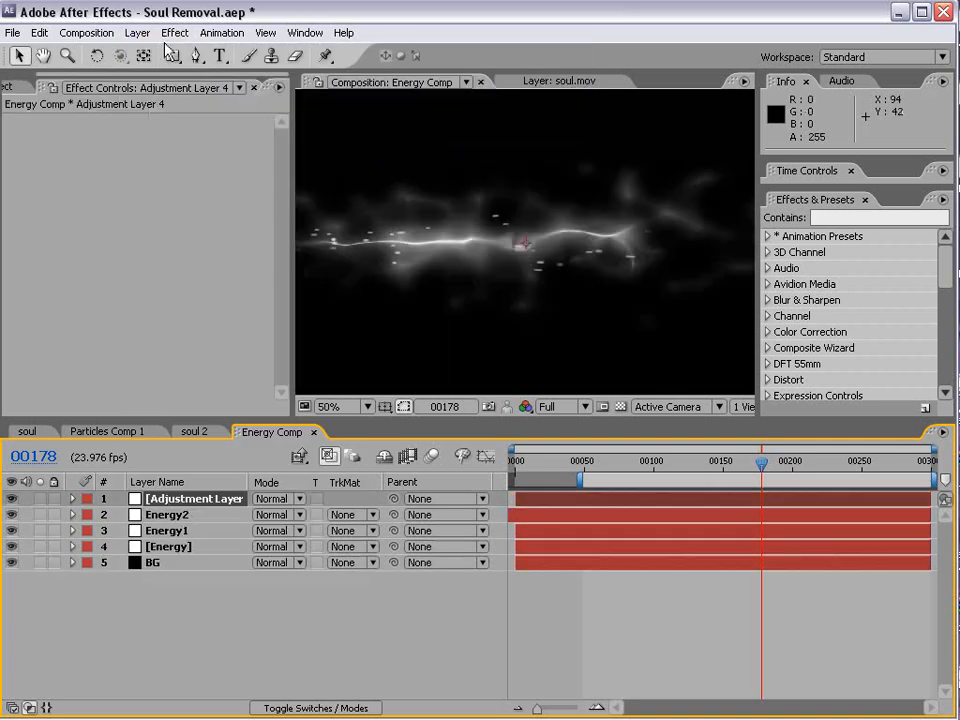
left_click(174, 32)
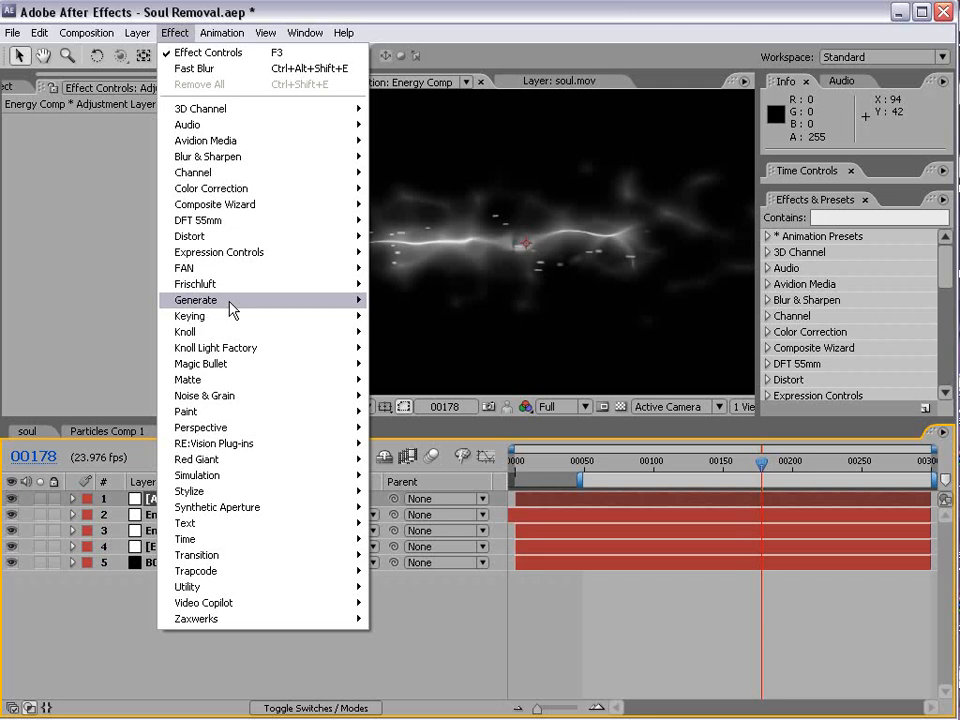
mouse_move(189, 236)
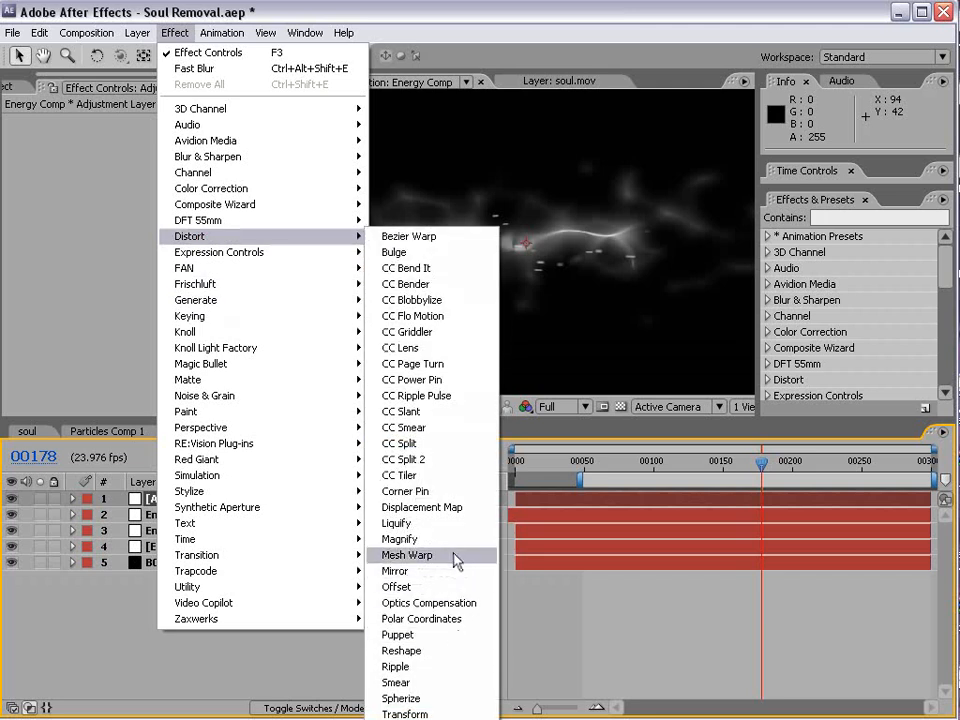
left_click(406, 554)
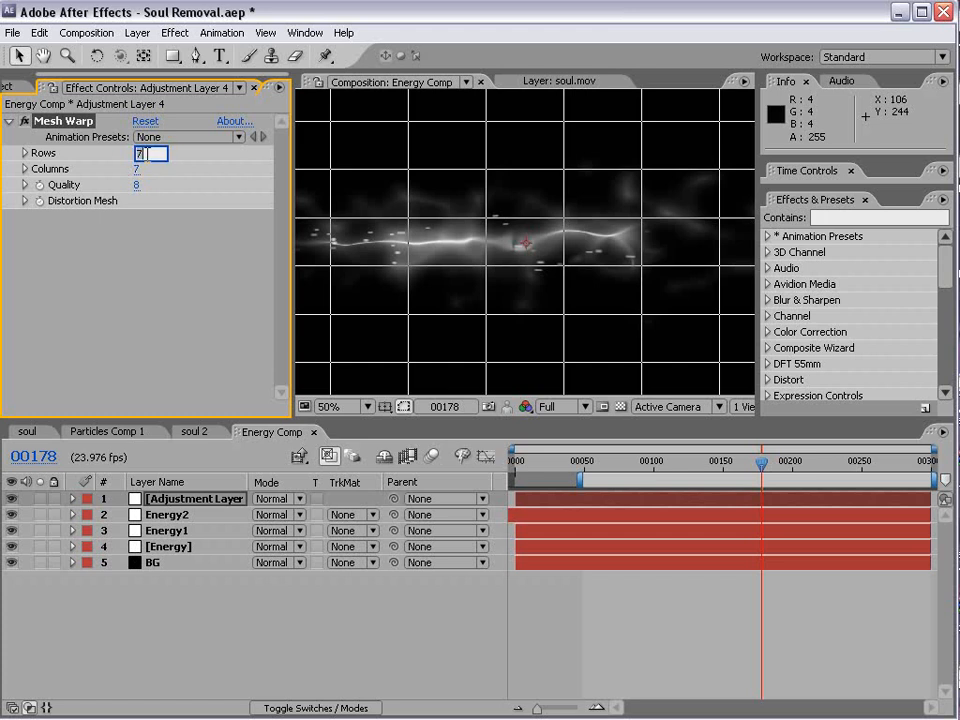
type("4")
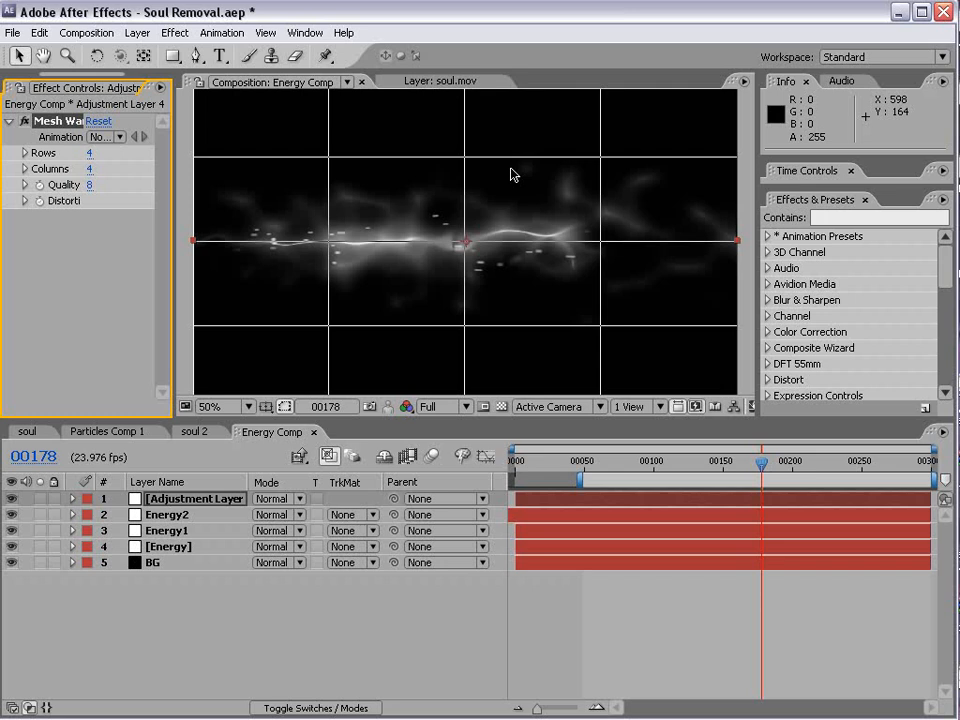
mouse_move(603, 332)
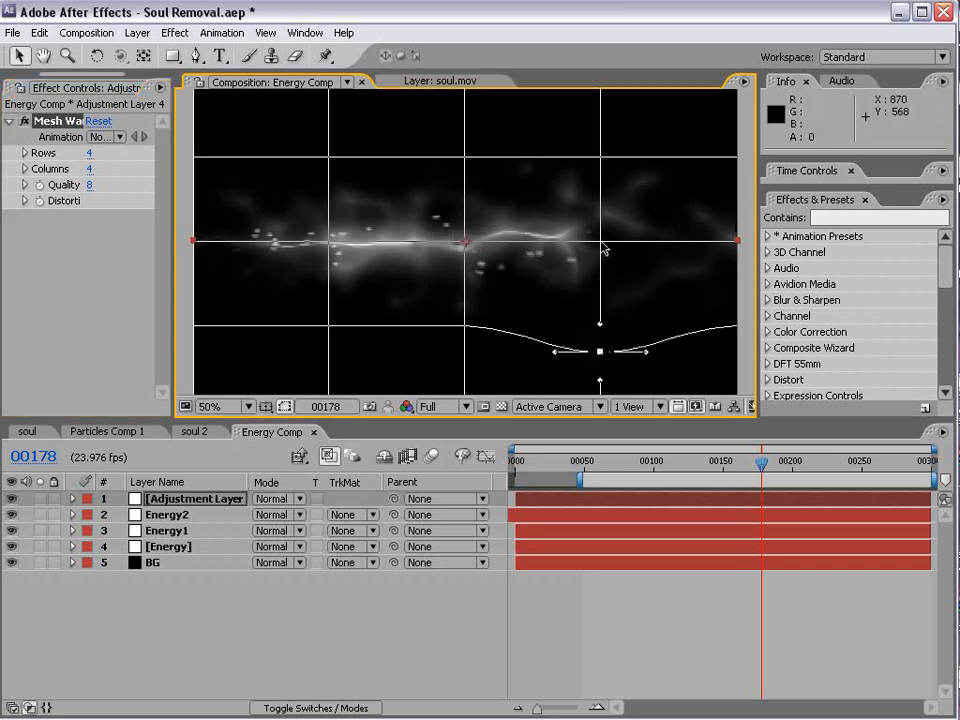
Bend the lower and left mesh vertices and set preview resolution to Half.
left_click_drag(600, 351, 600, 287)
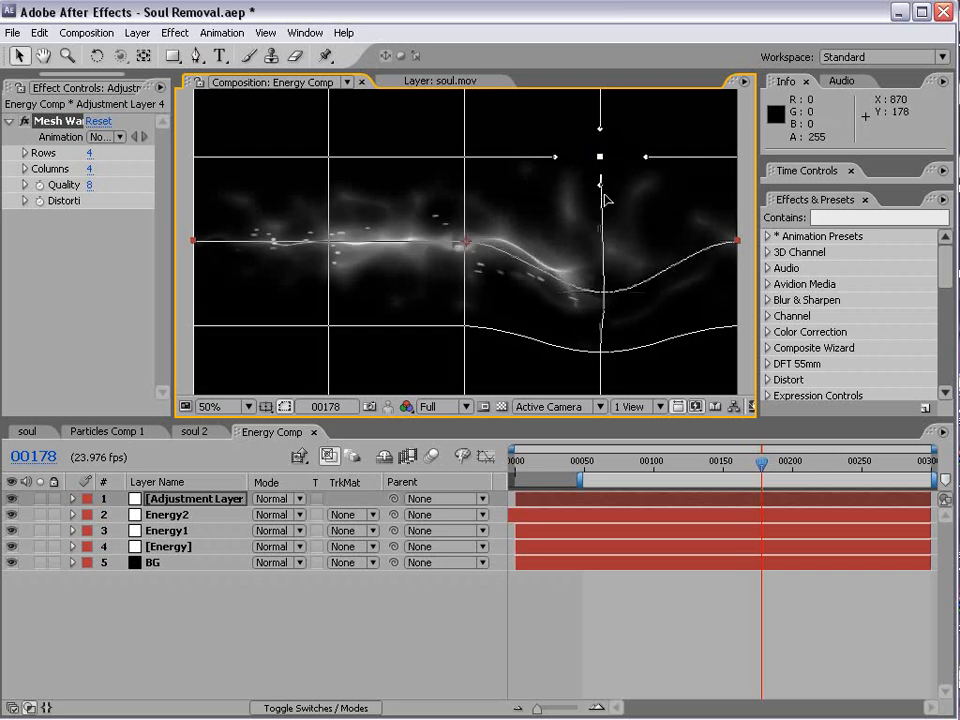
left_click_drag(599, 157, 601, 207)
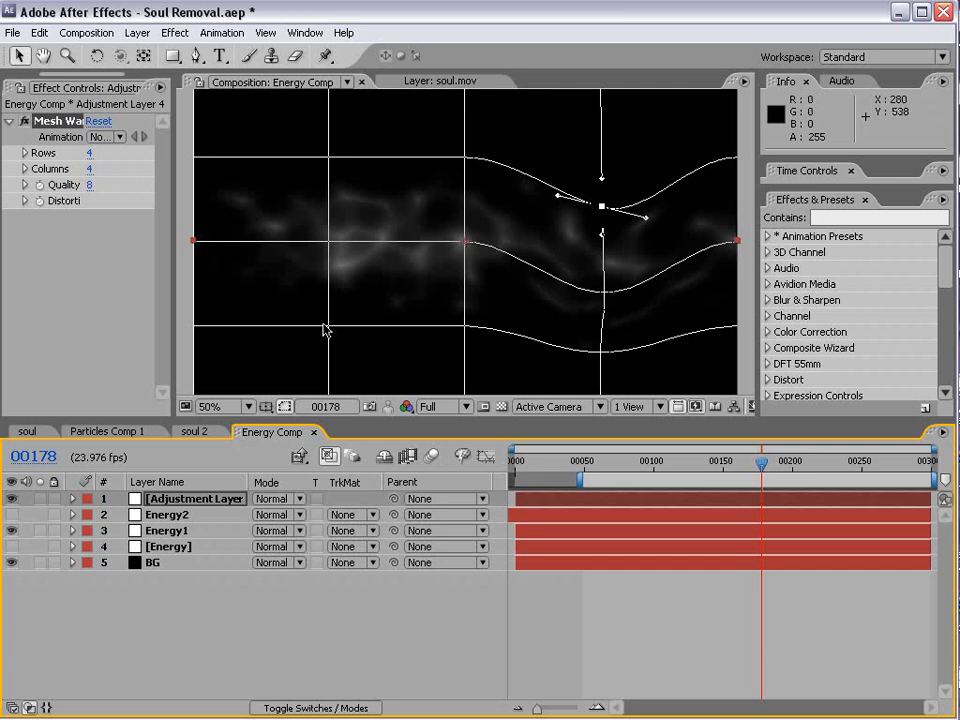
left_click_drag(600, 207, 328, 298)
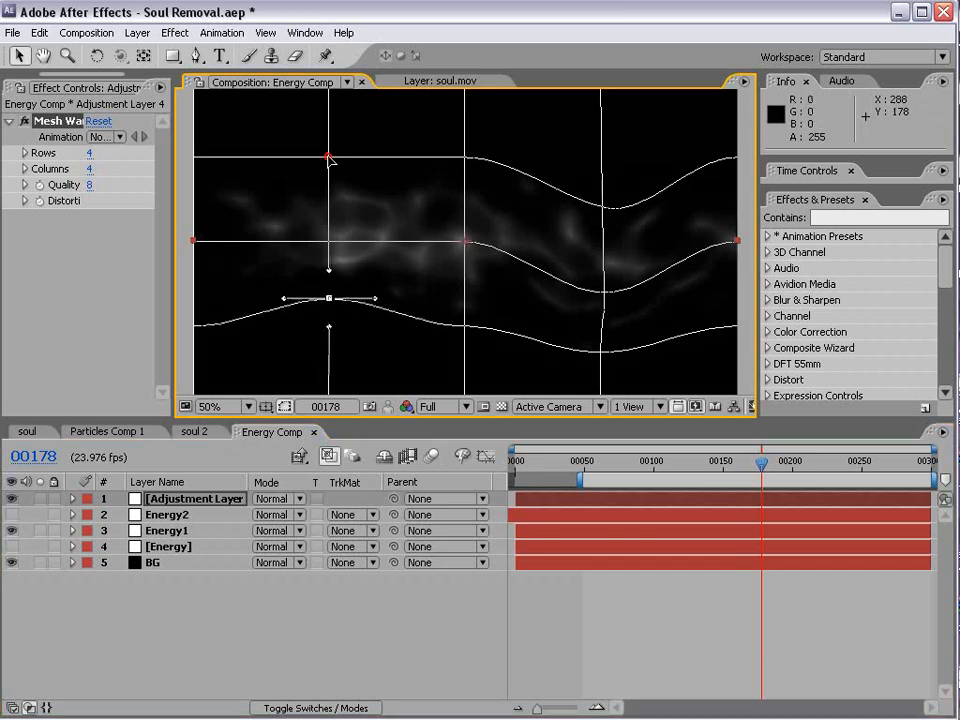
left_click(444, 406)
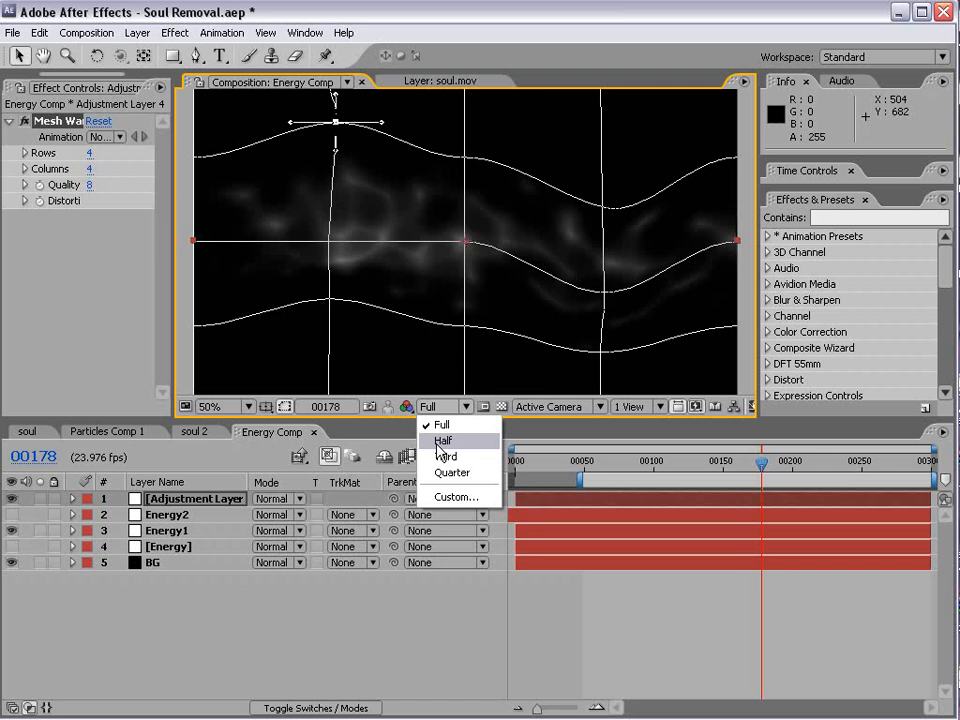
left_click(443, 440)
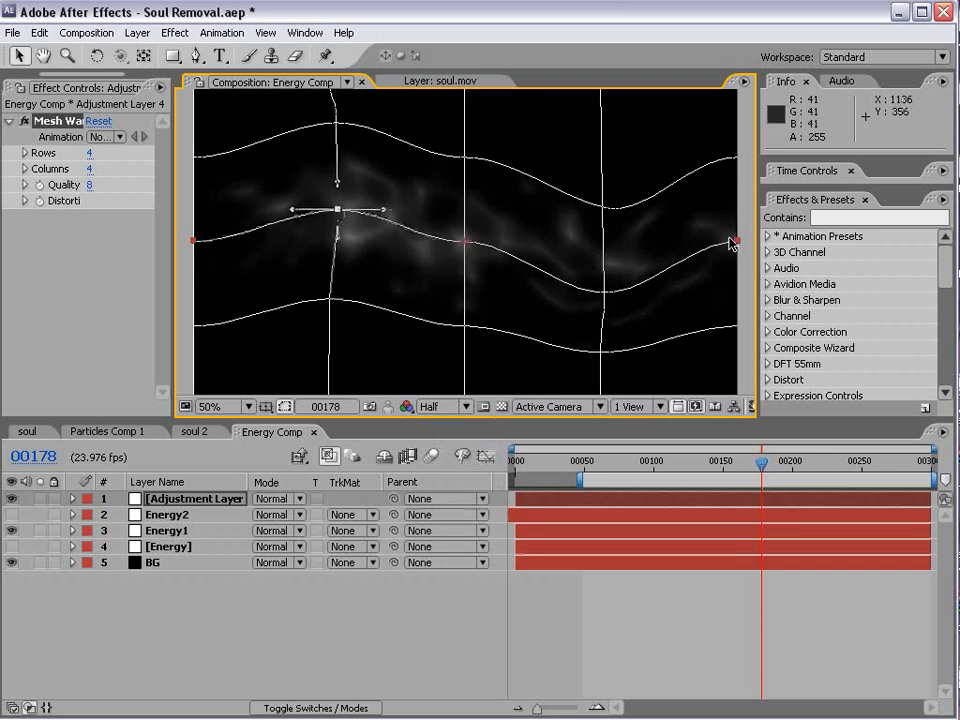
Raise the middle and top mesh rows, then scrub to an earlier frame to check.
left_click_drag(338, 210, 463, 157)
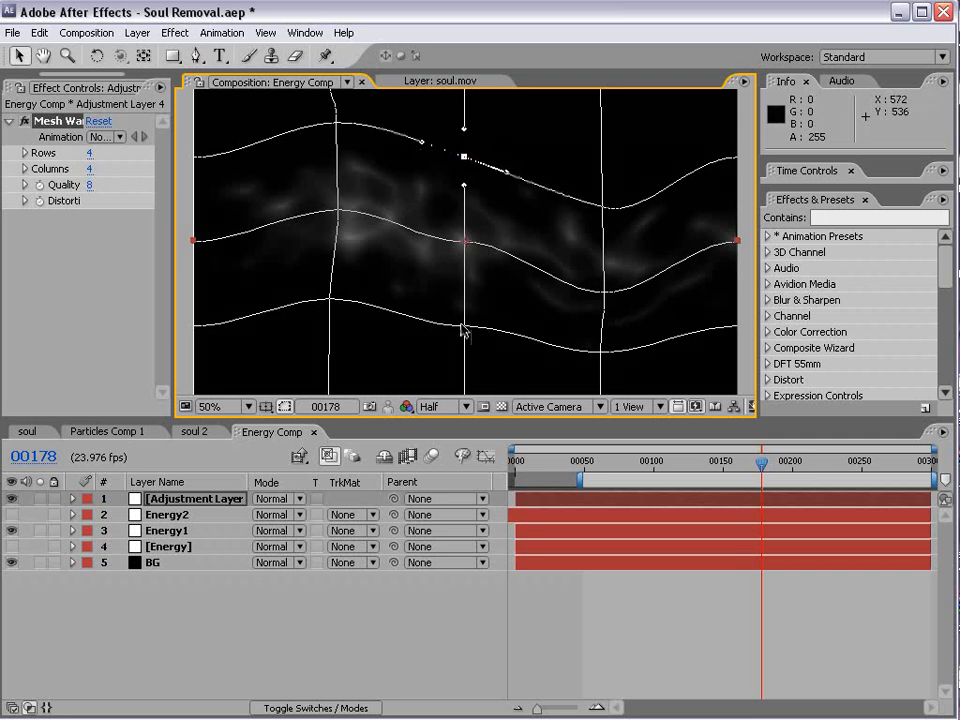
left_click_drag(463, 155, 463, 327)
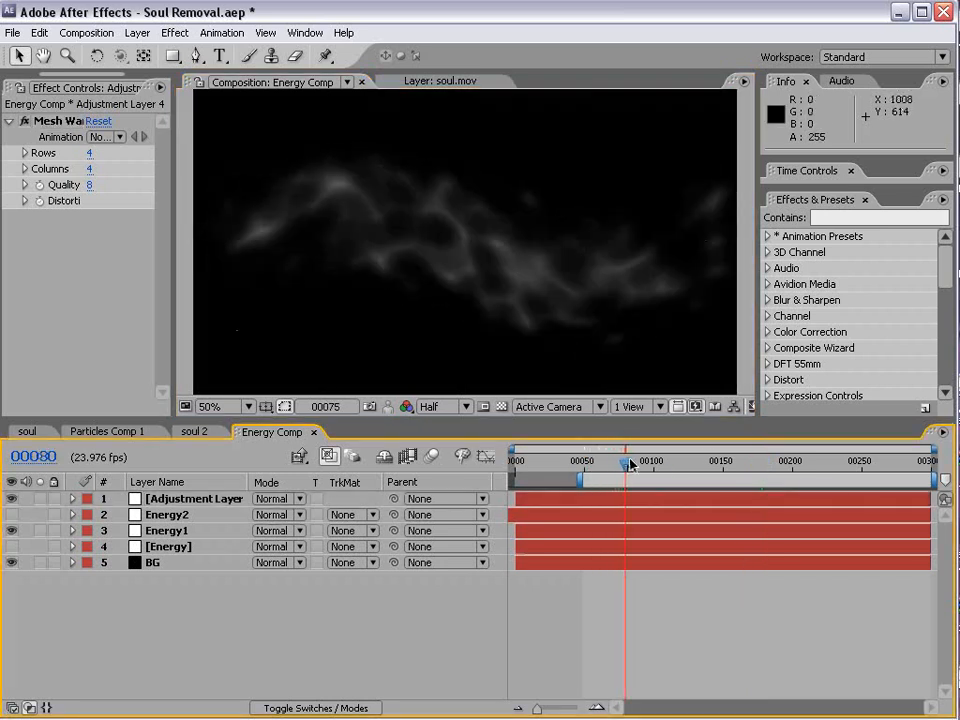
left_click_drag(625, 461, 688, 461)
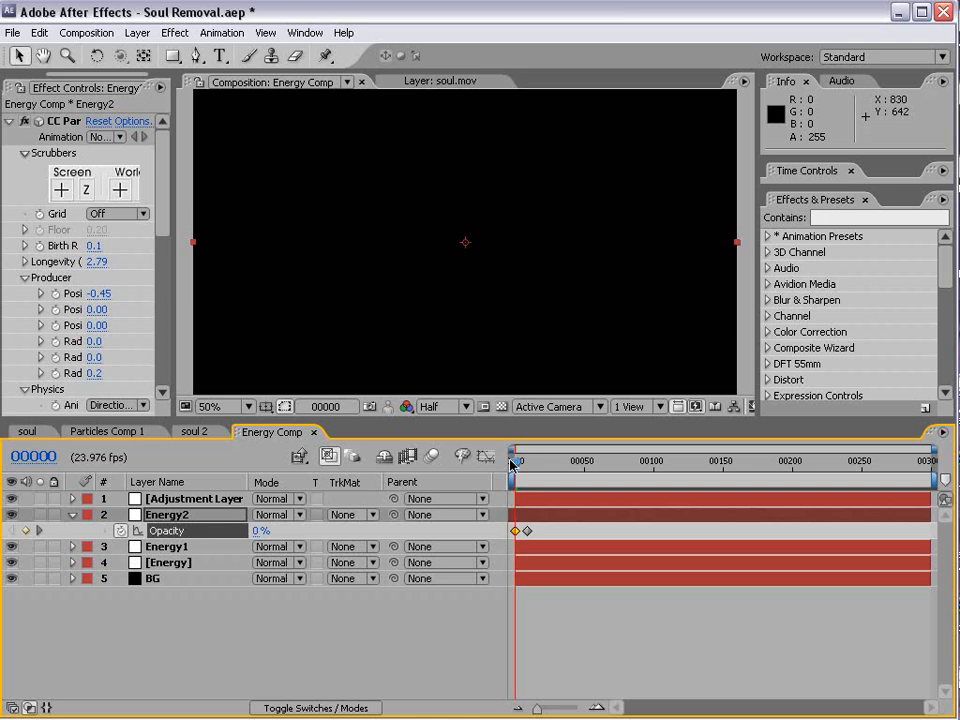
Return the current-time indicator to the start of the composition.
left_click_drag(513, 461, 595, 461)
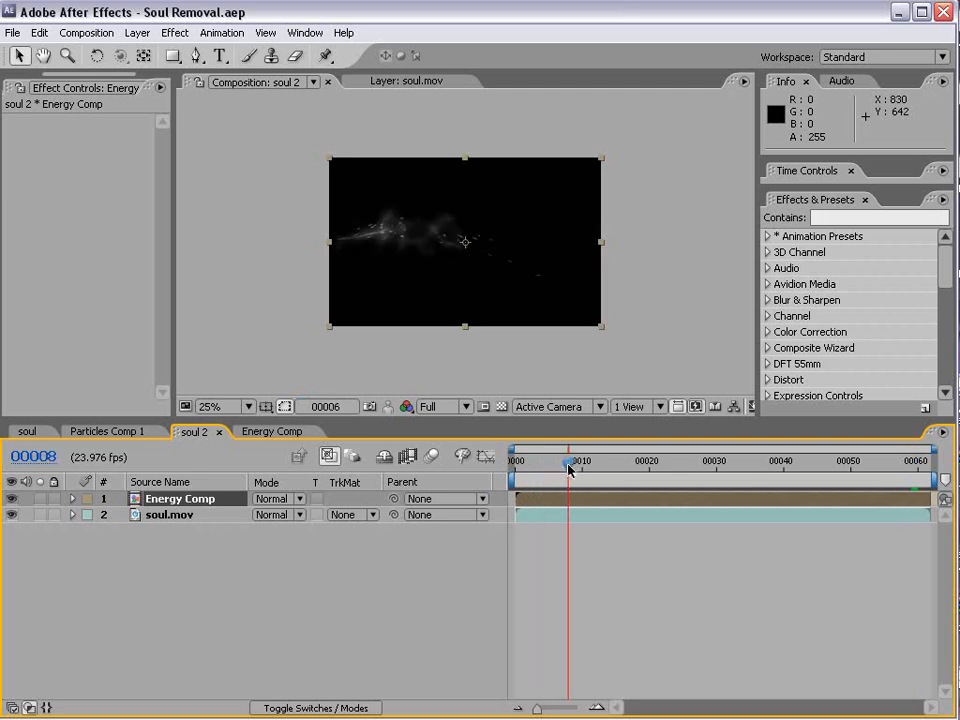
Scrub to frame 25 and set Energy Comp's blending mode to Screen.
left_click_drag(570, 461, 680, 461)
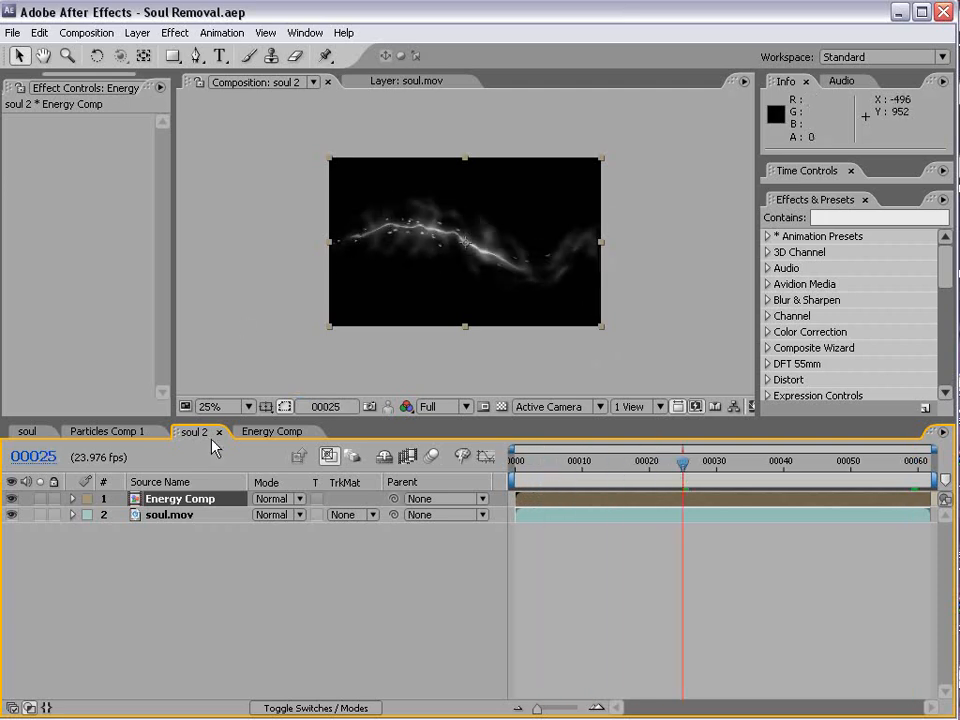
left_click(278, 498)
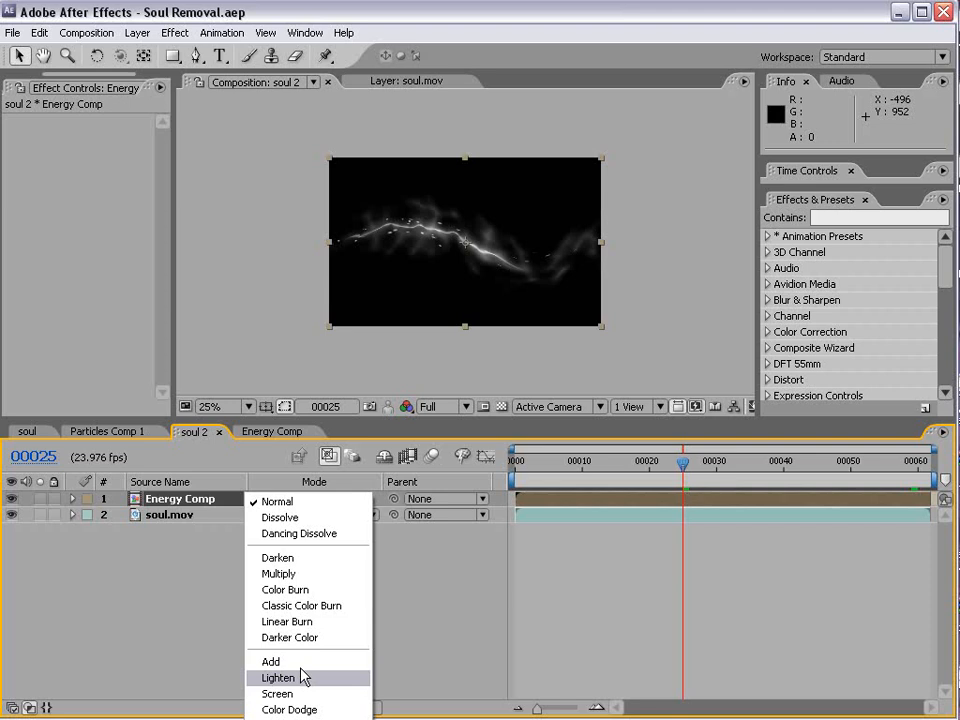
left_click(277, 693)
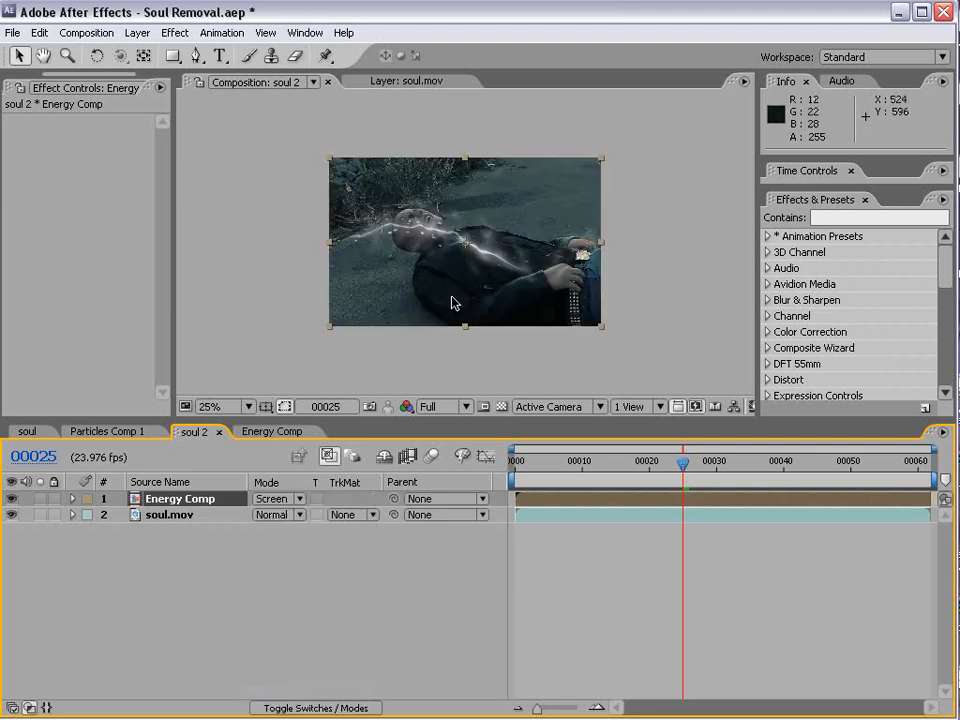
left_click(175, 32)
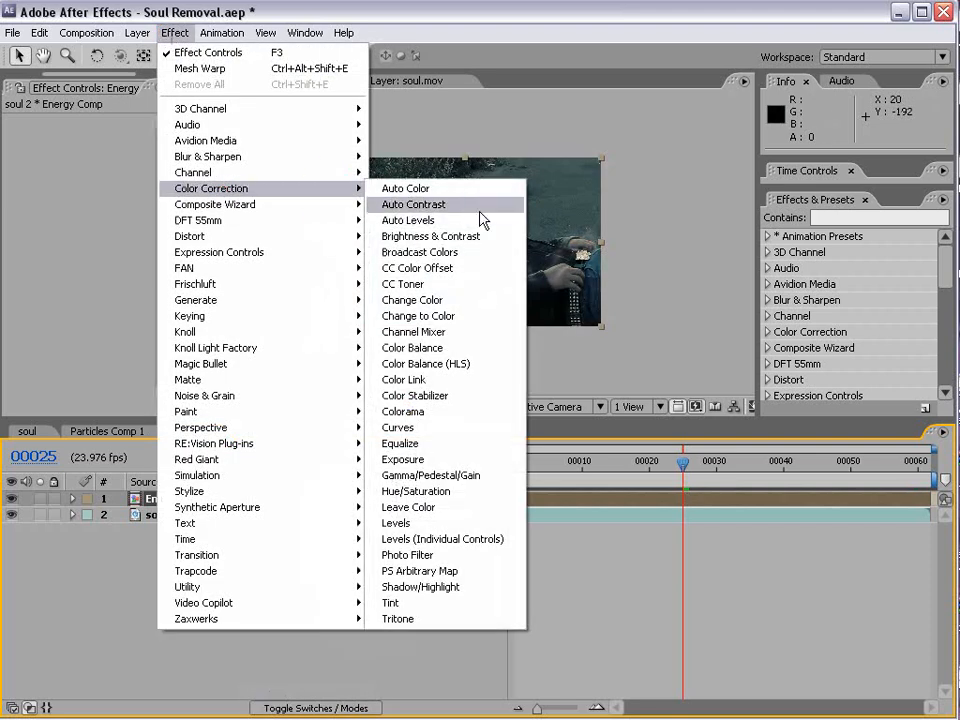
Apply Curves to Energy Comp and edit its Red, then Blue channel.
left_click(397, 427)
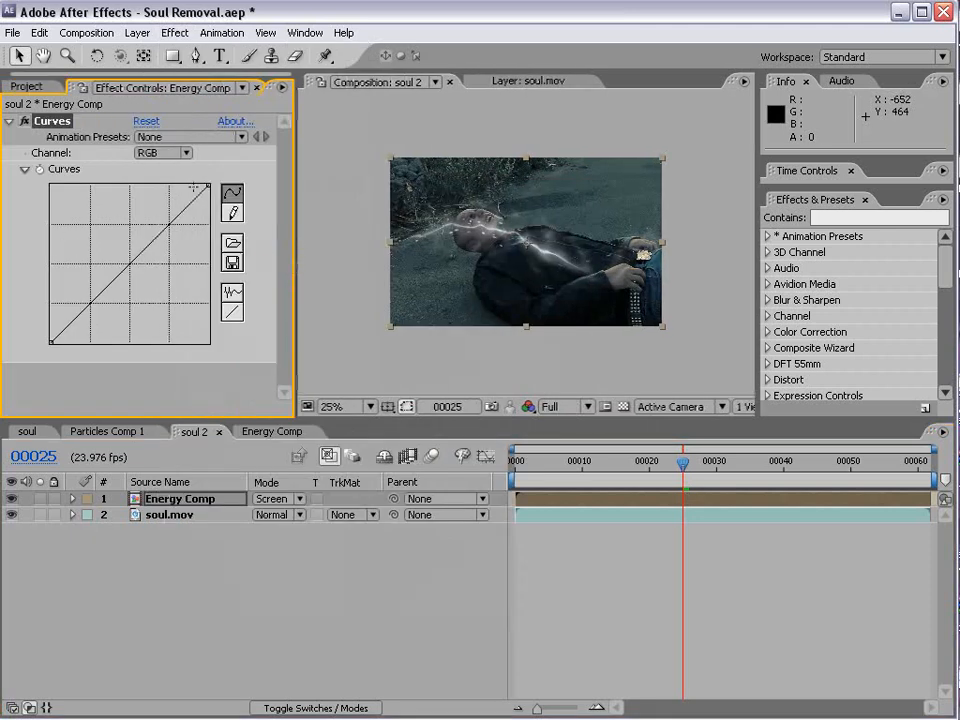
left_click(162, 152)
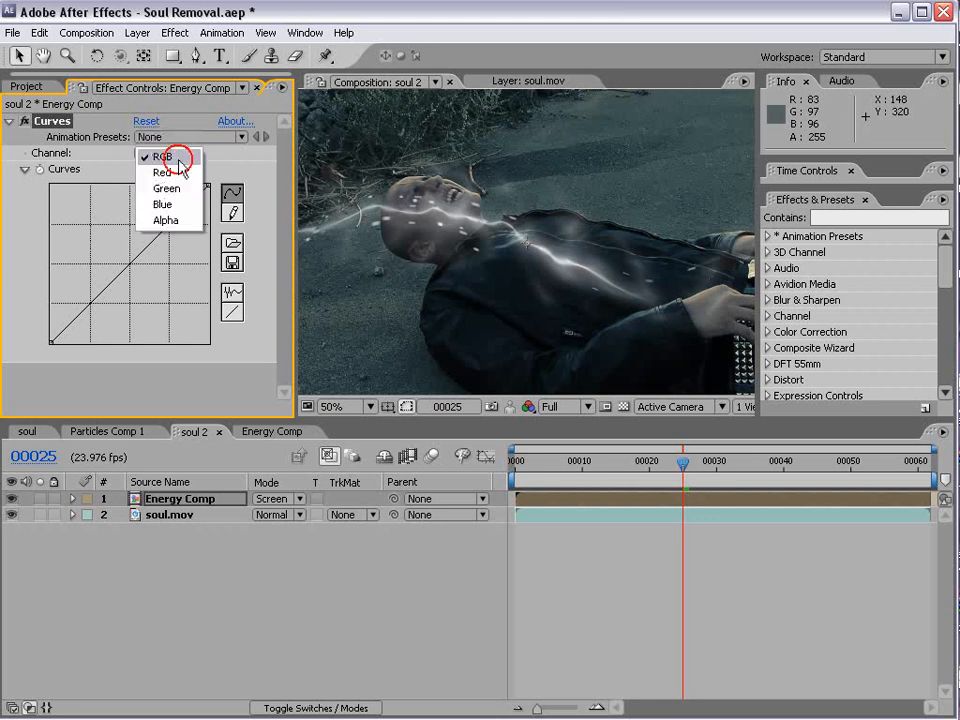
left_click(162, 172)
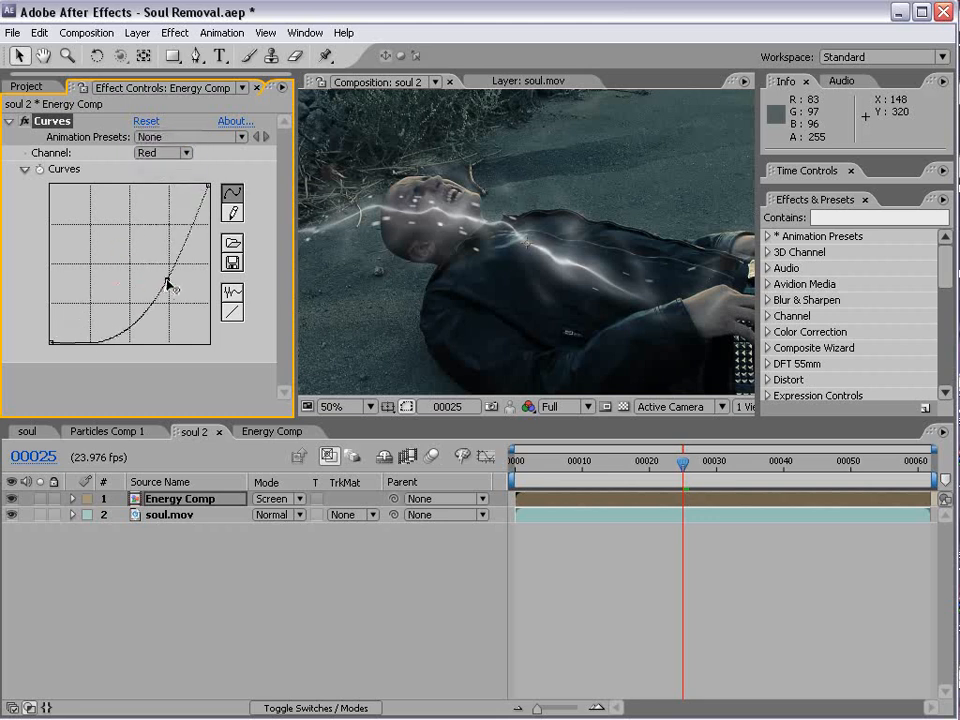
left_click(162, 152)
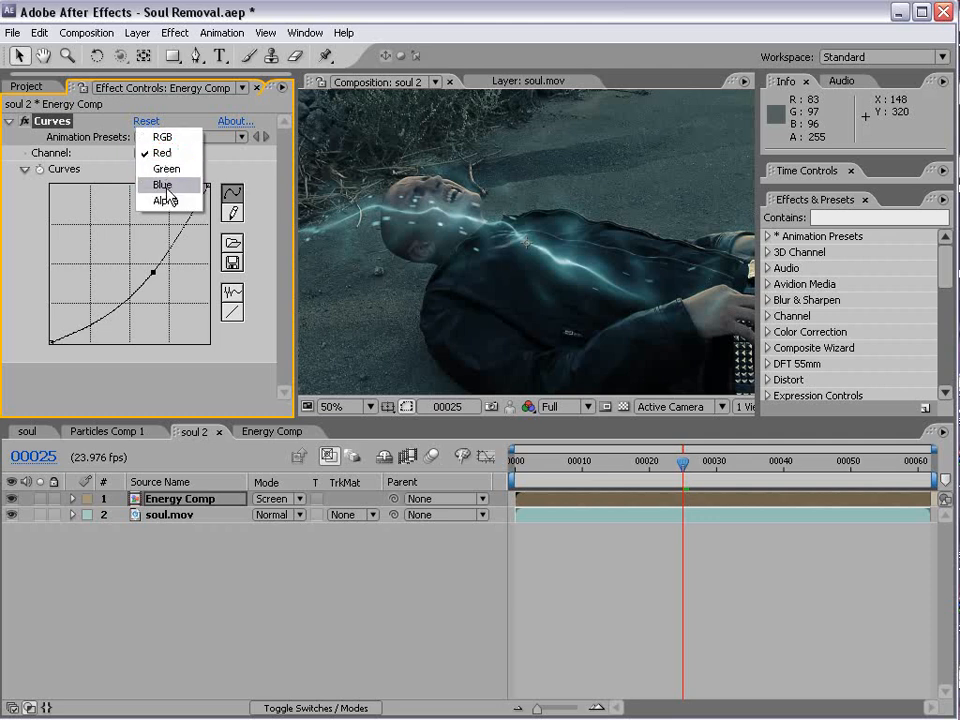
left_click(161, 184)
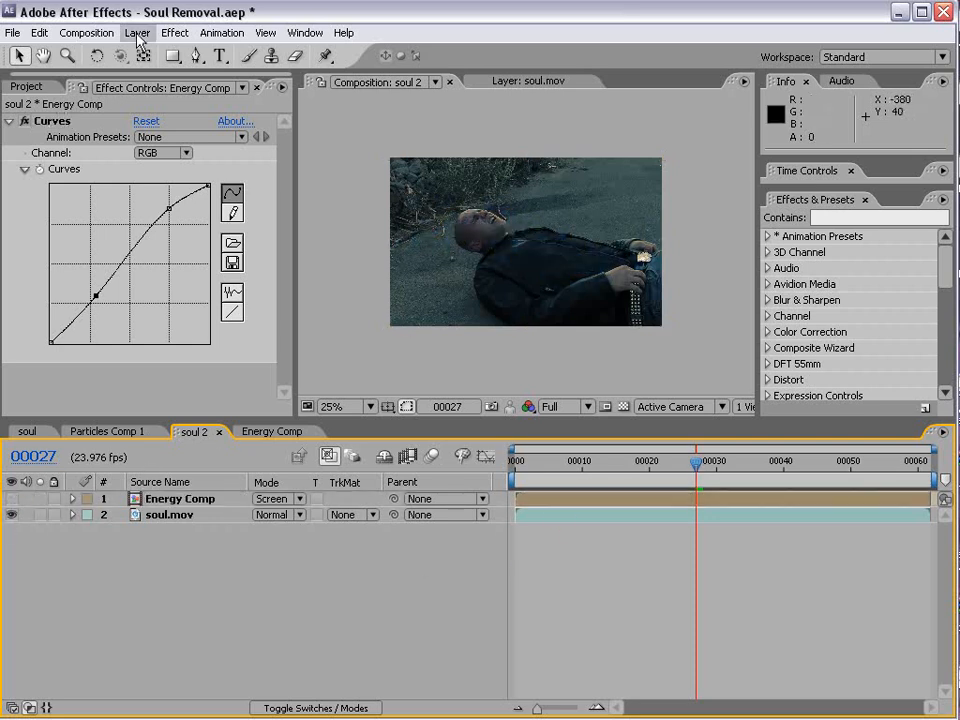
Add a null object and place Track Point 1 on the man's mouth in soul.mov.
left_click(137, 32)
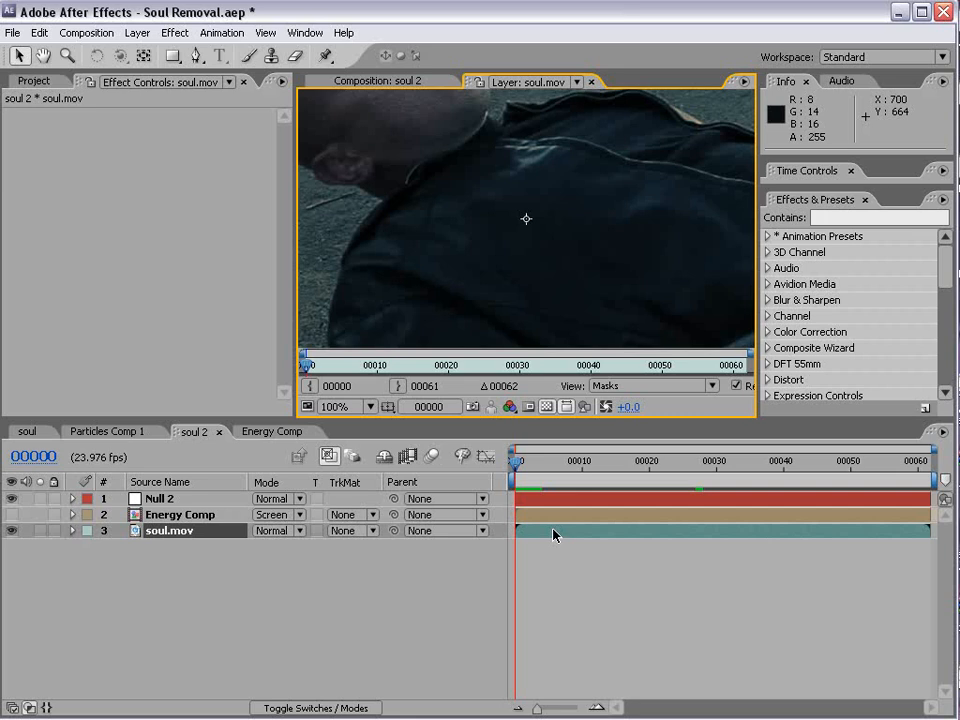
left_click(305, 32)
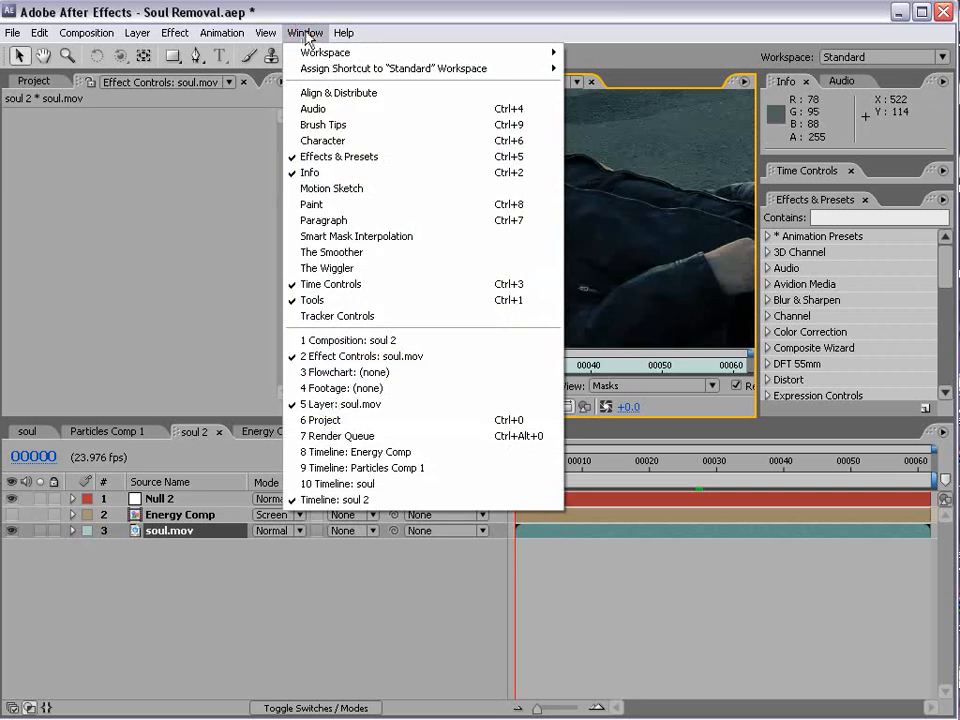
left_click(337, 315)
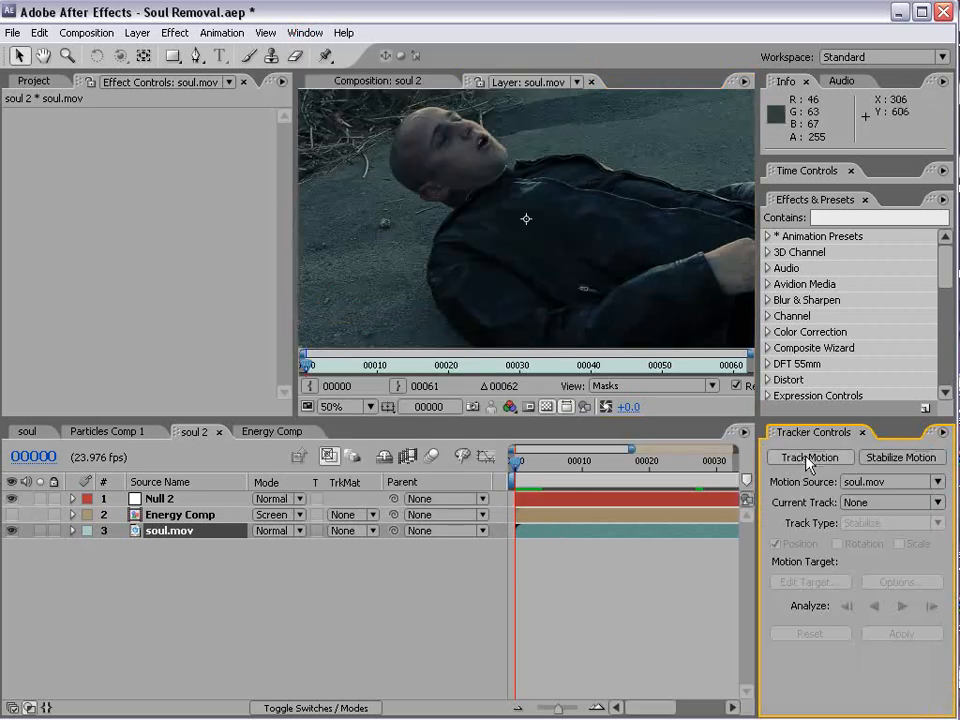
left_click(810, 457)
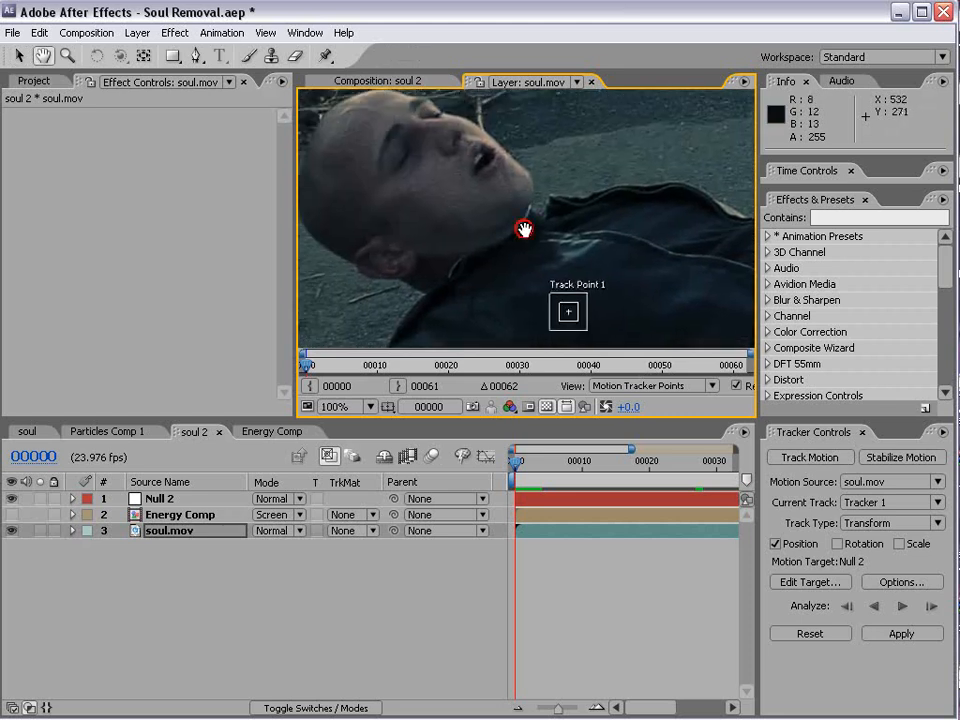
left_click(568, 312)
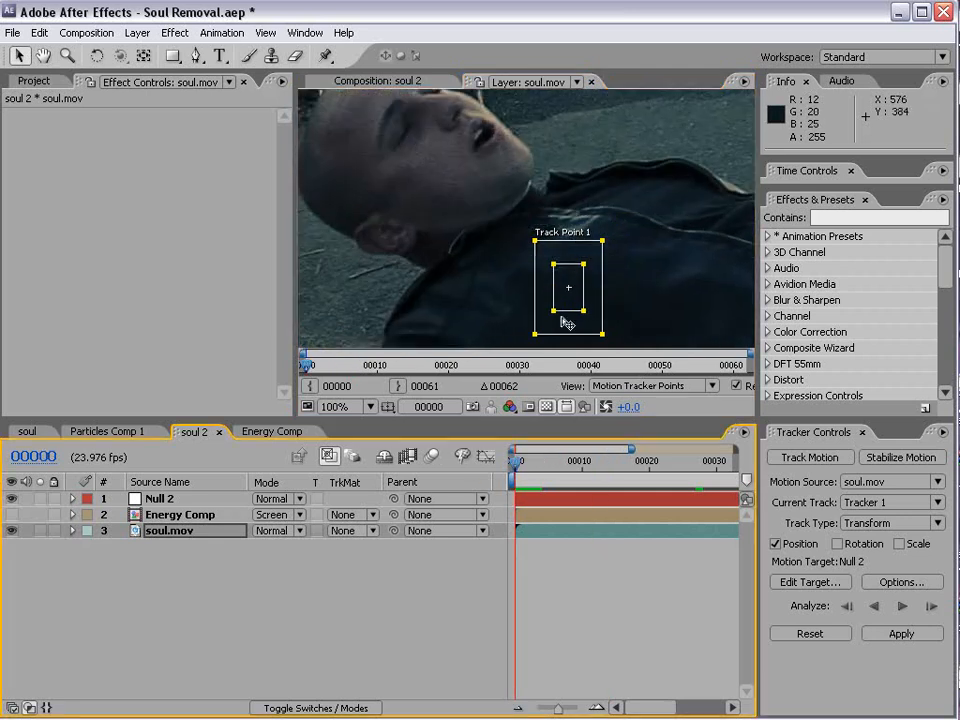
left_click_drag(568, 288, 455, 130)
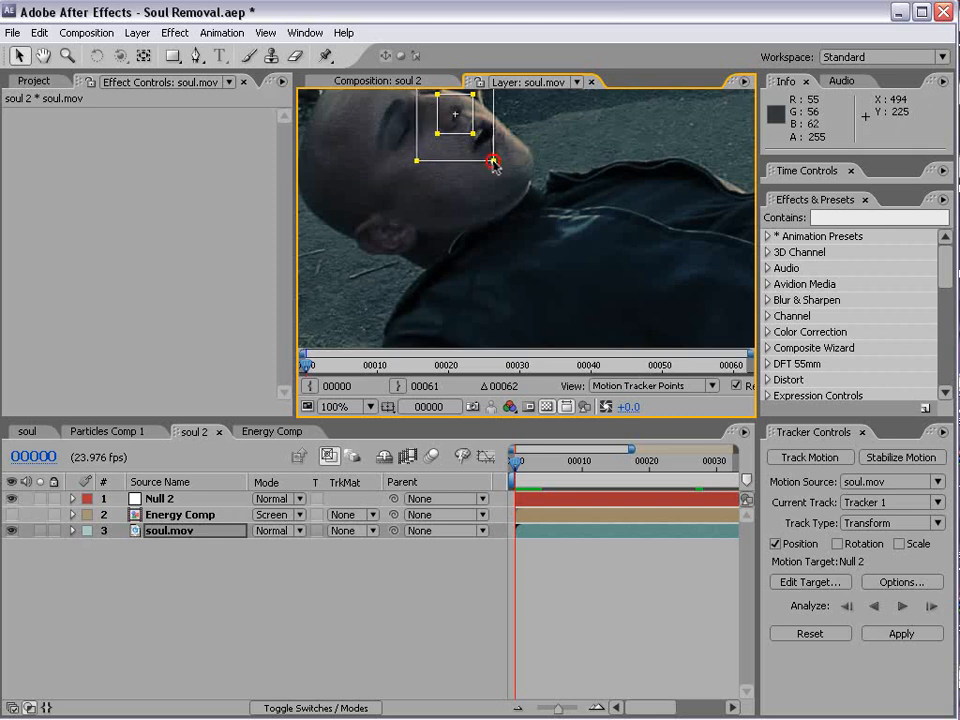
left_click(345, 406)
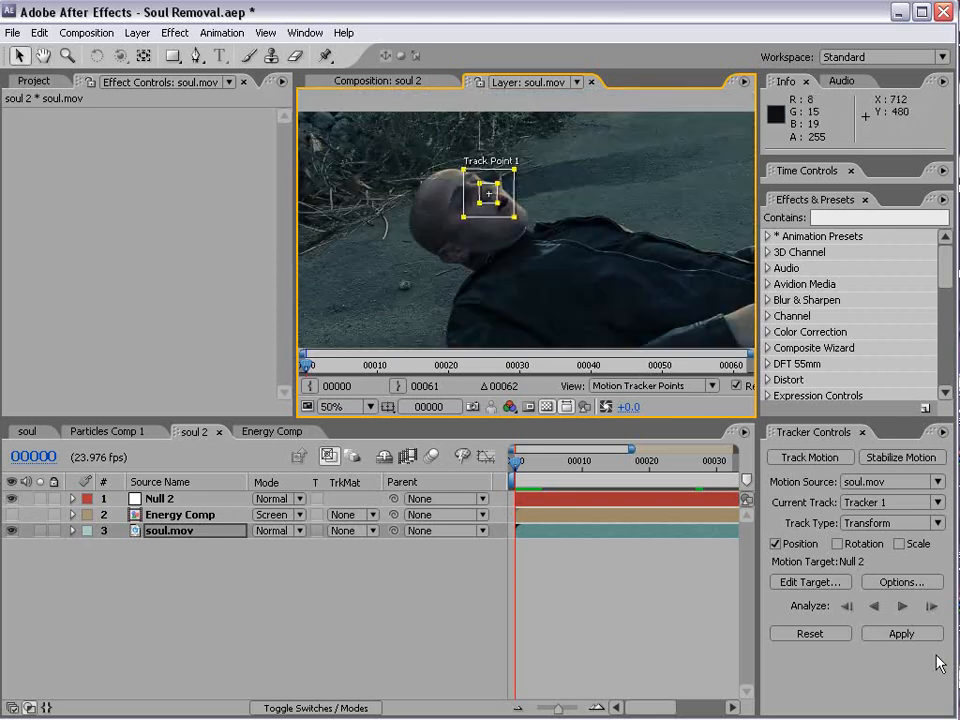
Analyze the track forward and apply it to Null 2 in X and Y.
left_click(902, 606)
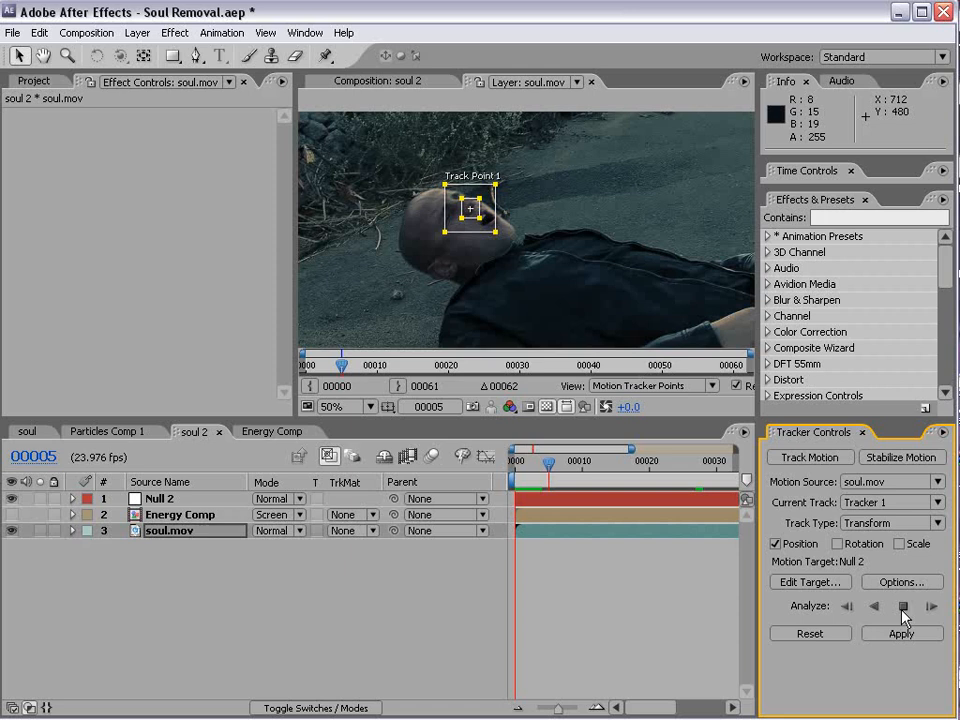
left_click(932, 606)
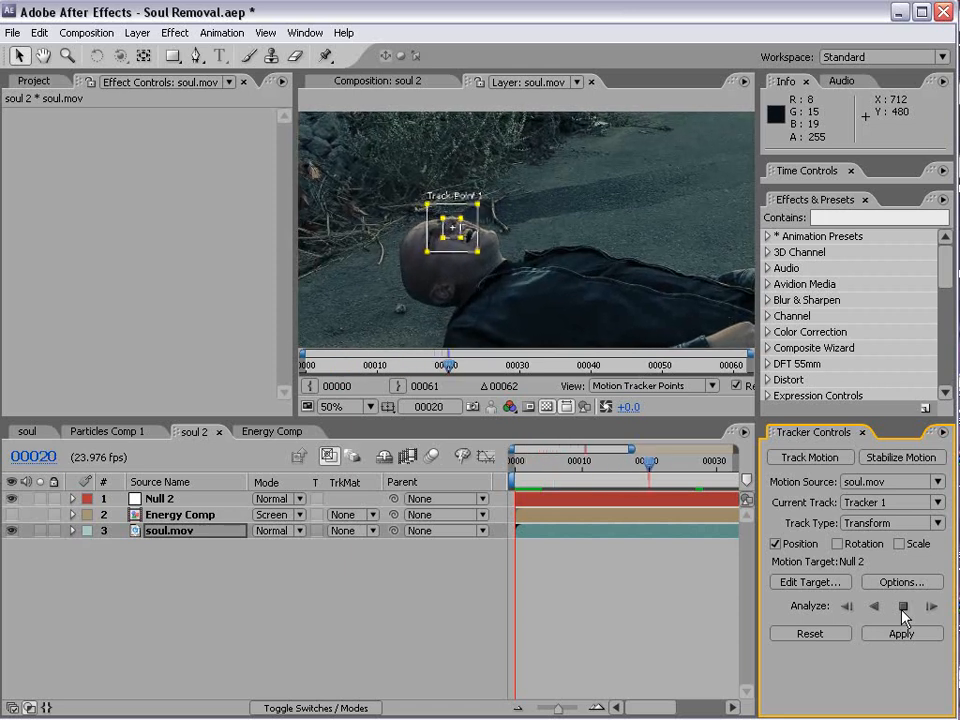
left_click(903, 606)
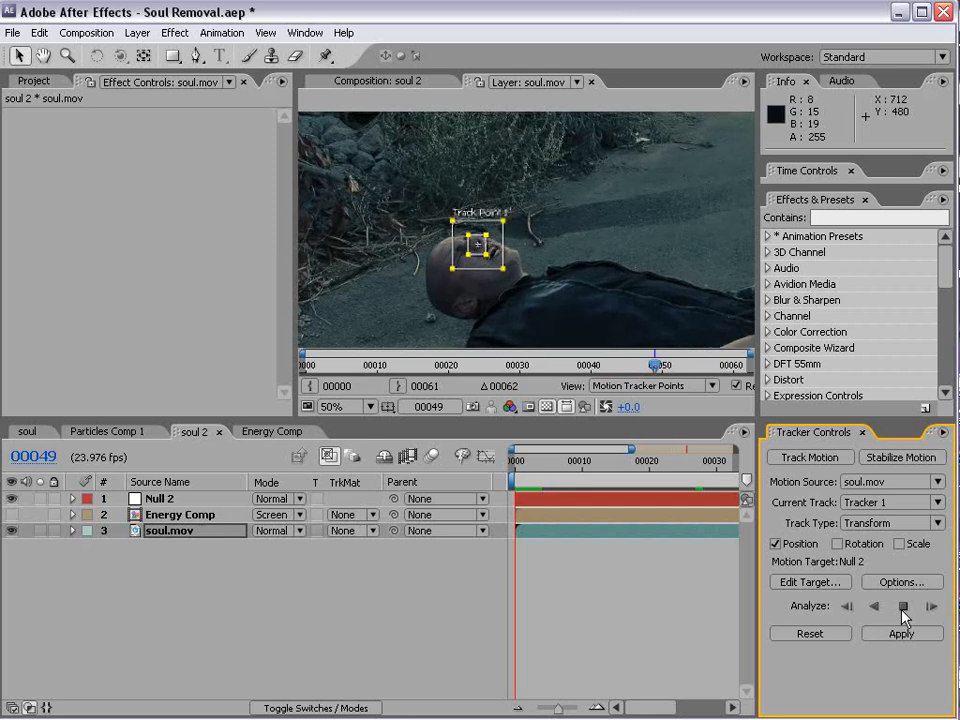
left_click(902, 606)
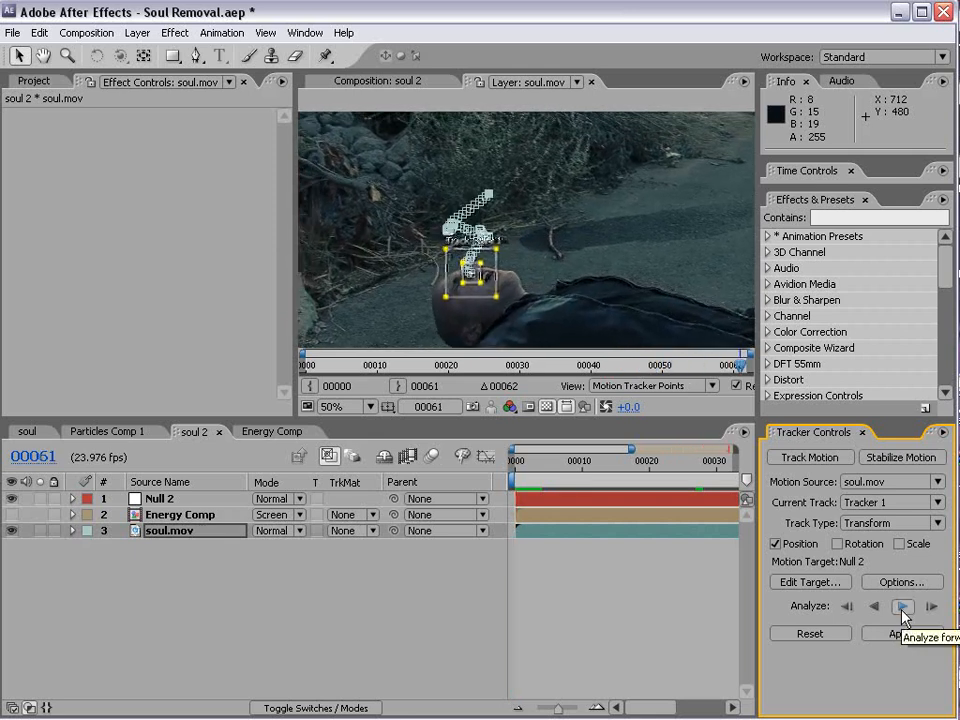
left_click(810, 582)
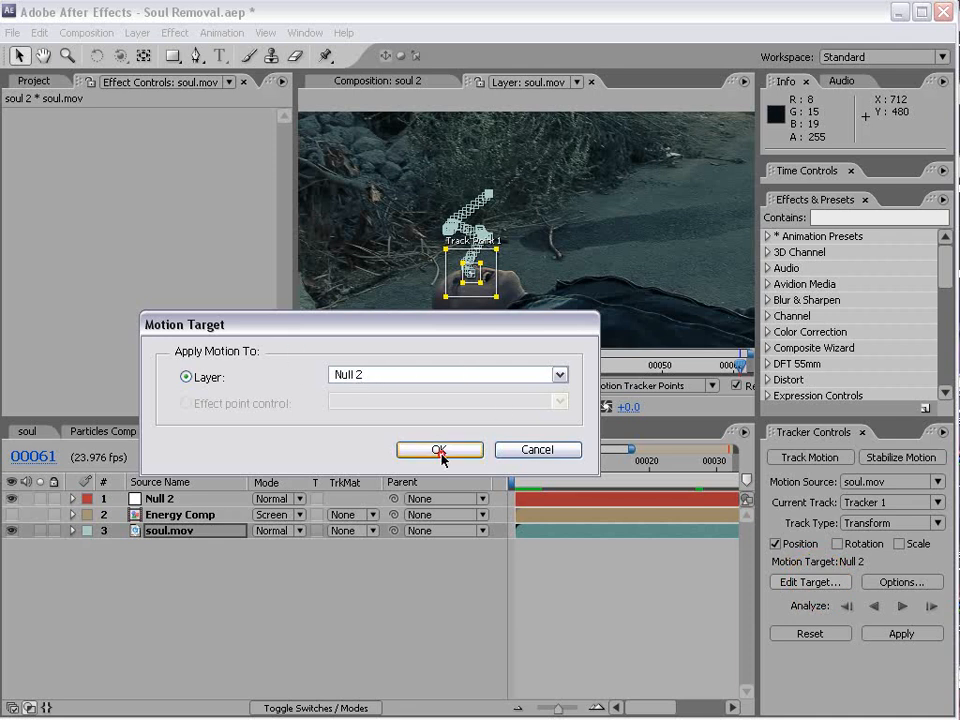
left_click(438, 449)
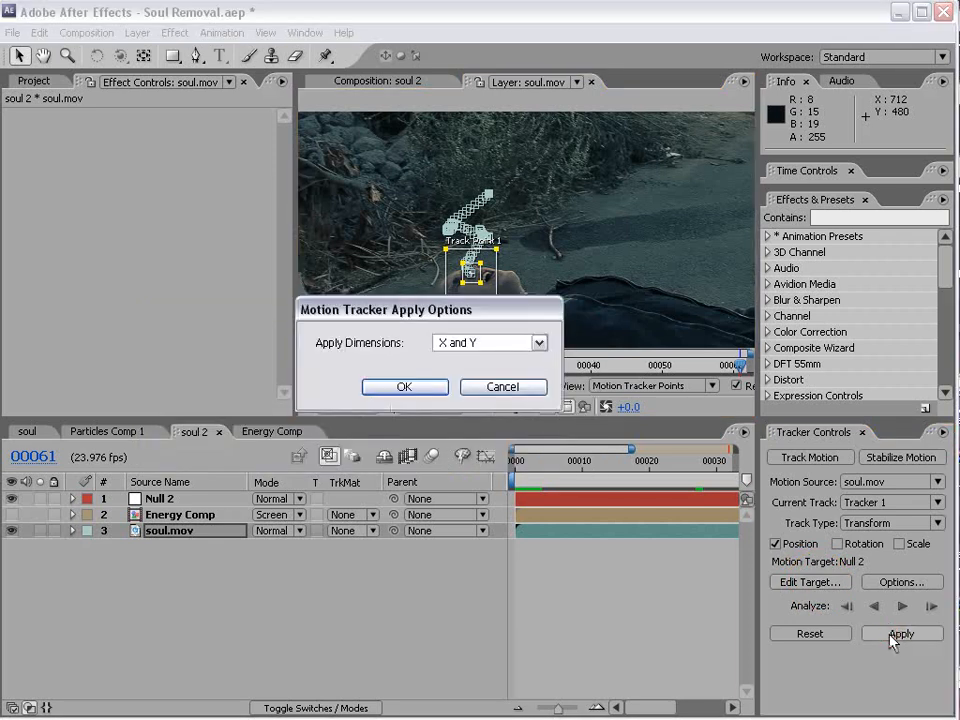
left_click(404, 387)
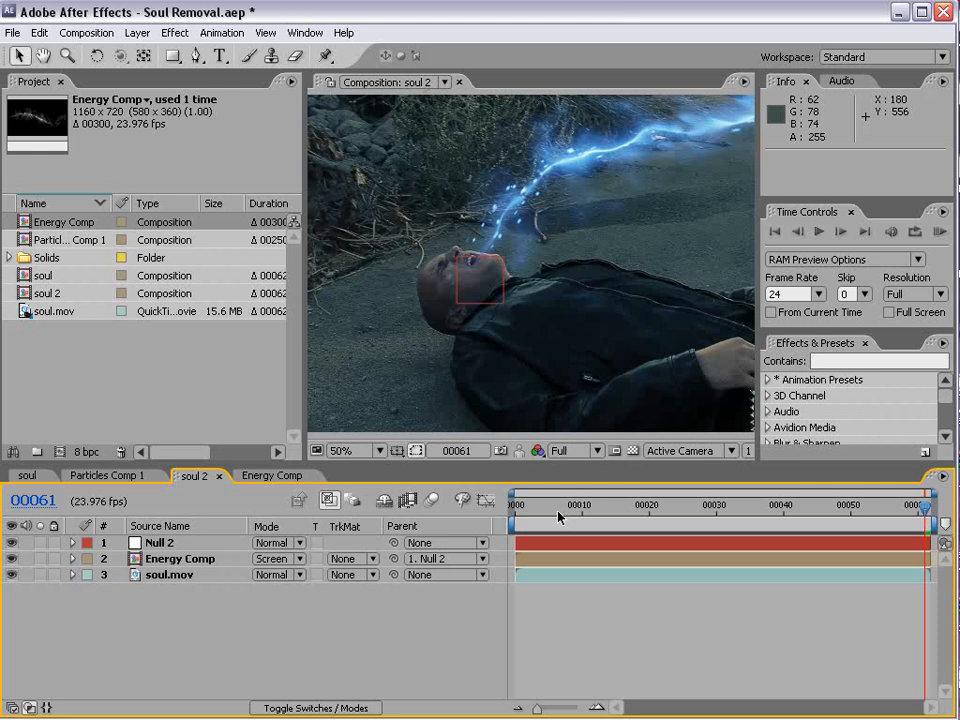
left_click(605, 505)
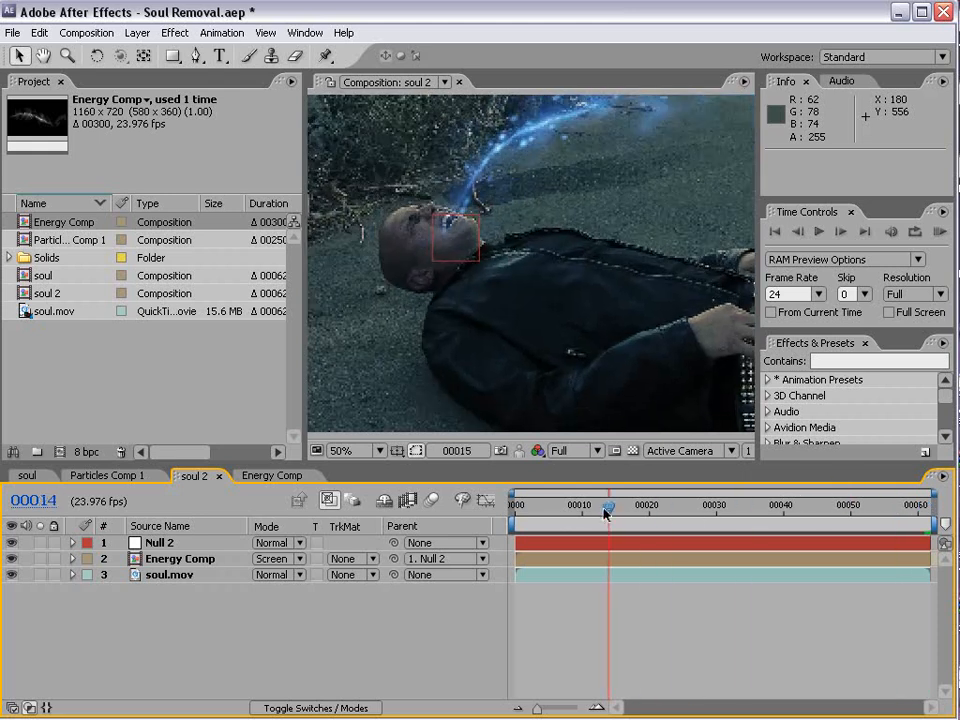
left_click_drag(605, 508, 725, 508)
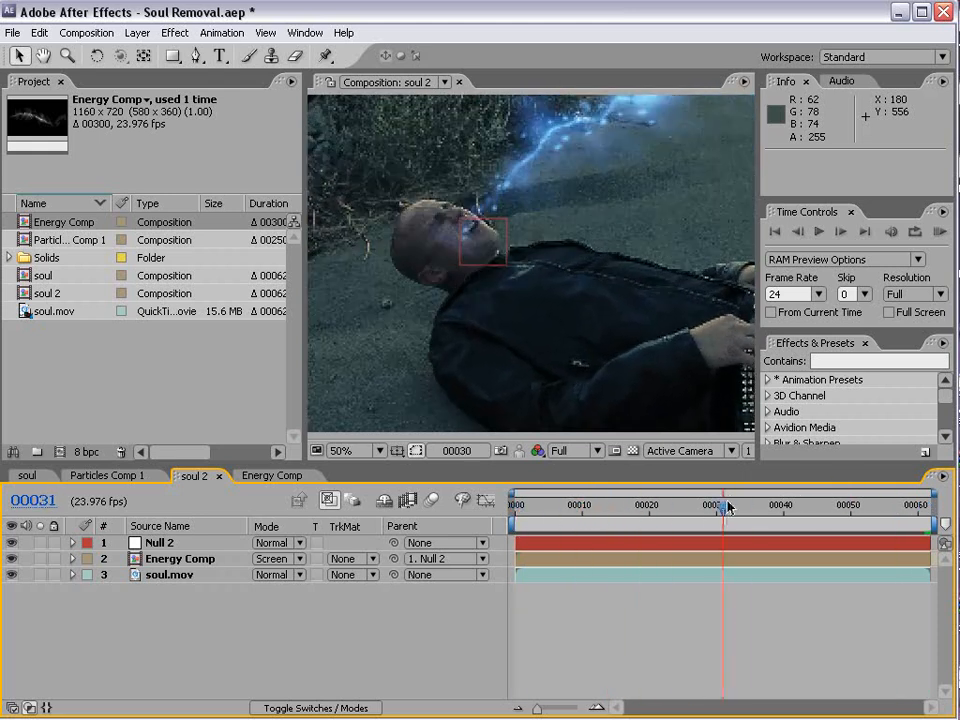
left_click_drag(722, 510, 850, 510)
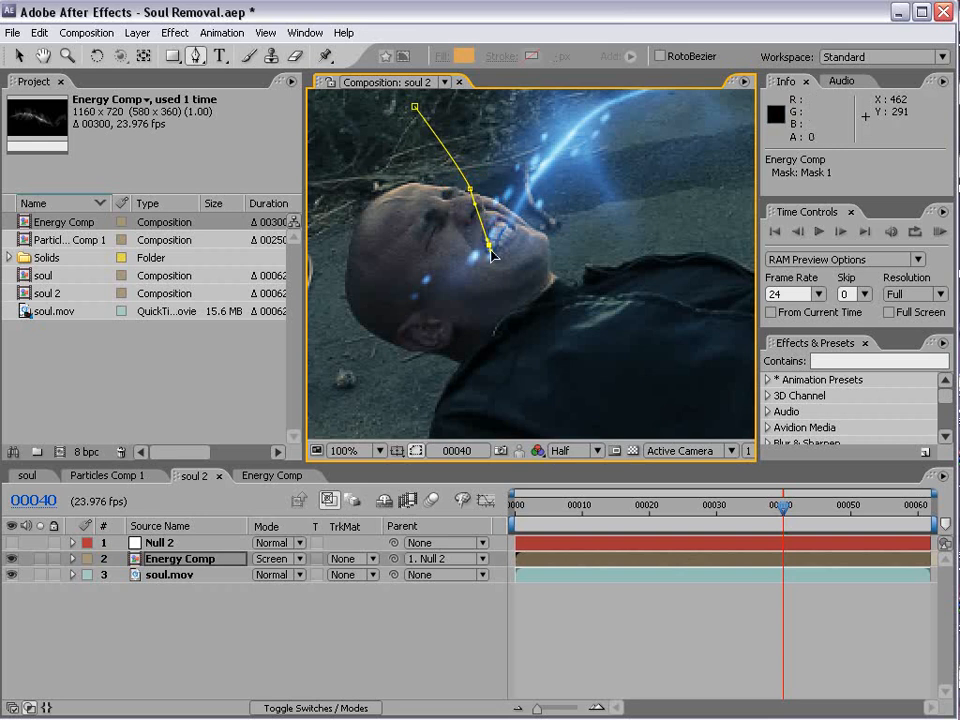
Draw a mask around the man's face and set its mode to Subtract.
left_click_drag(490, 250, 655, 297)
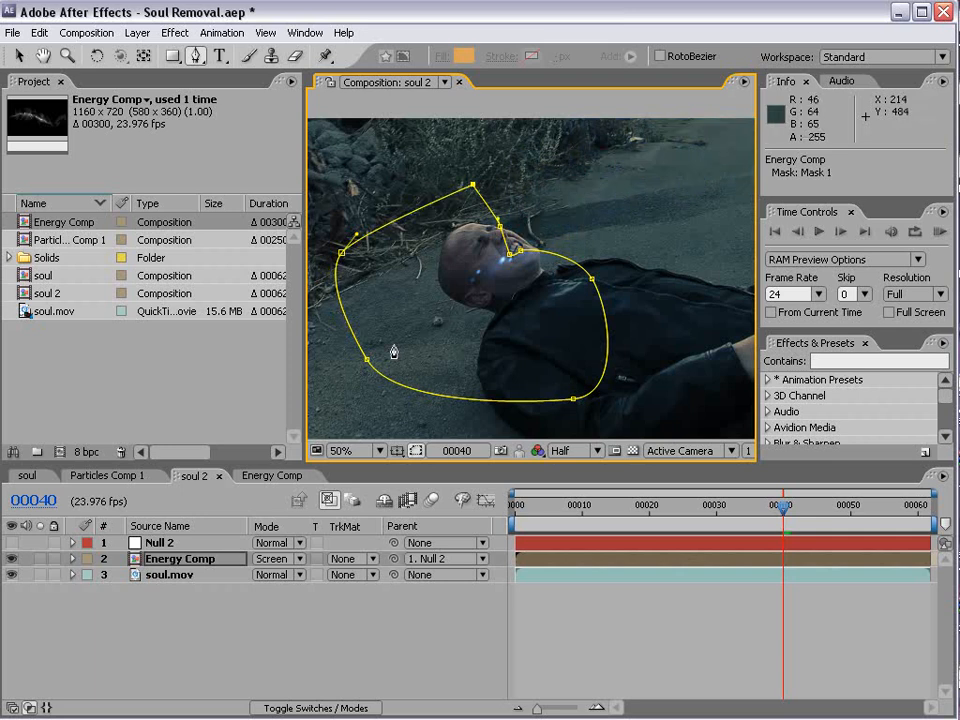
left_click(283, 573)
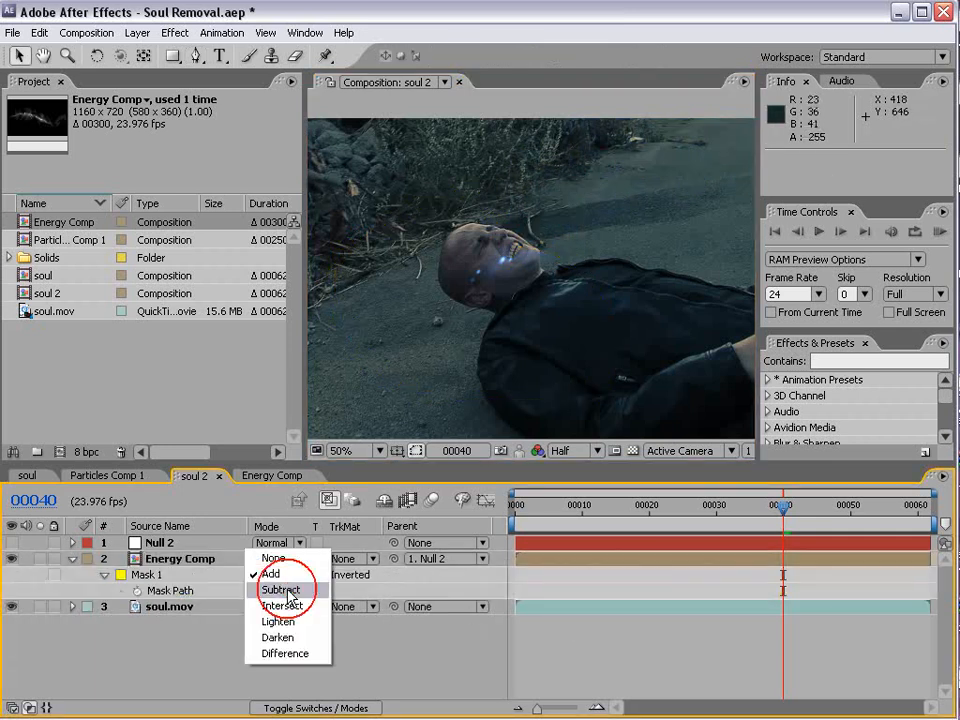
left_click(281, 589)
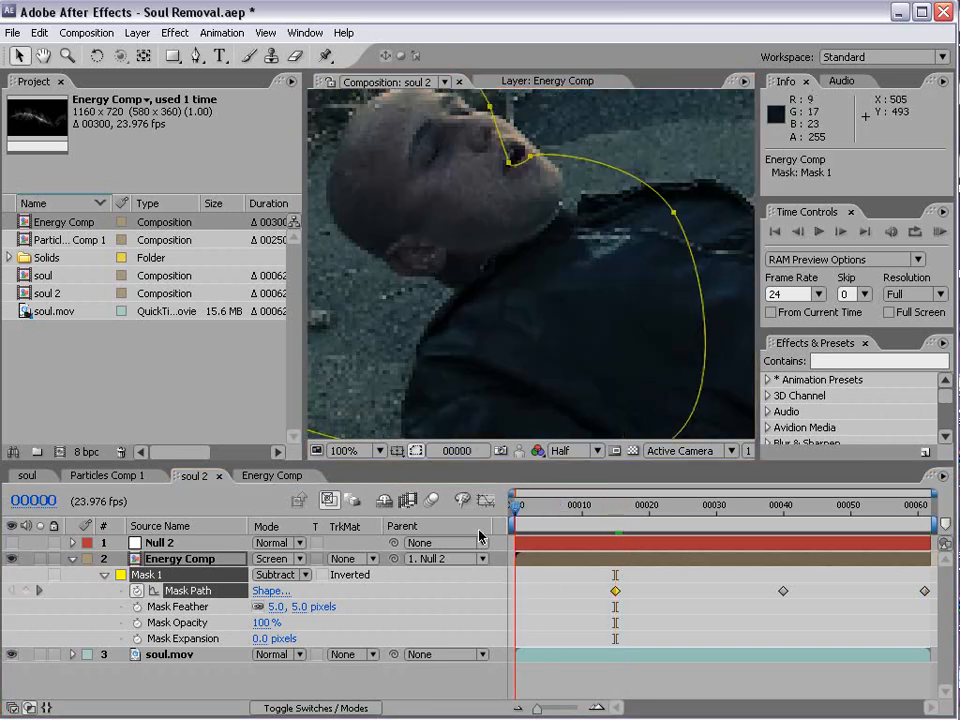
left_click(600, 505)
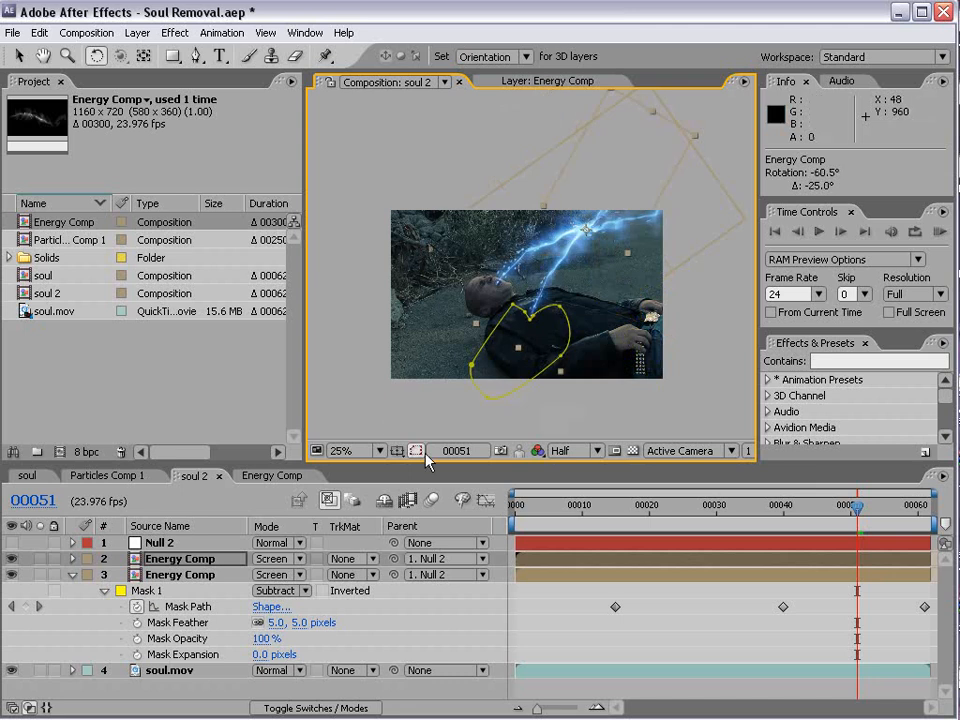
Enlarge the composition view.
left_click(355, 450)
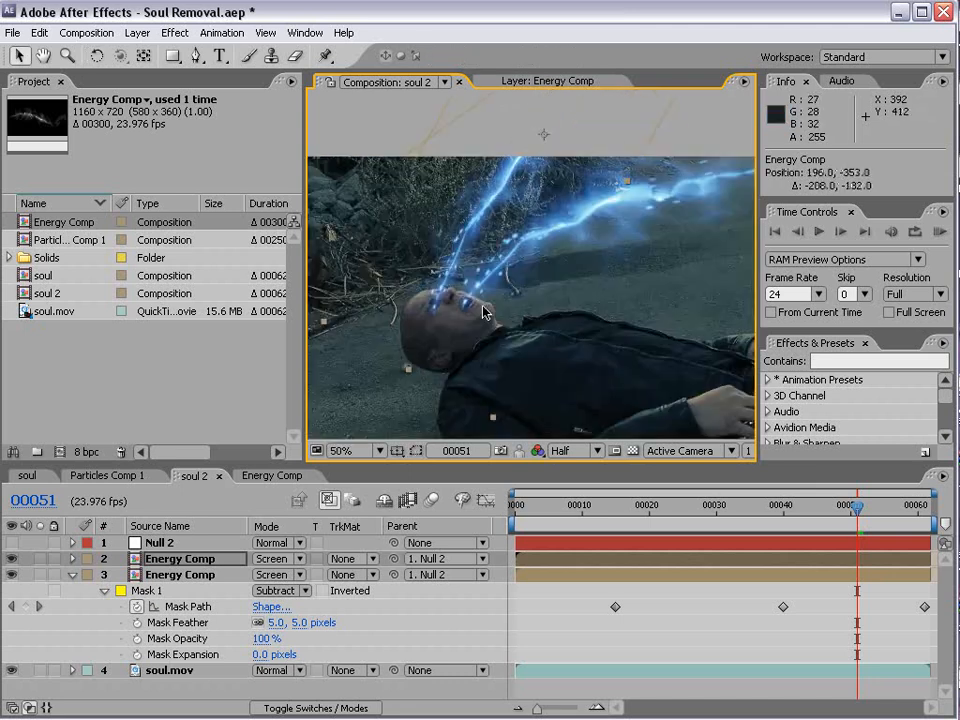
left_click(358, 450)
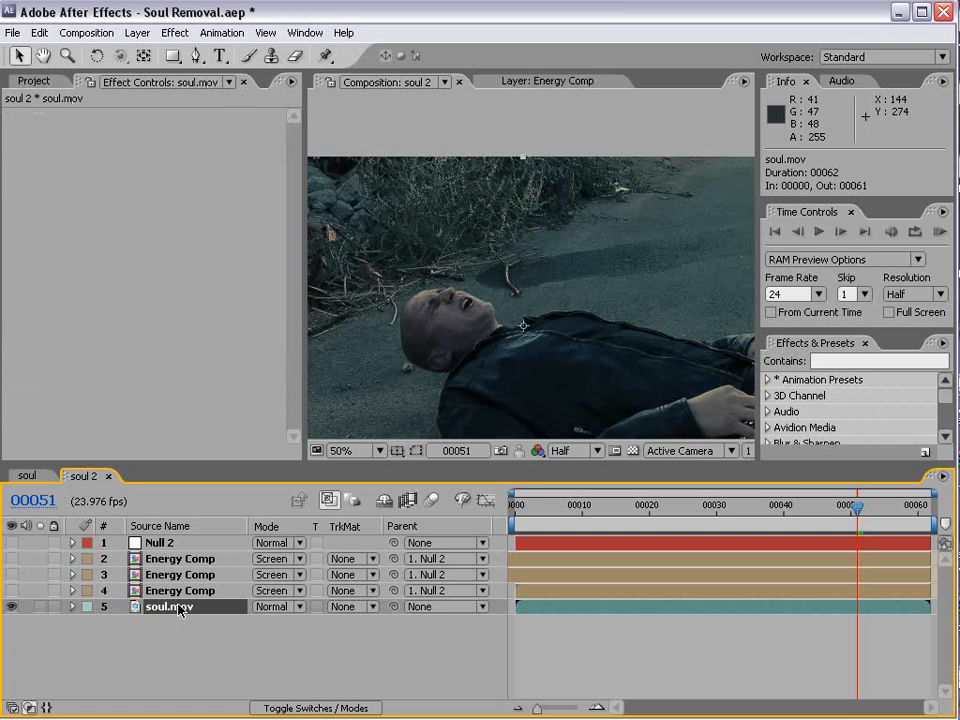
Apply Liquify to the soul.mov copy and warp the area around the face.
left_click(169, 607)
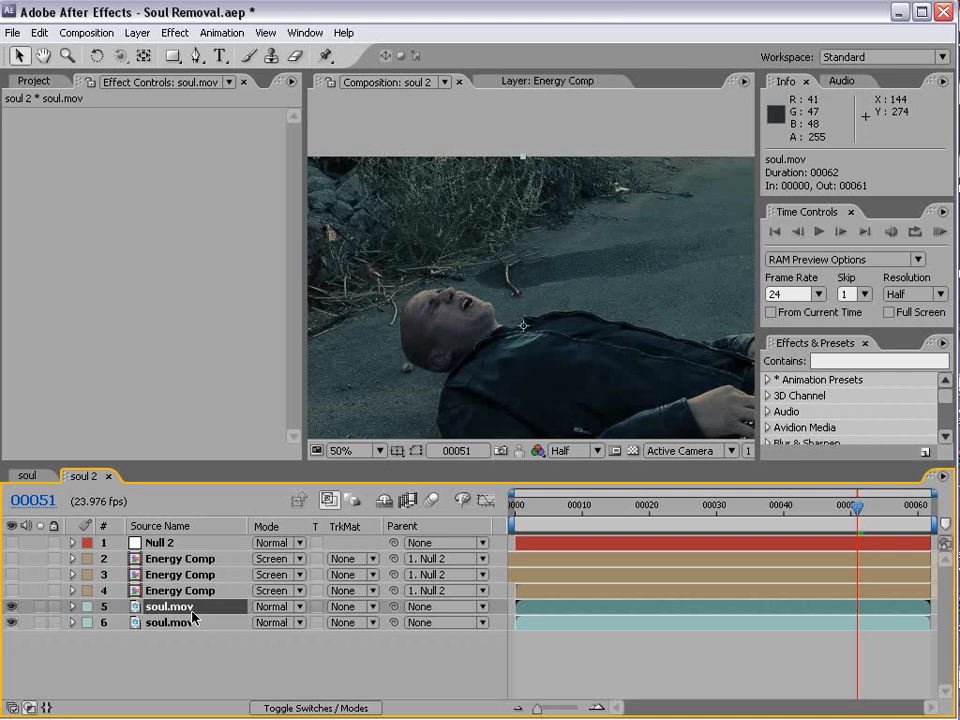
left_click(174, 32)
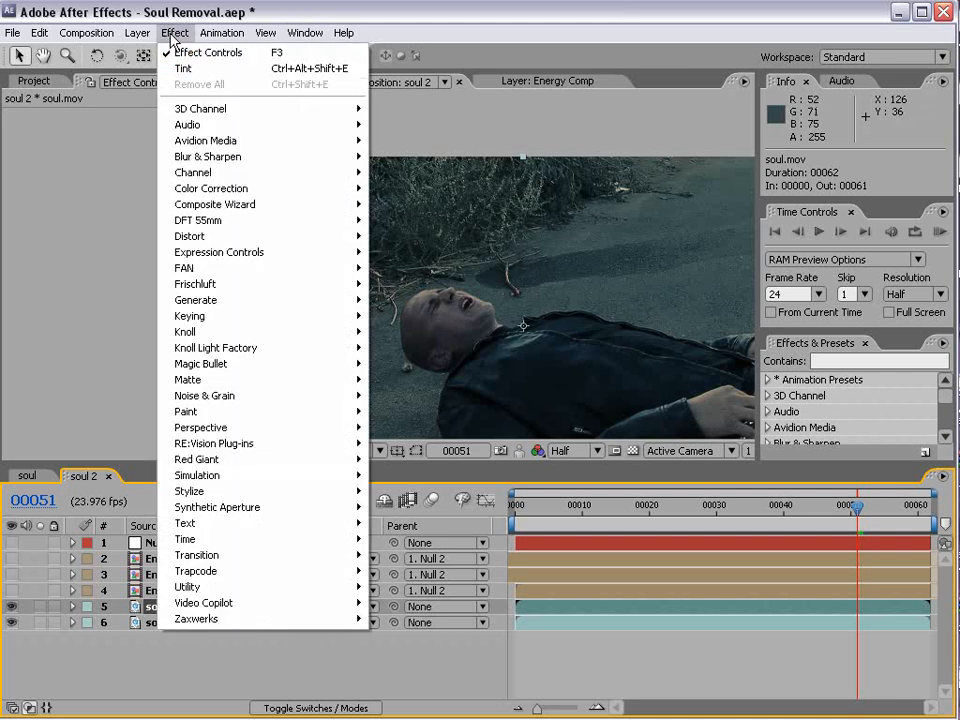
mouse_move(190, 236)
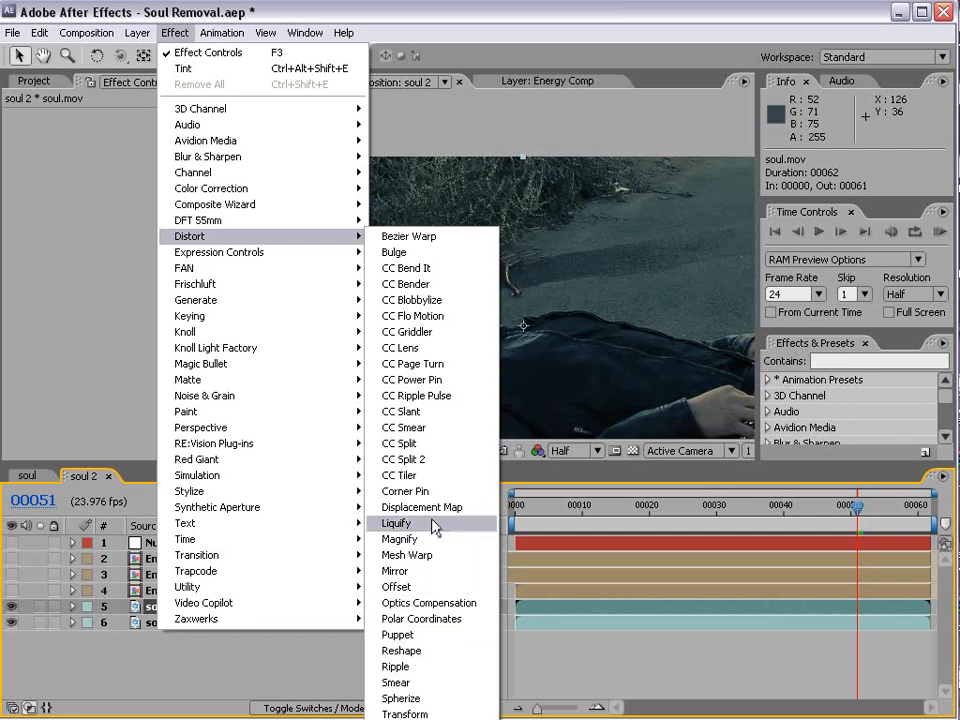
left_click(396, 522)
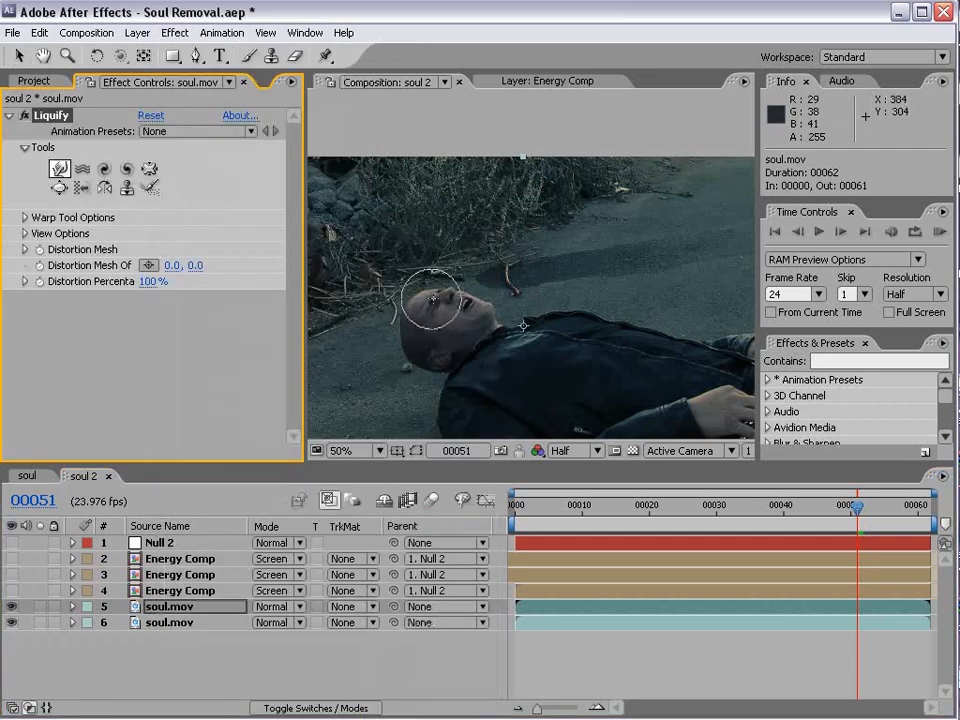
left_click_drag(433, 300, 440, 318)
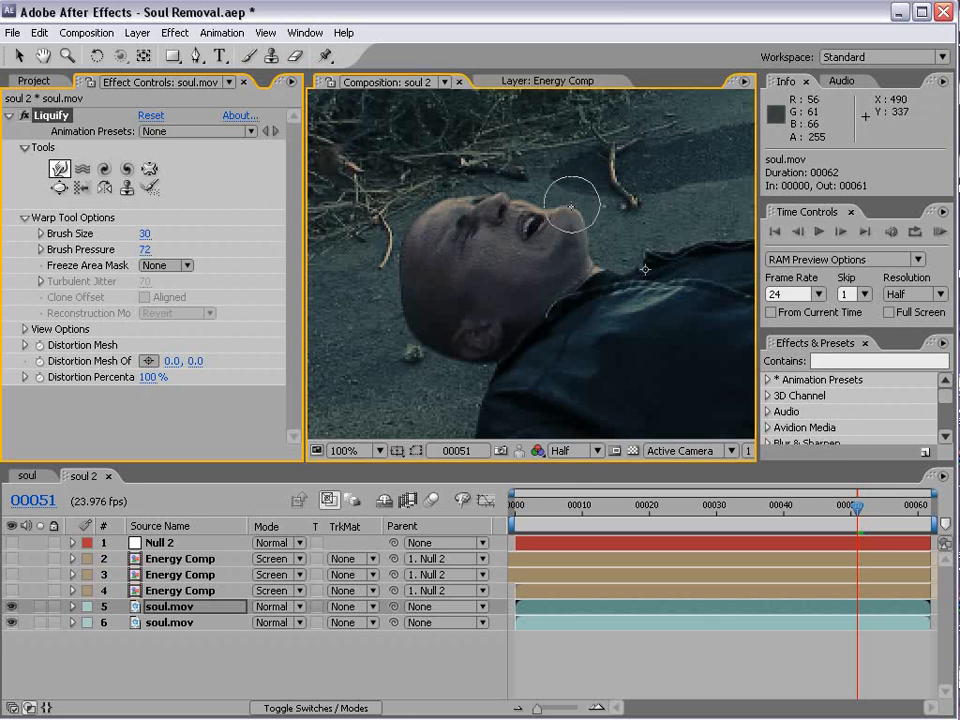
Warp the top of the head, forehead, nose and mouth into a sunken shape.
left_click_drag(572, 205, 435, 232)
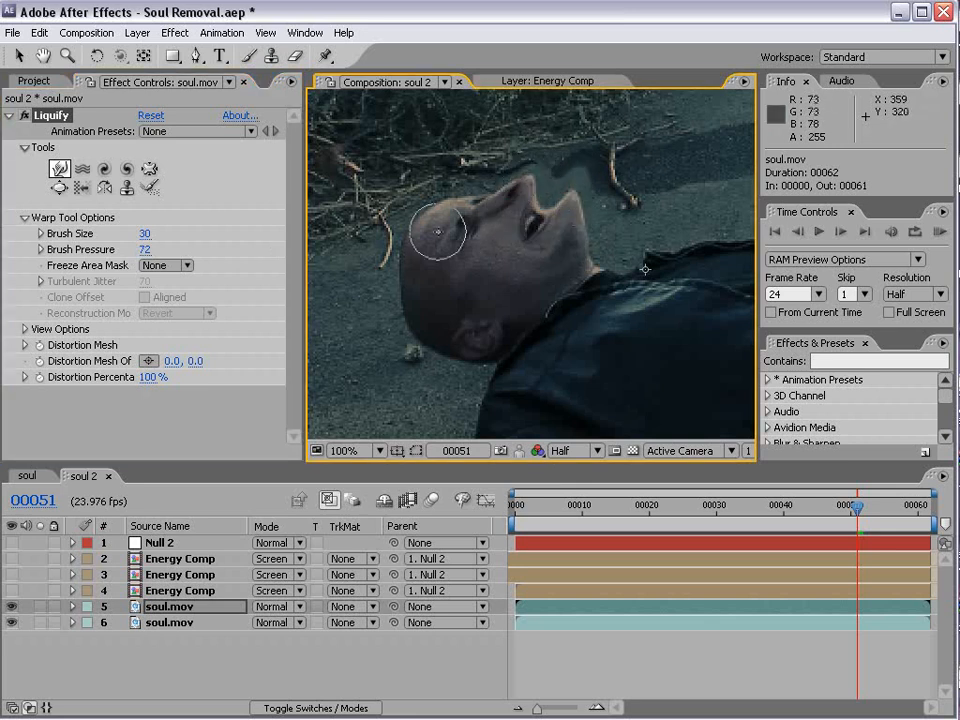
left_click_drag(437, 233, 512, 241)
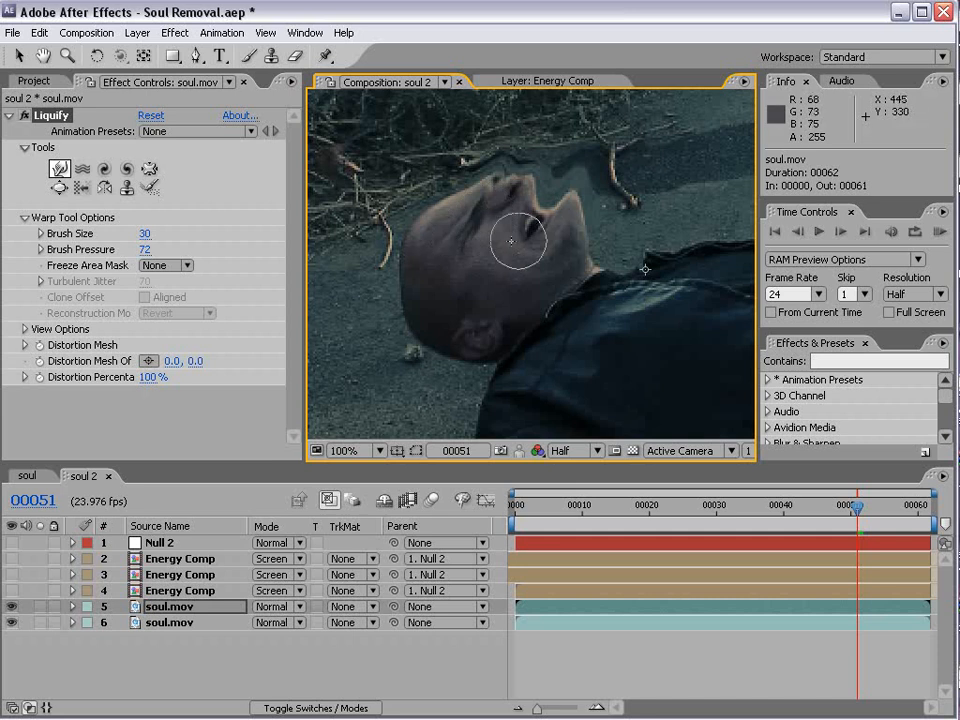
left_click_drag(517, 242, 513, 193)
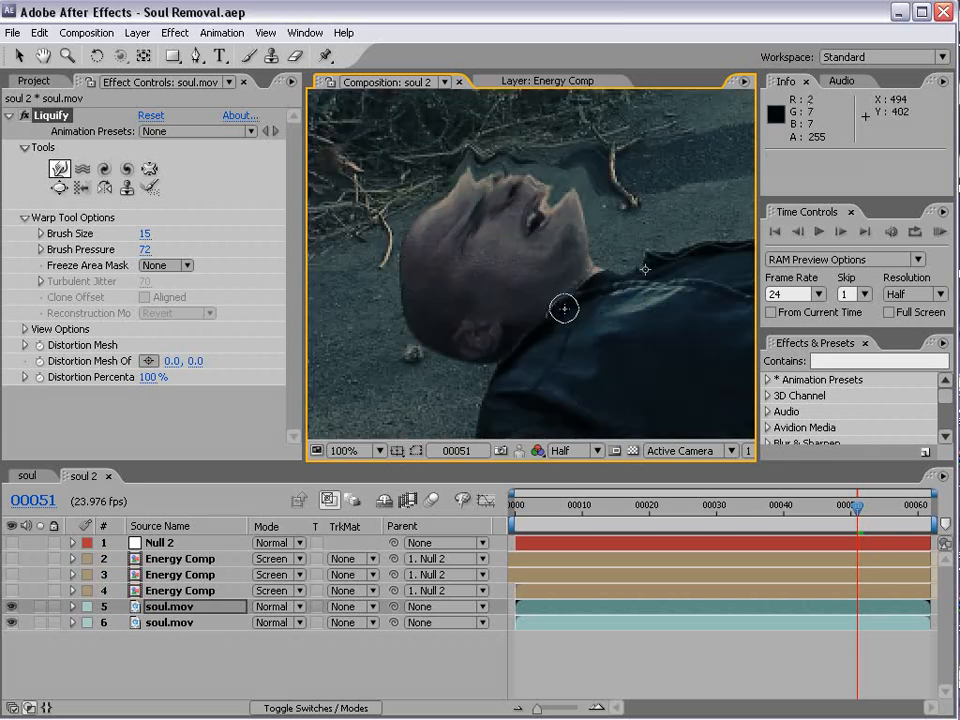
left_click_drag(563, 307, 485, 277)
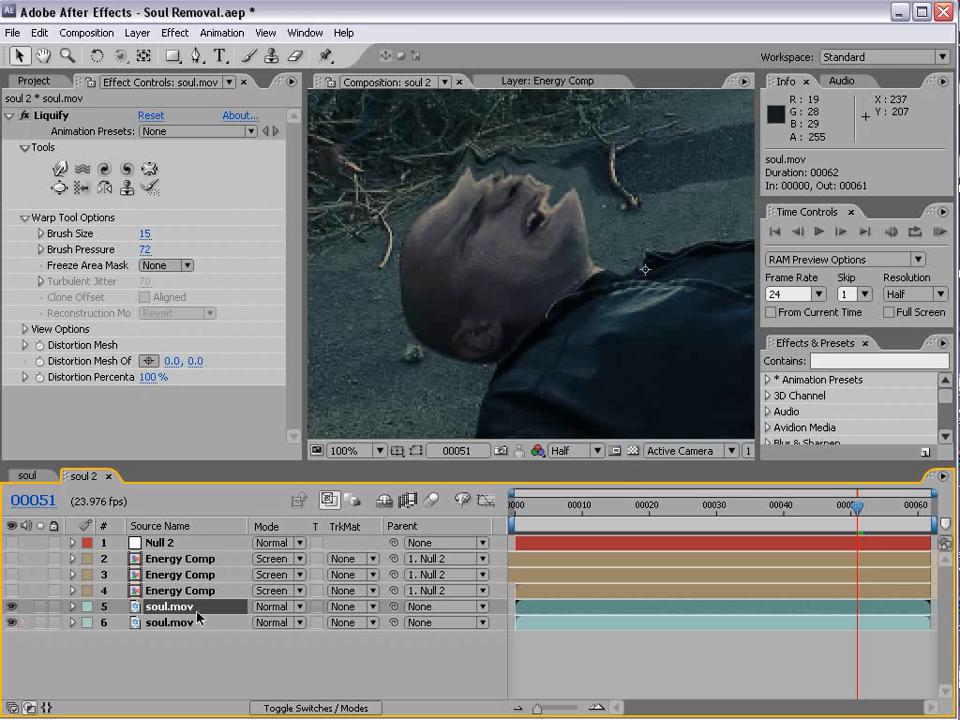
Apply Difference Matte to the liquified soul.mov against layer 6 at 0% tolerance, and re-show the original layer.
left_click(175, 32)
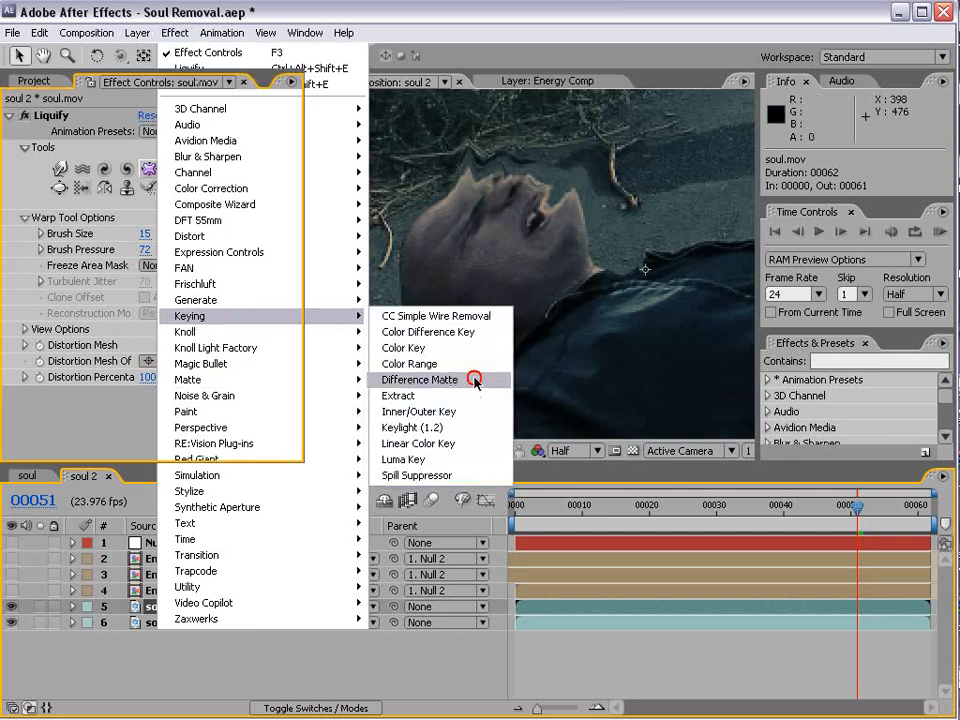
left_click(420, 379)
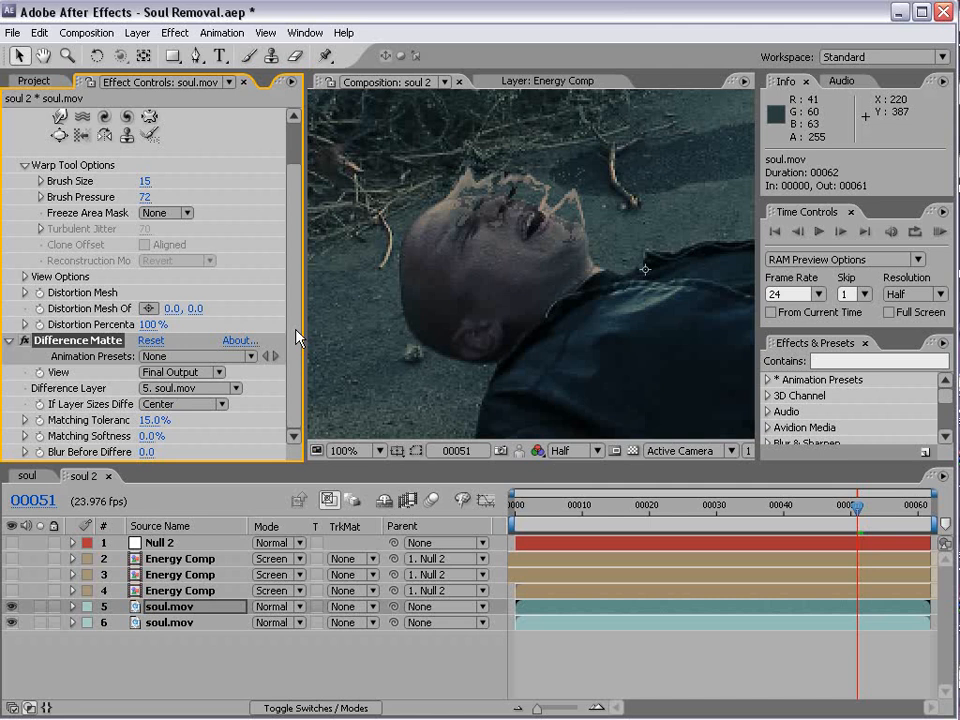
mouse_move(303, 330)
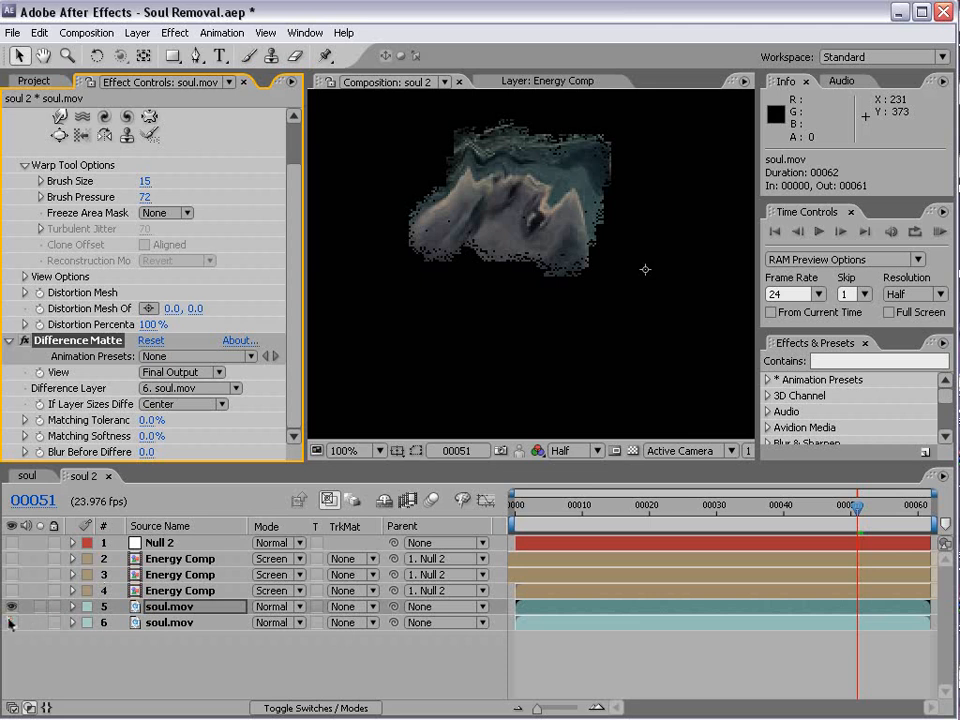
left_click(12, 606)
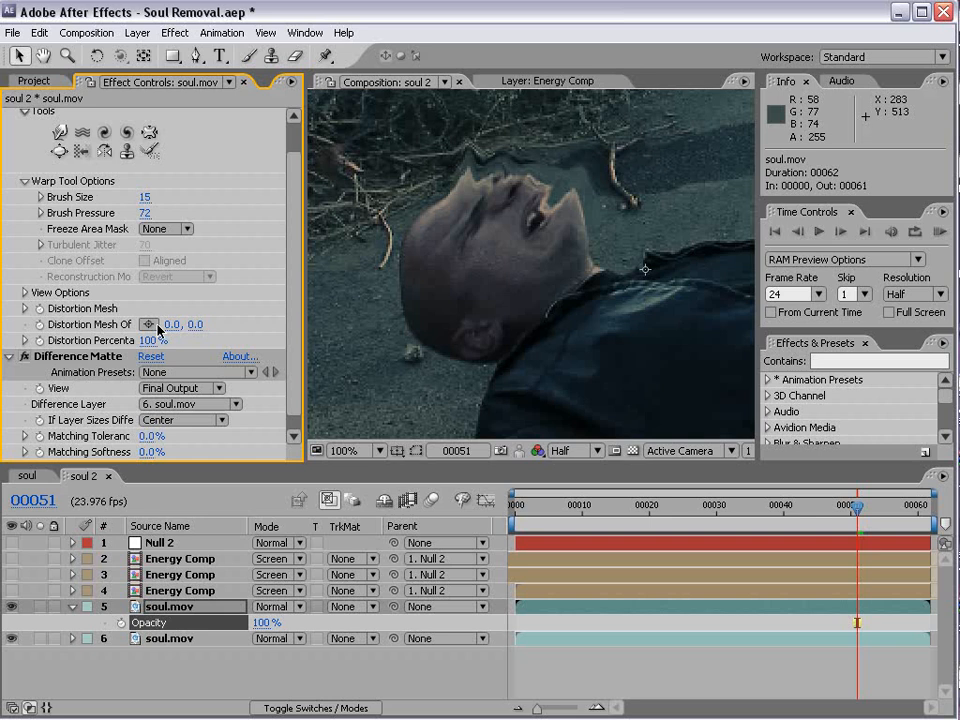
mouse_move(75, 332)
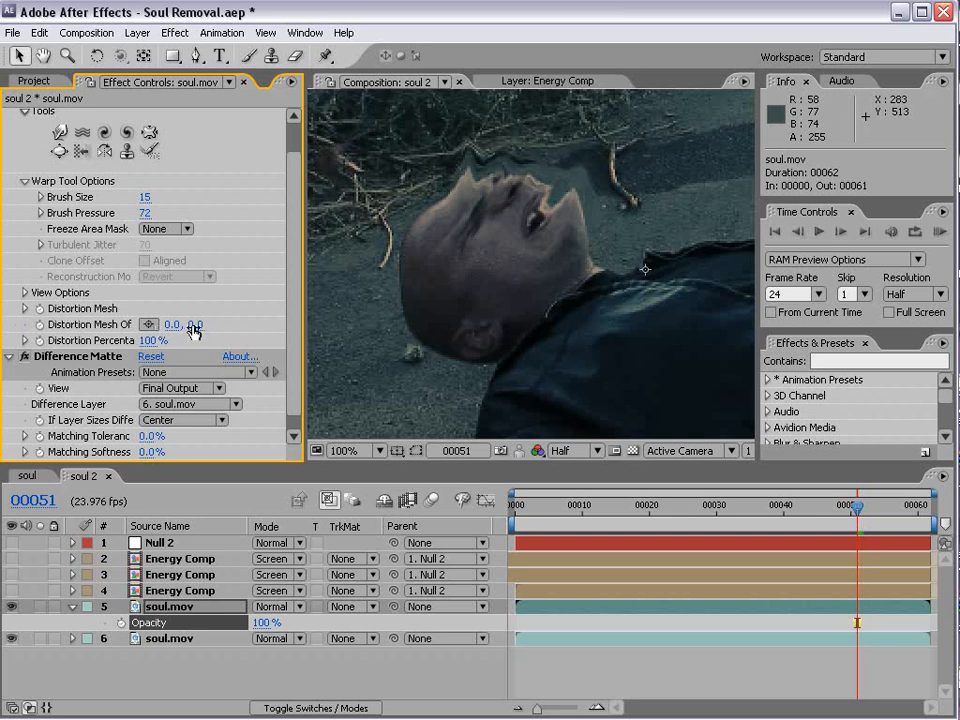
Drive Liquify's mesh offset with the expression thisComp.layer("Null 2").transform.position-[425,302].
left_click(160, 542)
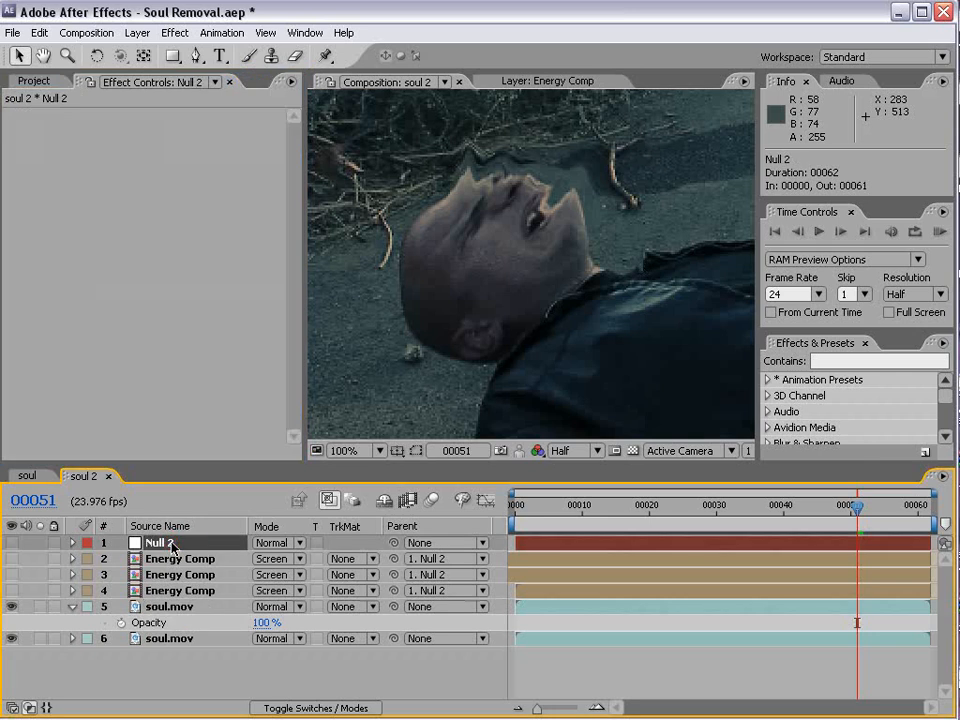
left_click(72, 542)
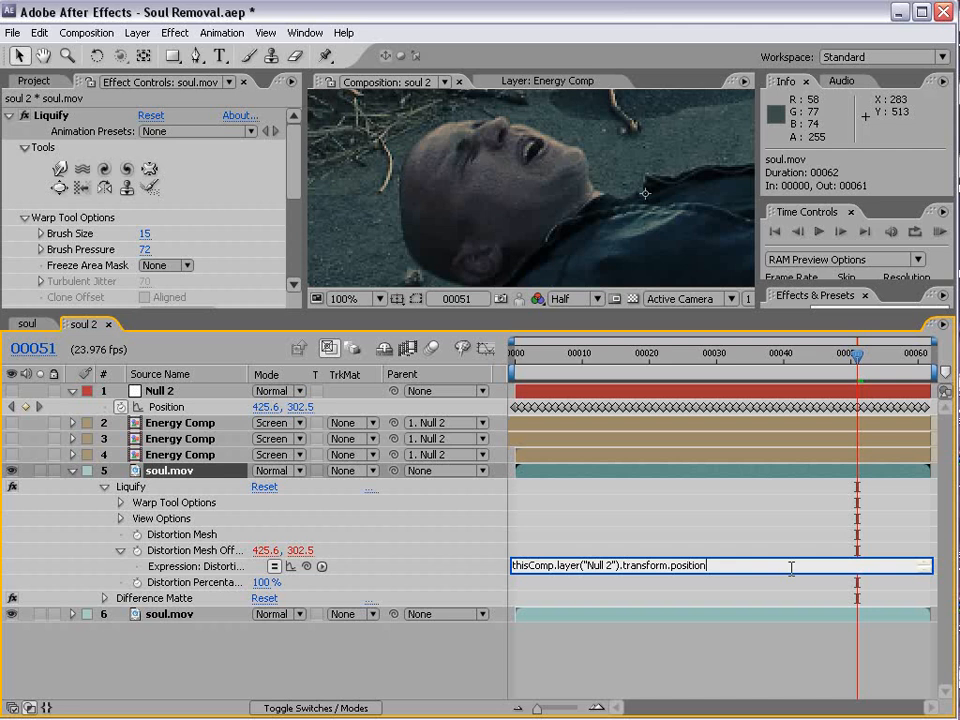
type("-")
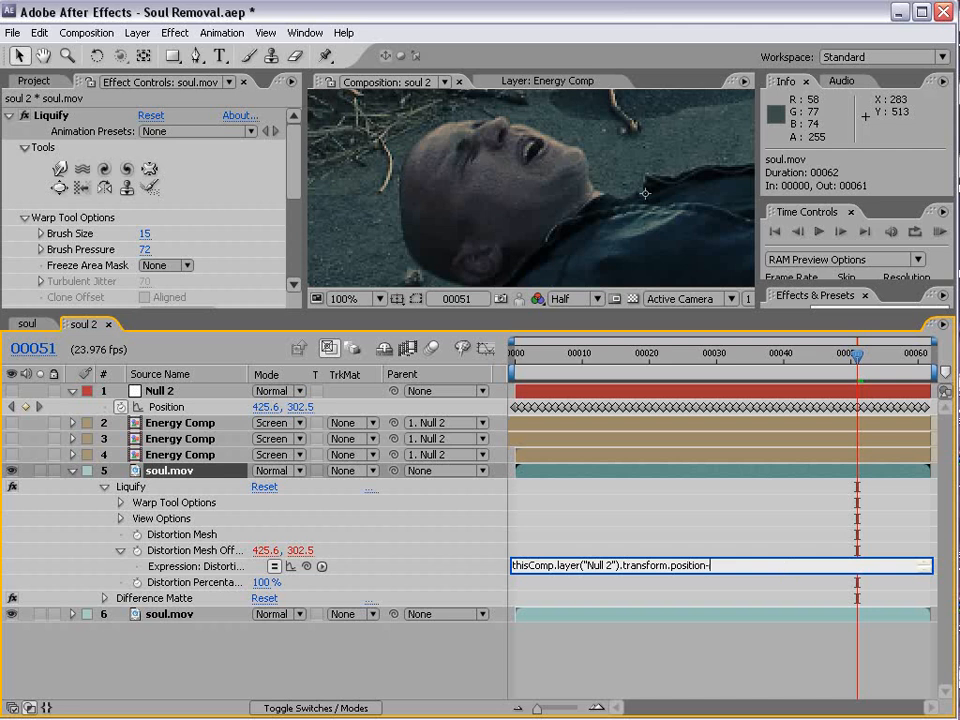
type("[")
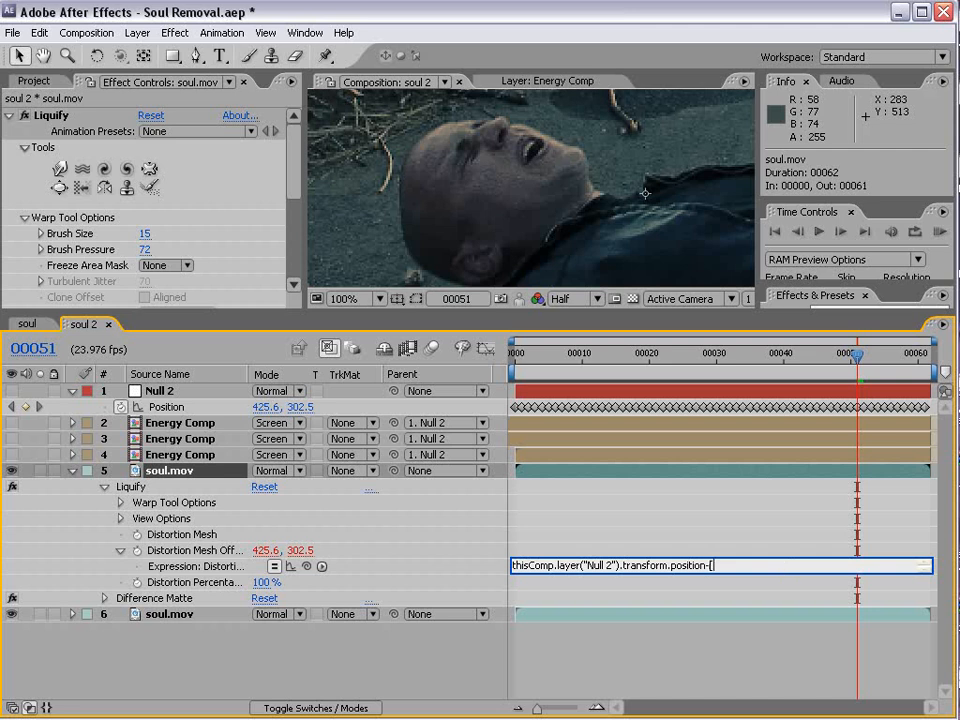
type("425,30")
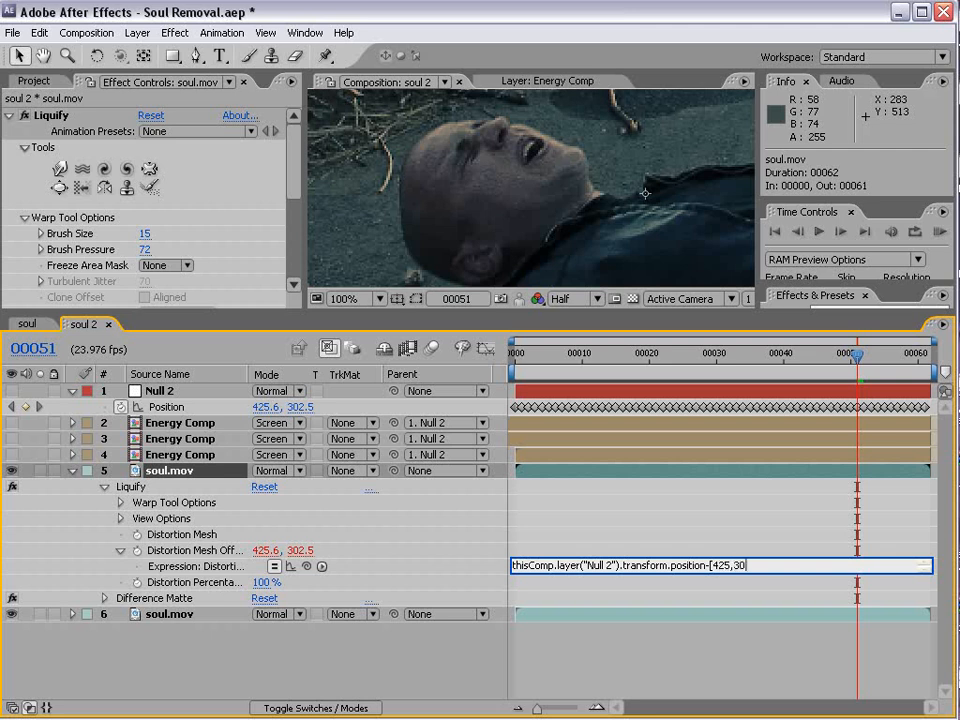
type("2]")
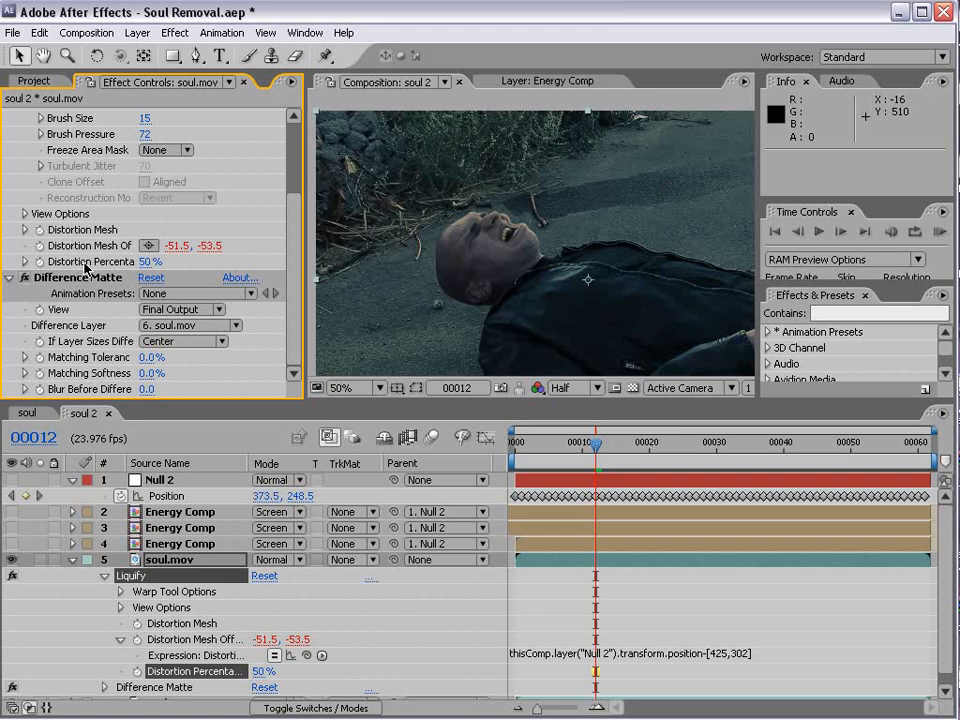
mouse_move(85, 268)
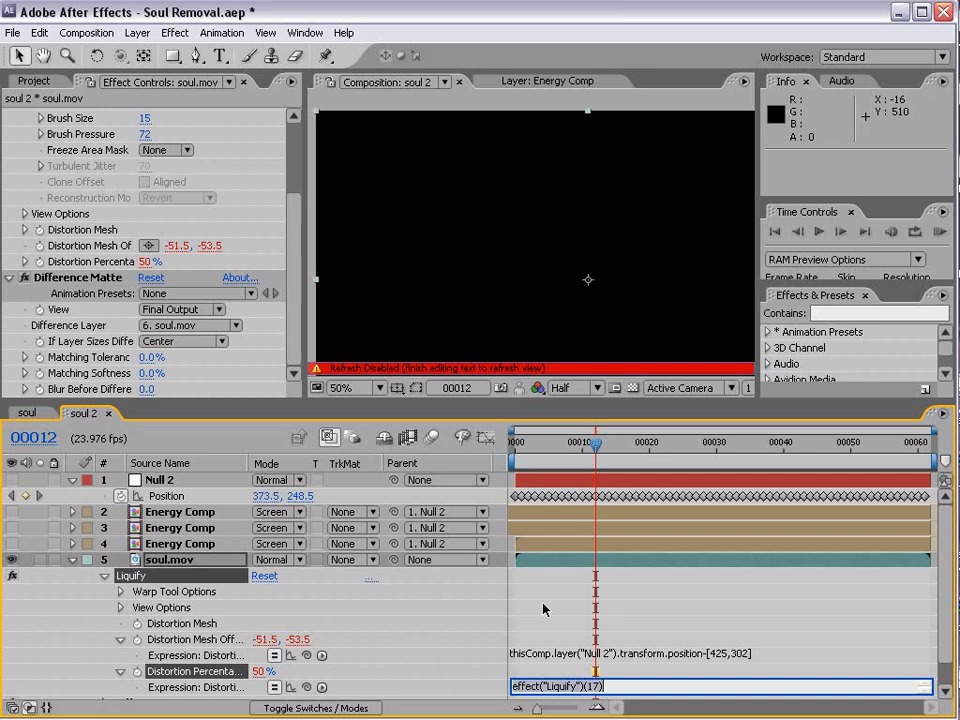
Enter the expression wiggle(4,105) on Liquify's Distortion Percentage.
type("wiggle")
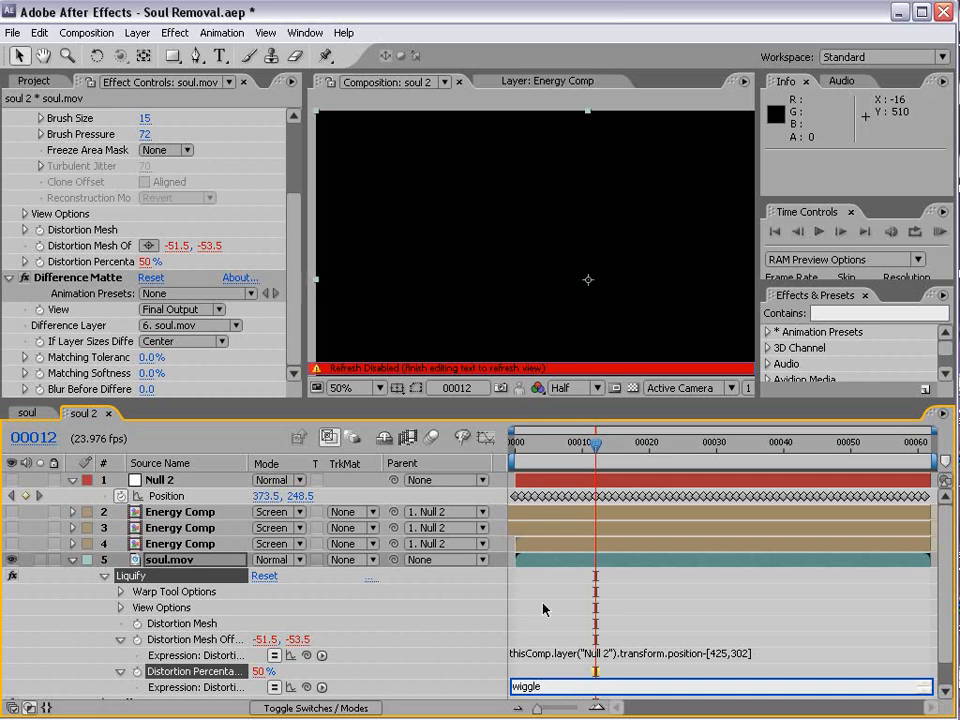
type("(5,")
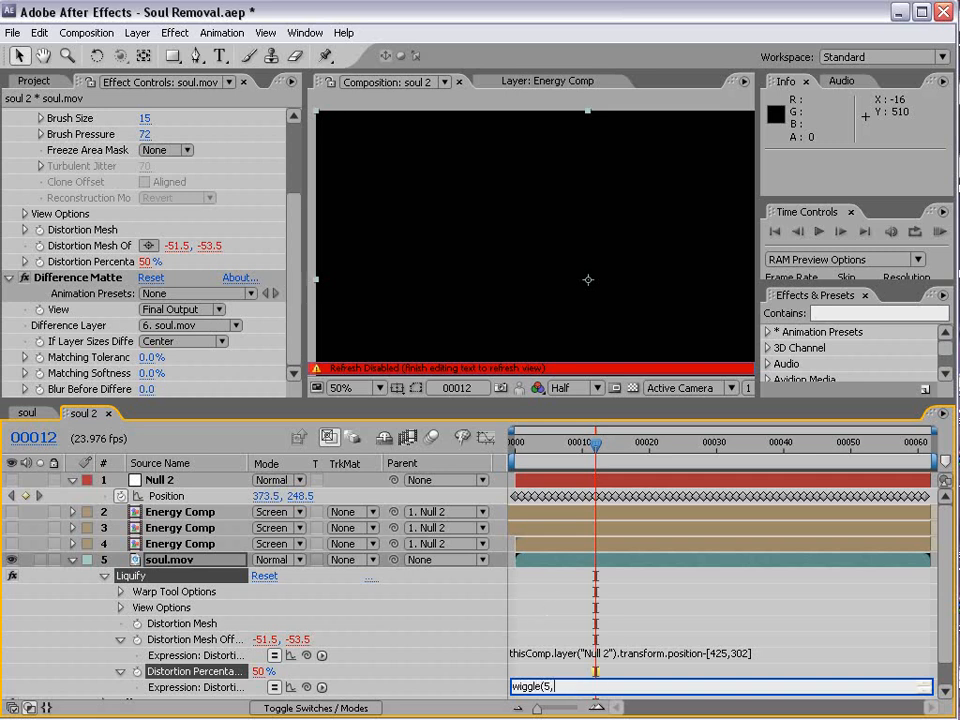
type("75")
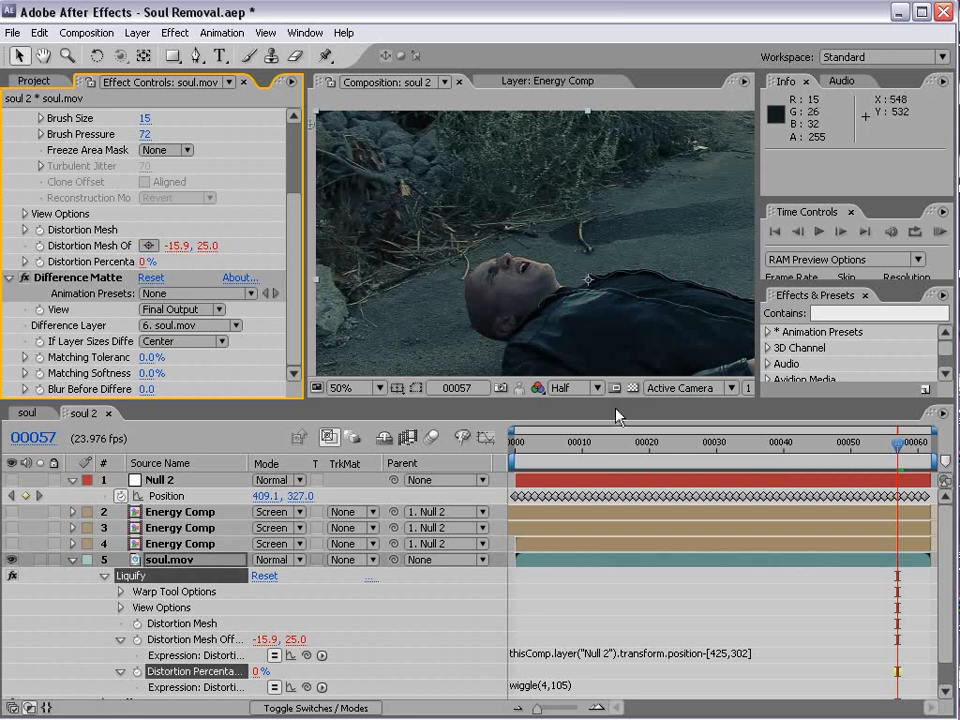
left_click(628, 441)
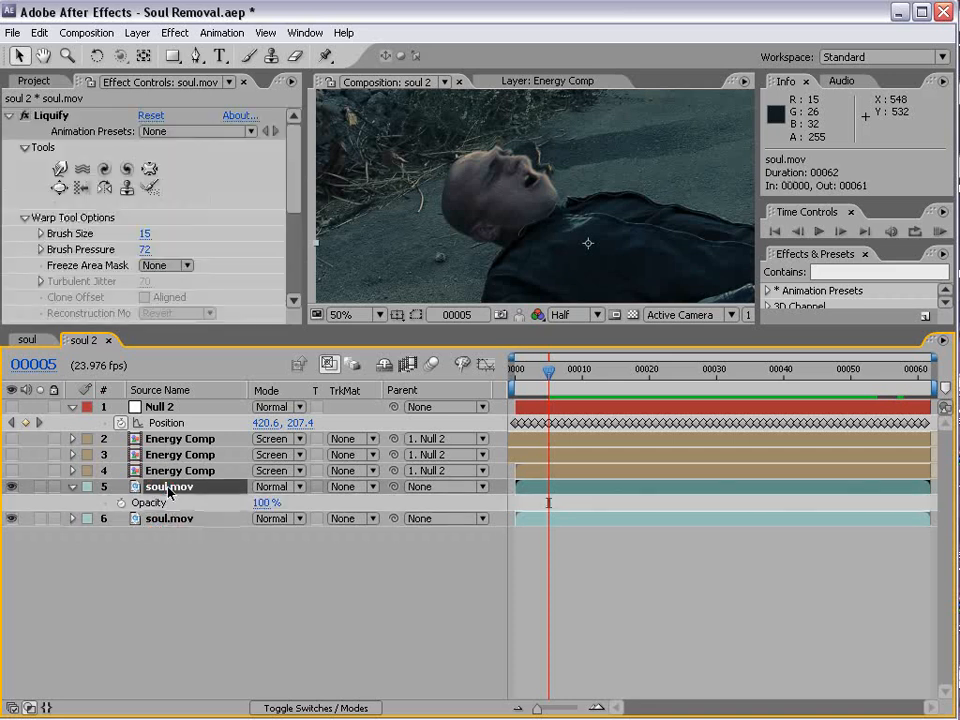
Pick-whip soul.mov's opacity to Liquify Distortion Percentage and scrub the timeline to preview.
left_click(72, 487)
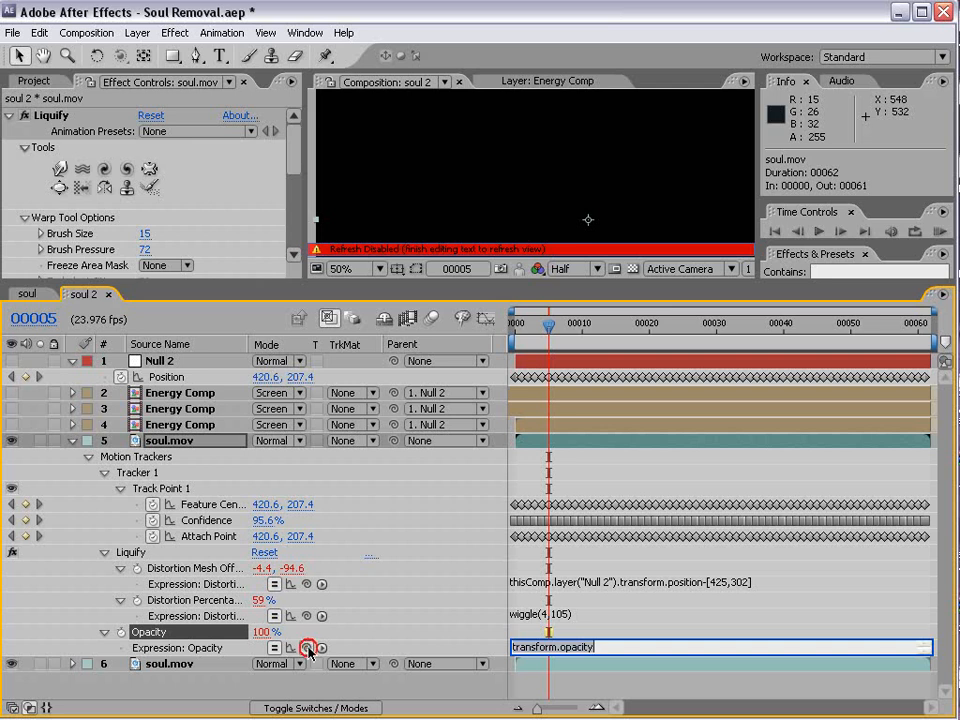
left_click_drag(310, 648, 195, 599)
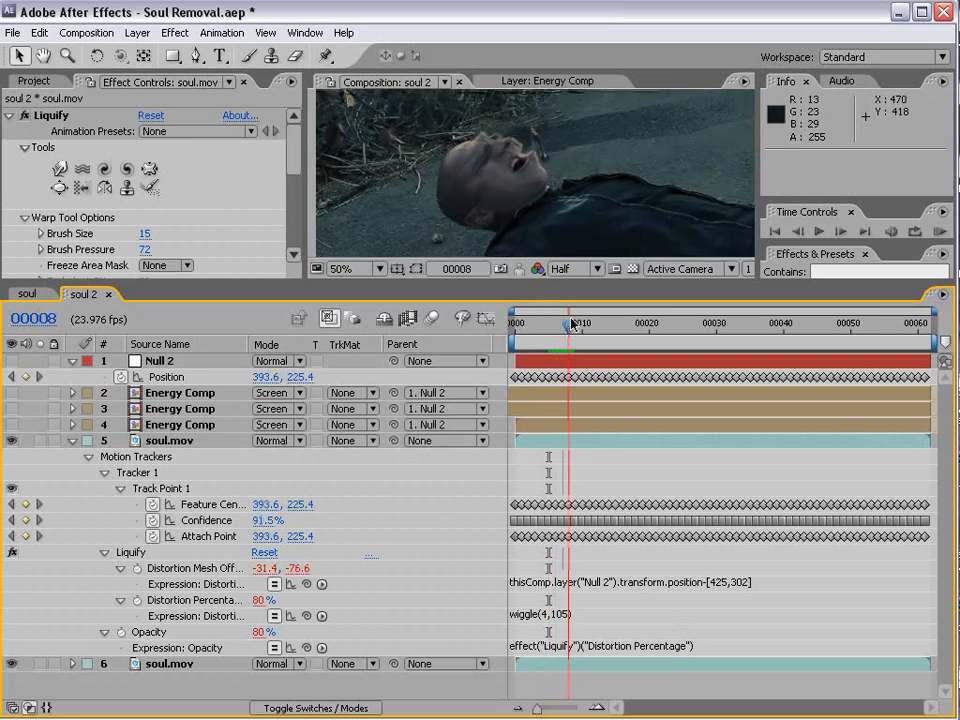
left_click(345, 268)
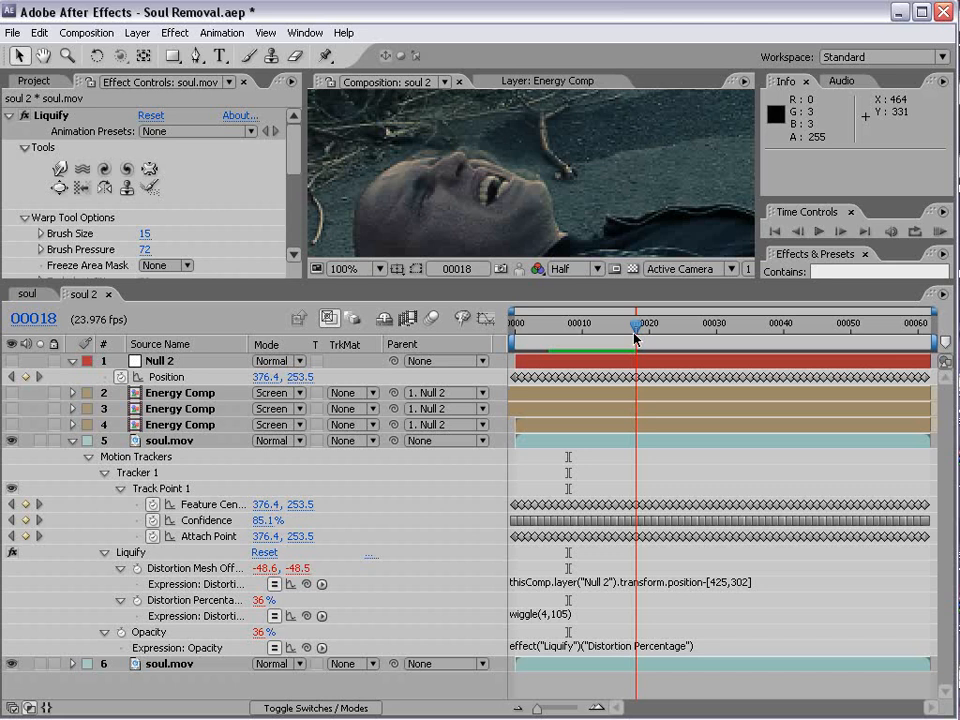
left_click_drag(632, 327, 770, 327)
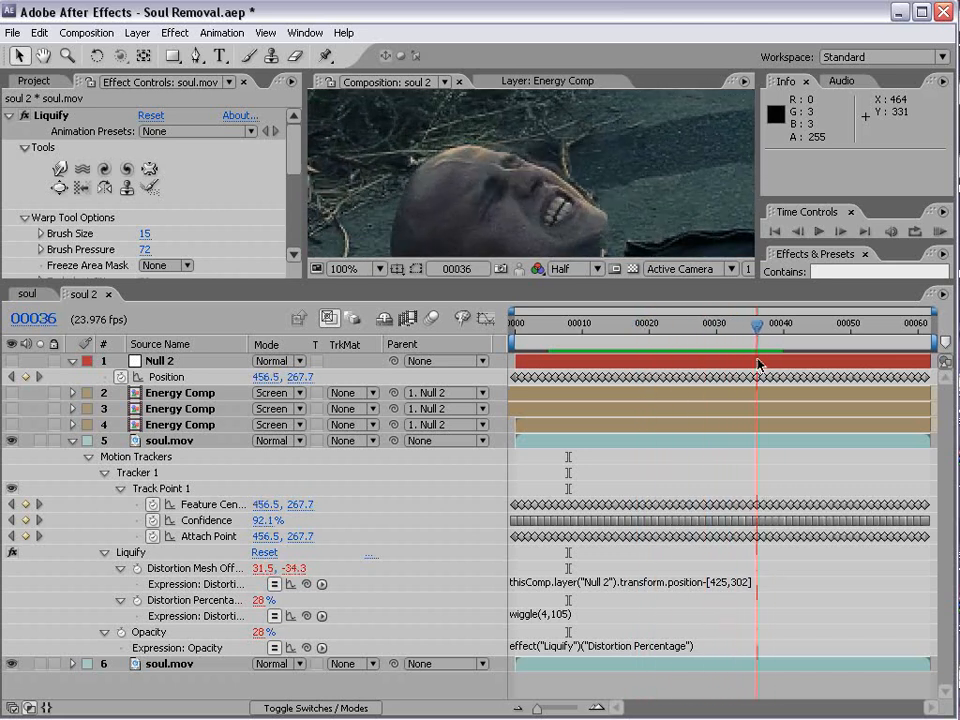
left_click_drag(757, 327, 735, 327)
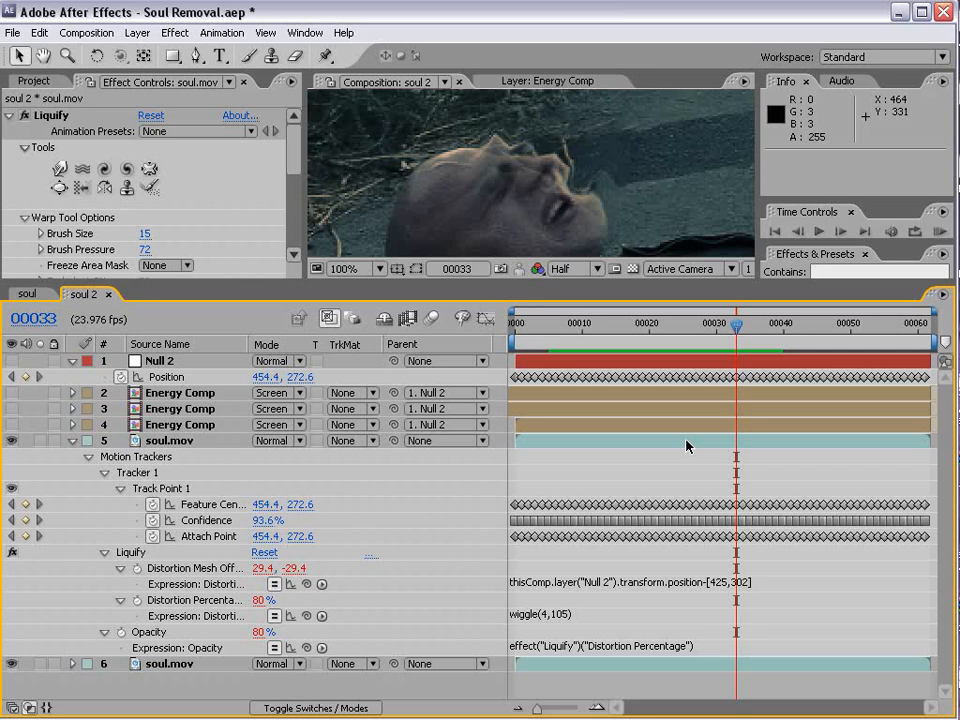
mouse_move(616, 648)
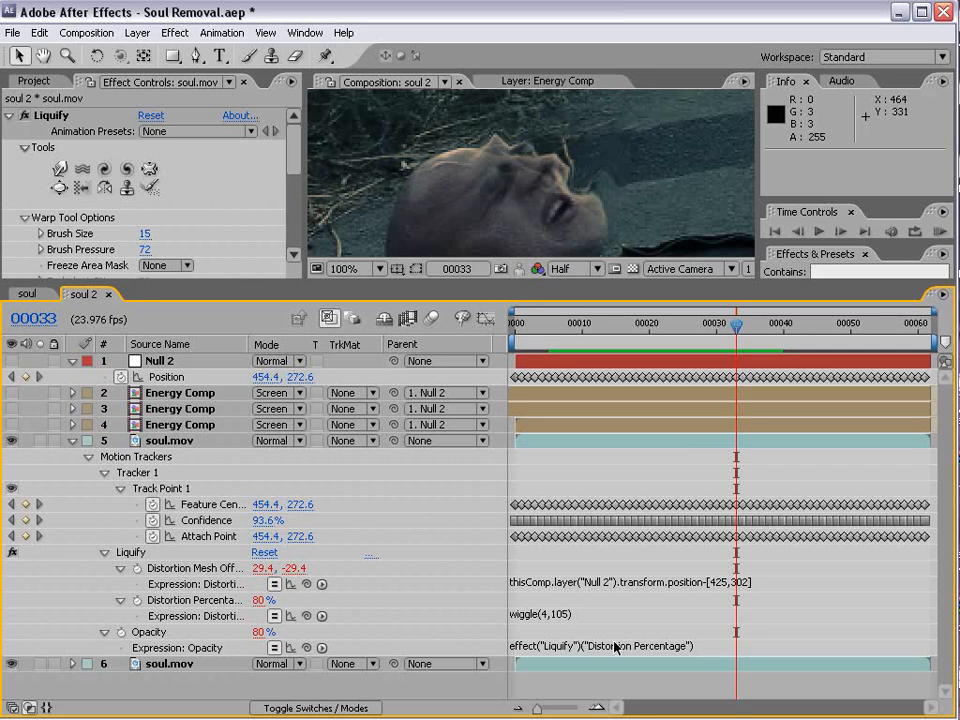
left_click(72, 440)
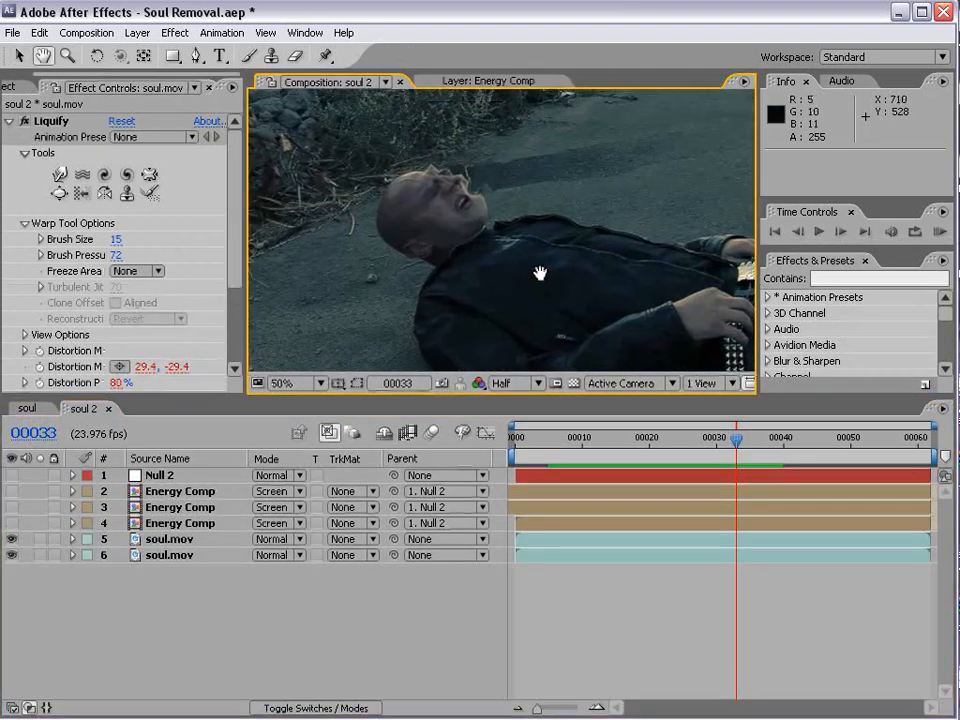
Grade the adjustment layer with Curves on the RGB and Blue channels, and tone down Glow.
left_click_drag(735, 438, 562, 438)
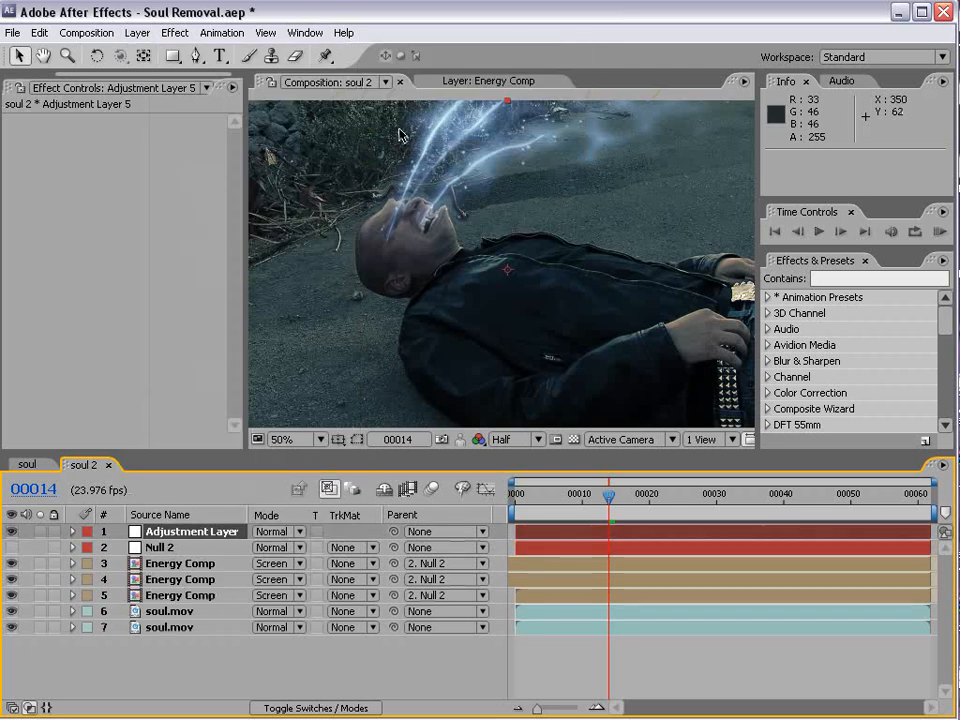
left_click(174, 32)
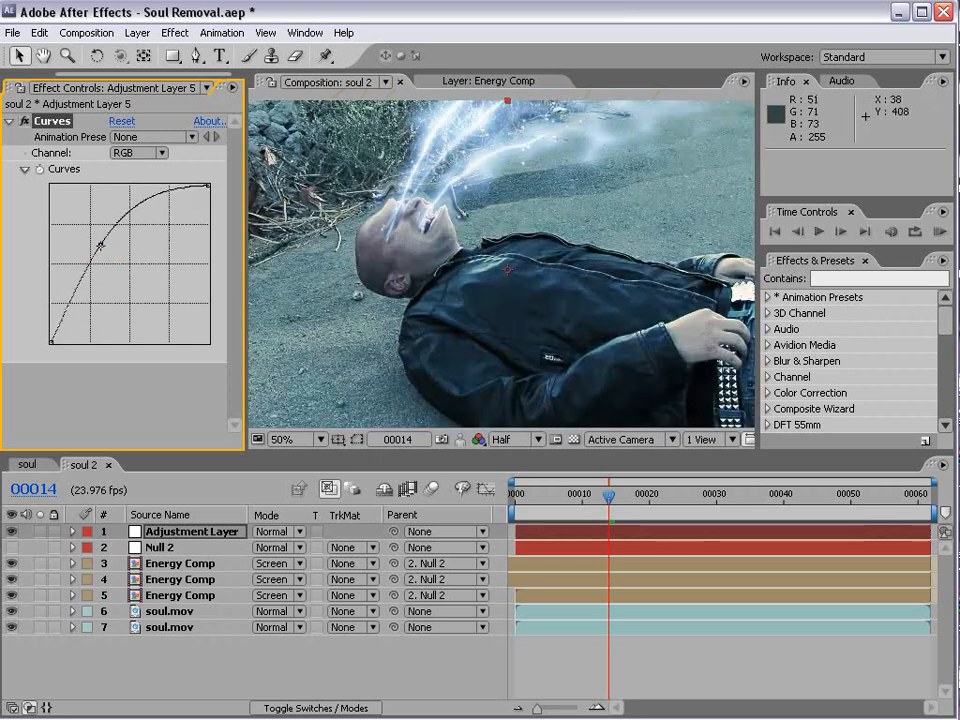
left_click(138, 152)
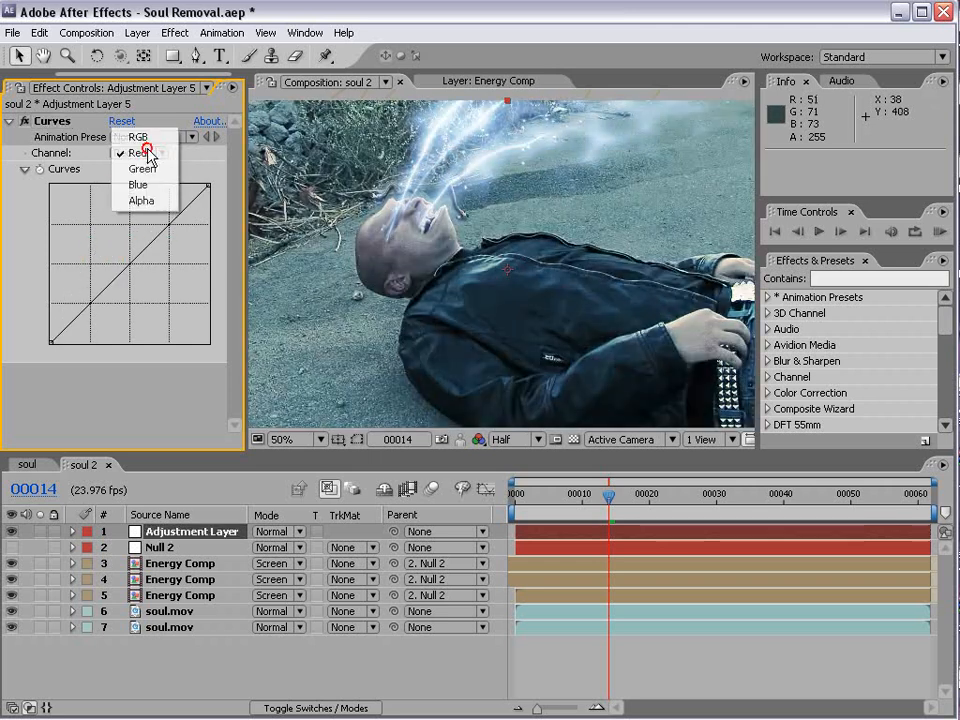
left_click(137, 184)
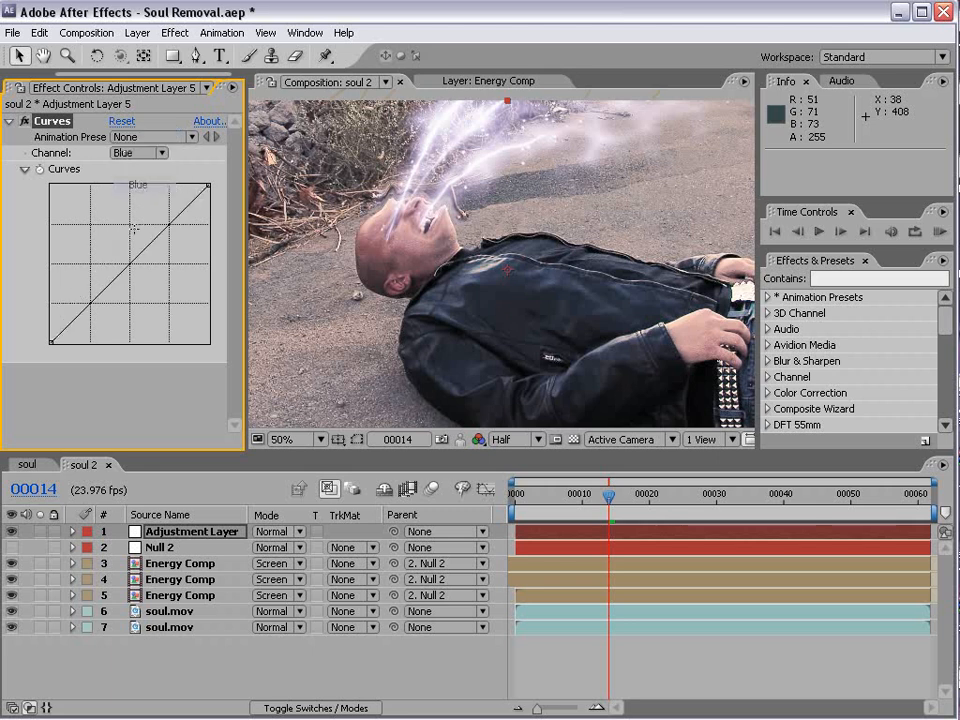
left_click(174, 32)
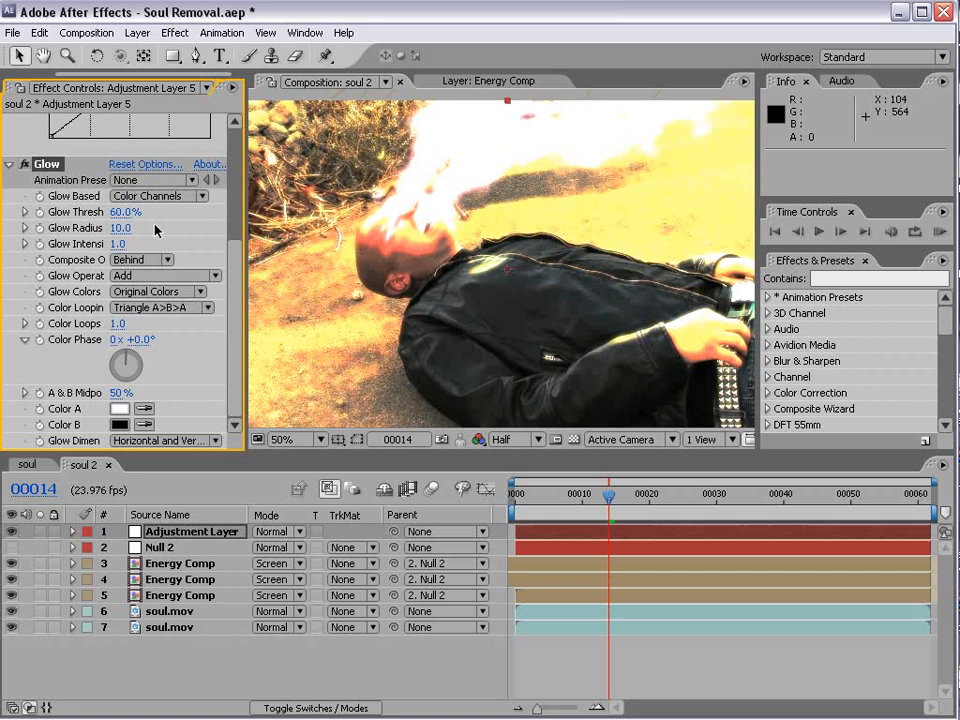
left_click_drag(125, 211, 145, 211)
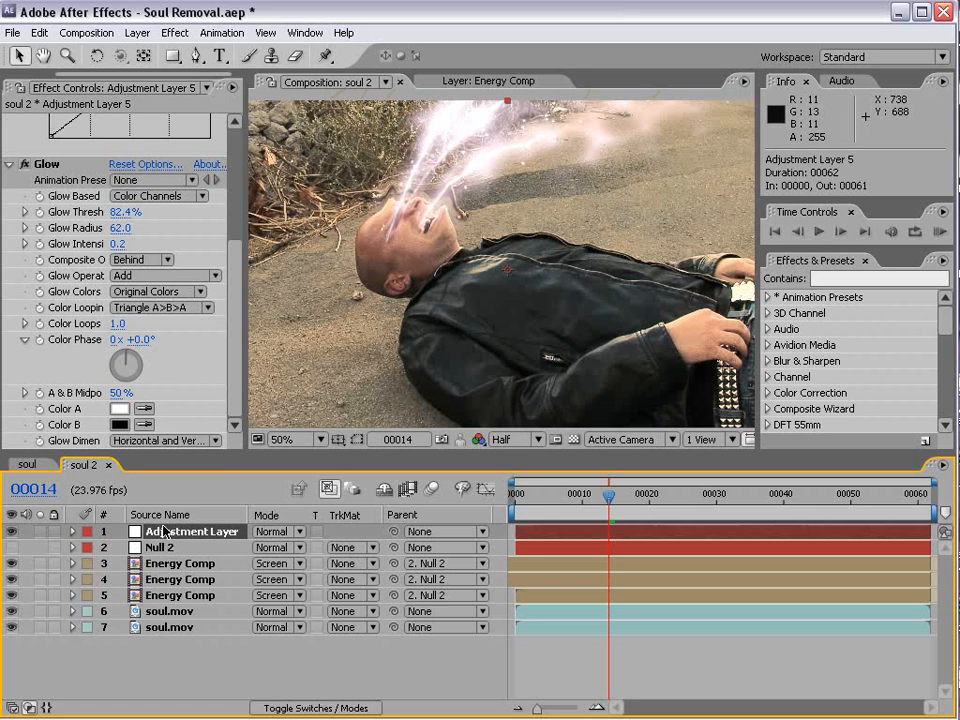
Add wiggle(10,100) to the adjustment layer's opacity and preview the face zoomed in and out.
left_click(72, 531)
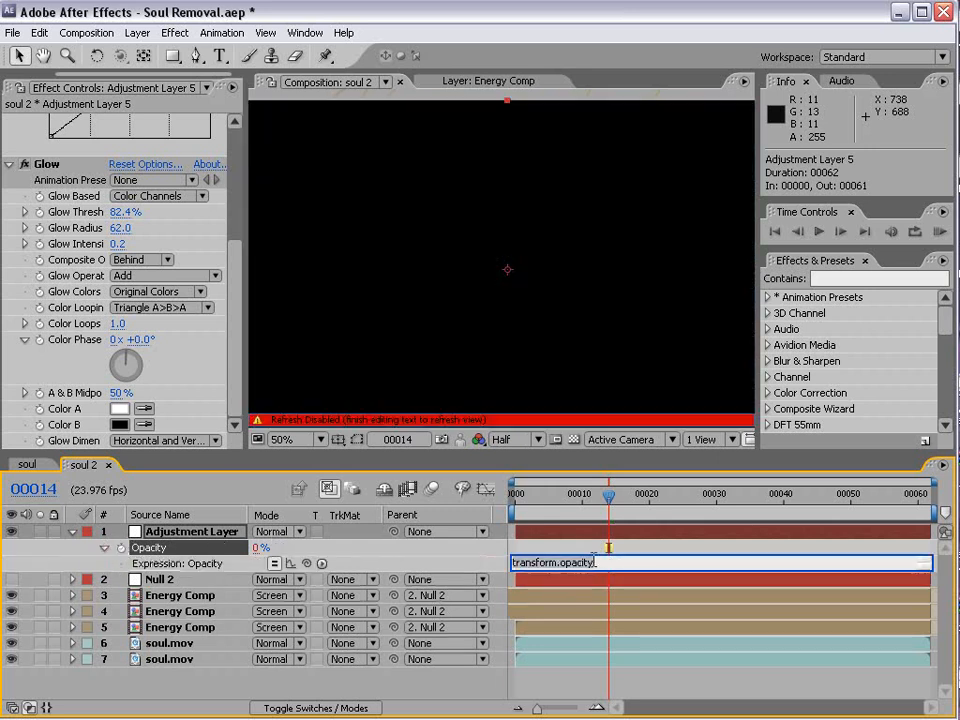
type("wiggle(5")
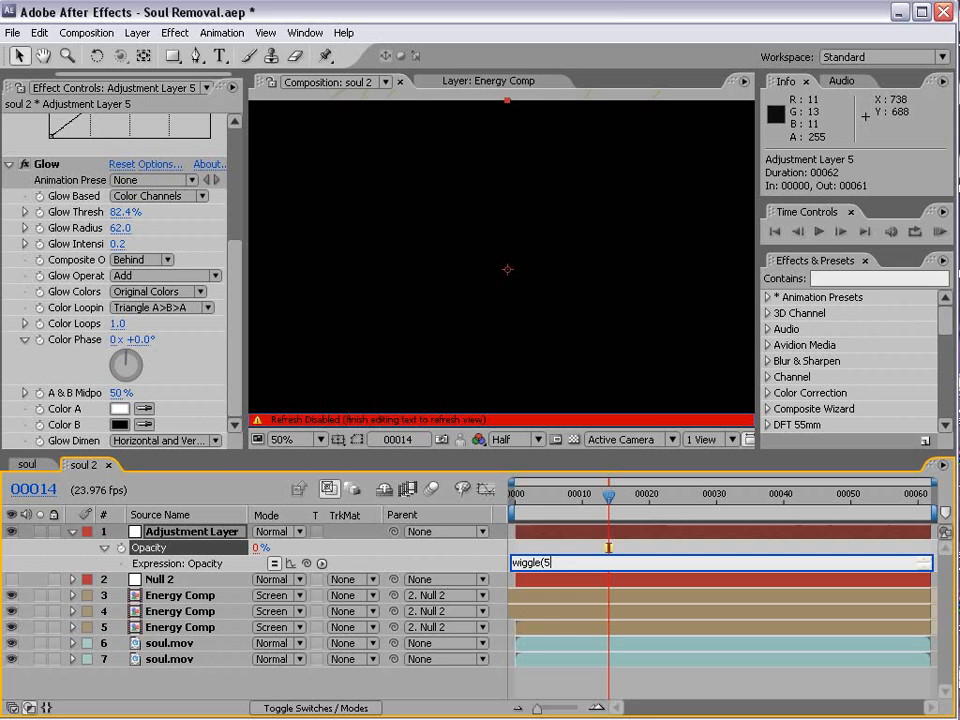
type("8,")
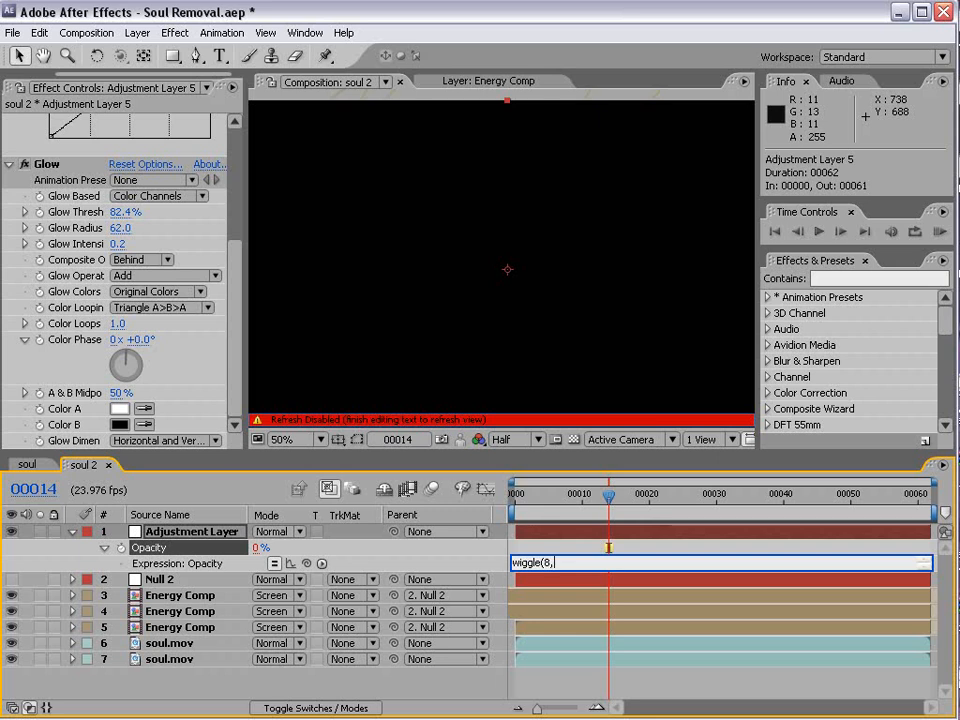
type("100)")
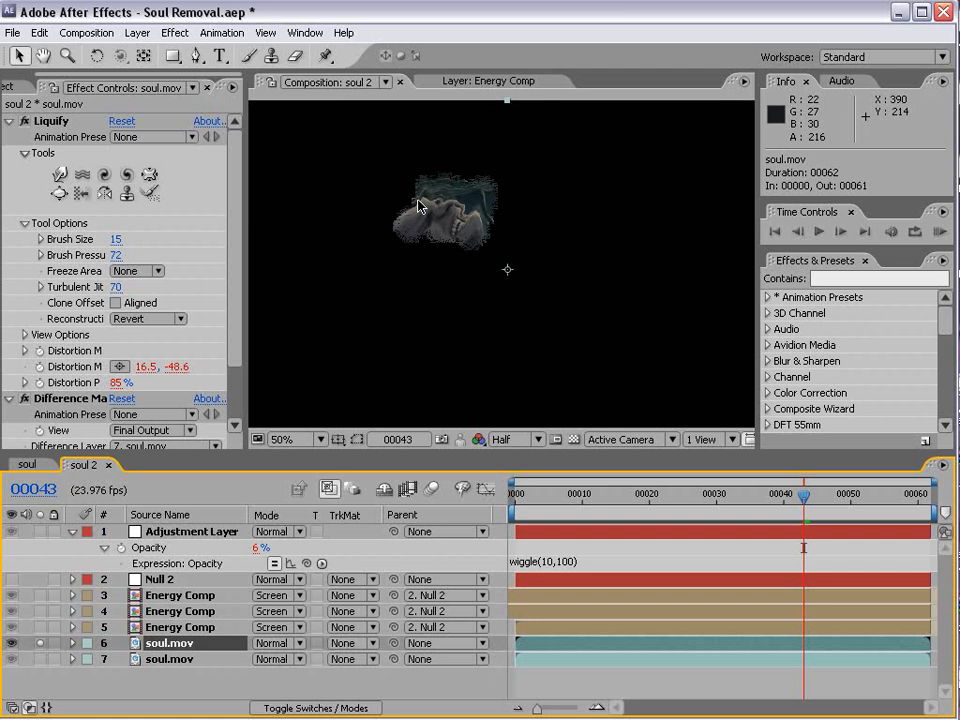
left_click(285, 439)
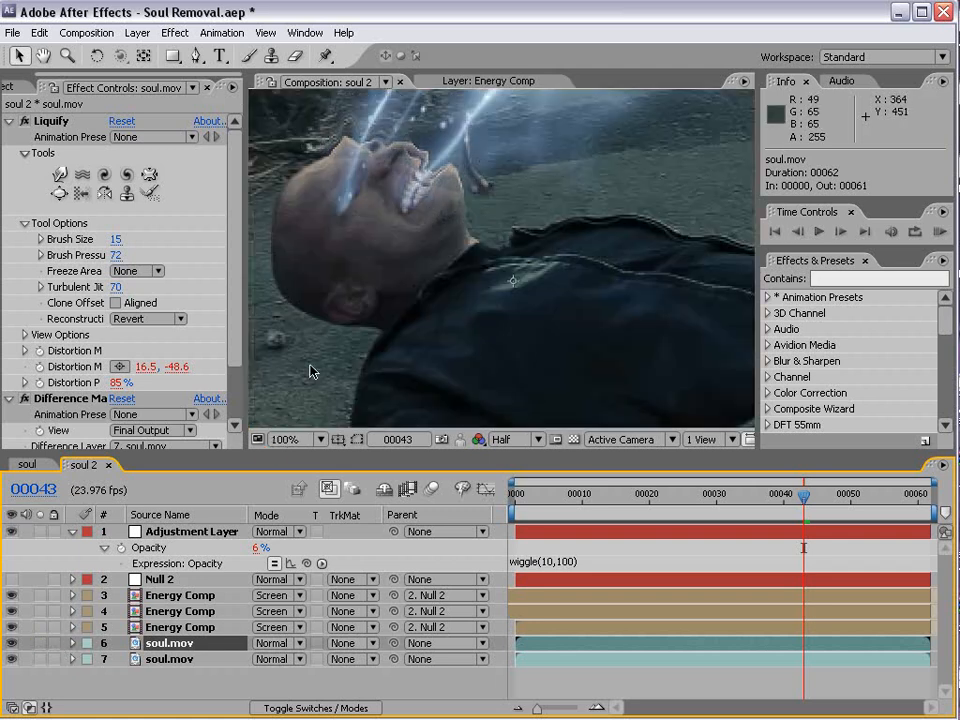
mouse_move(410, 209)
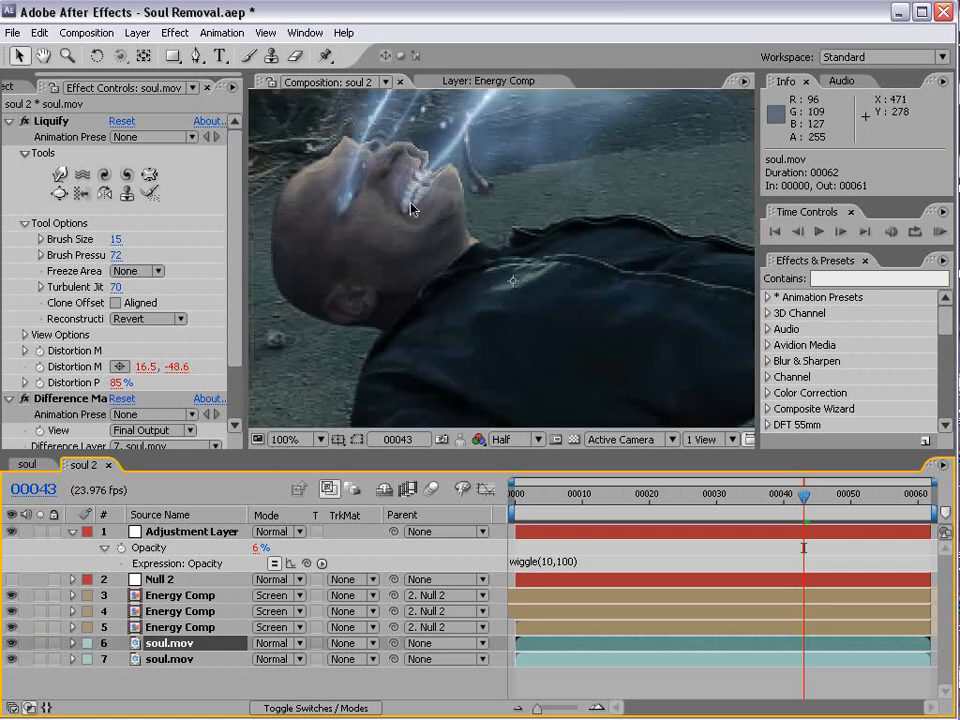
left_click(278, 439)
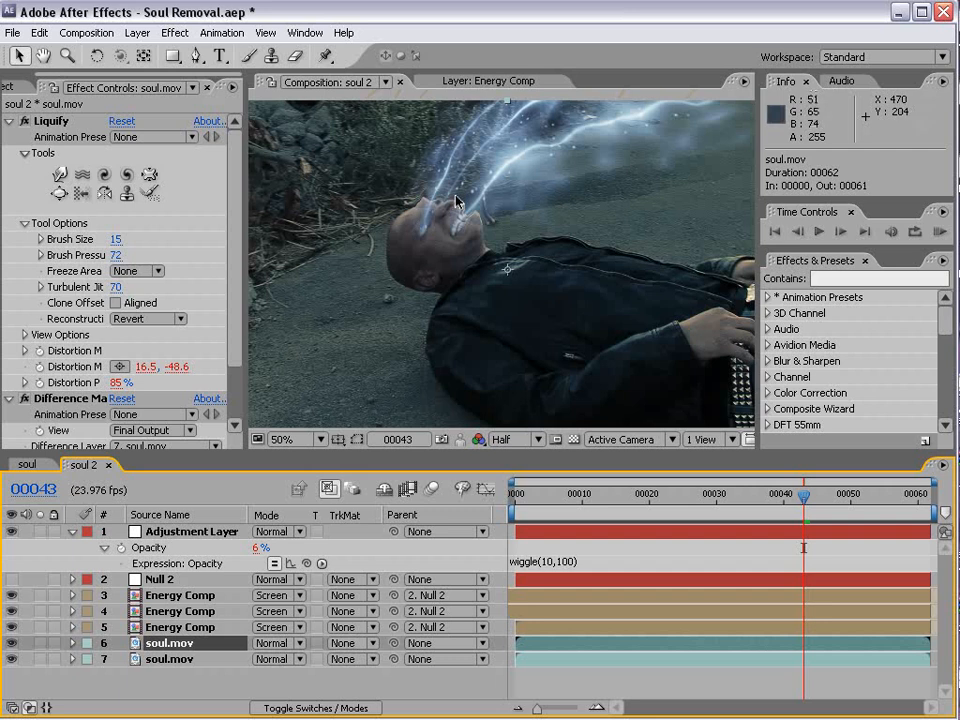
mouse_move(495, 221)
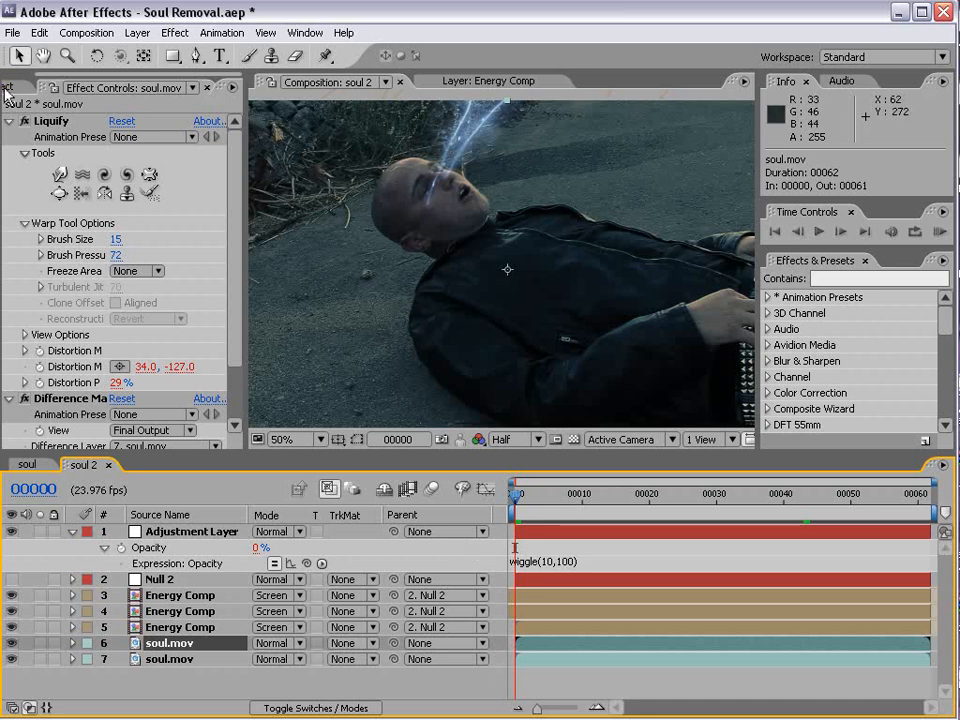
Show the Project panel's item list, then switch to the Firefox window.
left_click(33, 86)
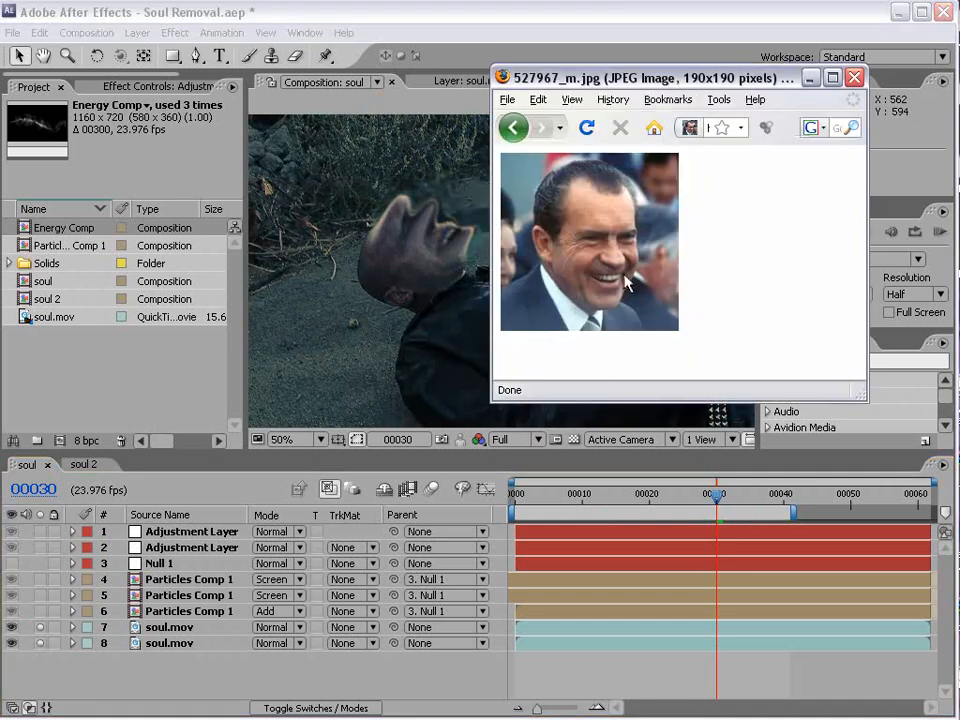
left_click(853, 77)
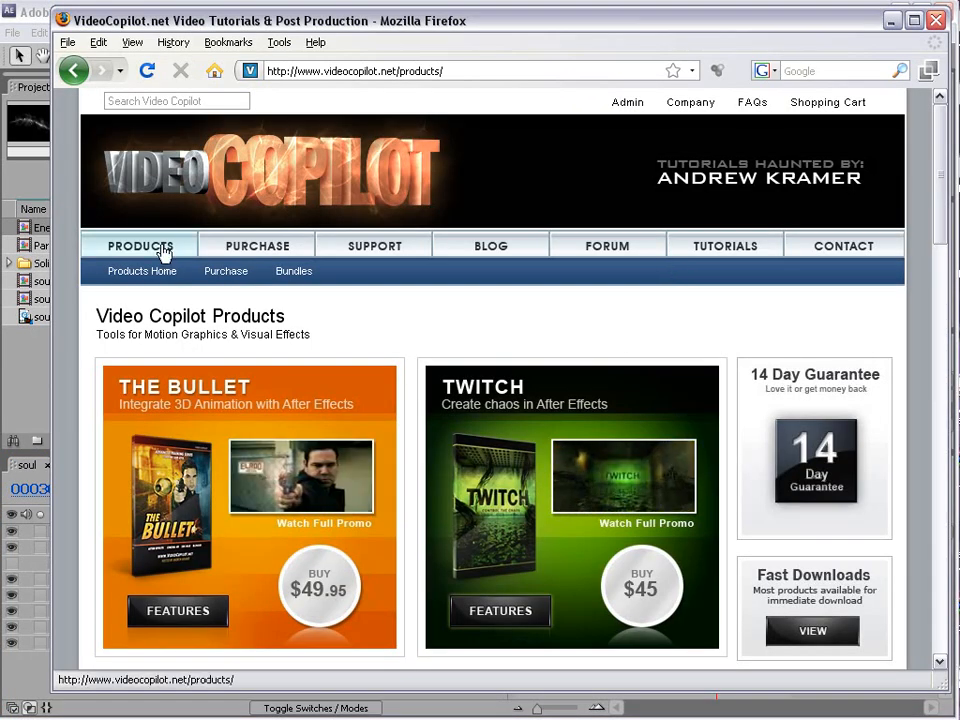
Open Video Copilot's Tutorials page and scroll through the tutorial list.
scroll("down", 3)
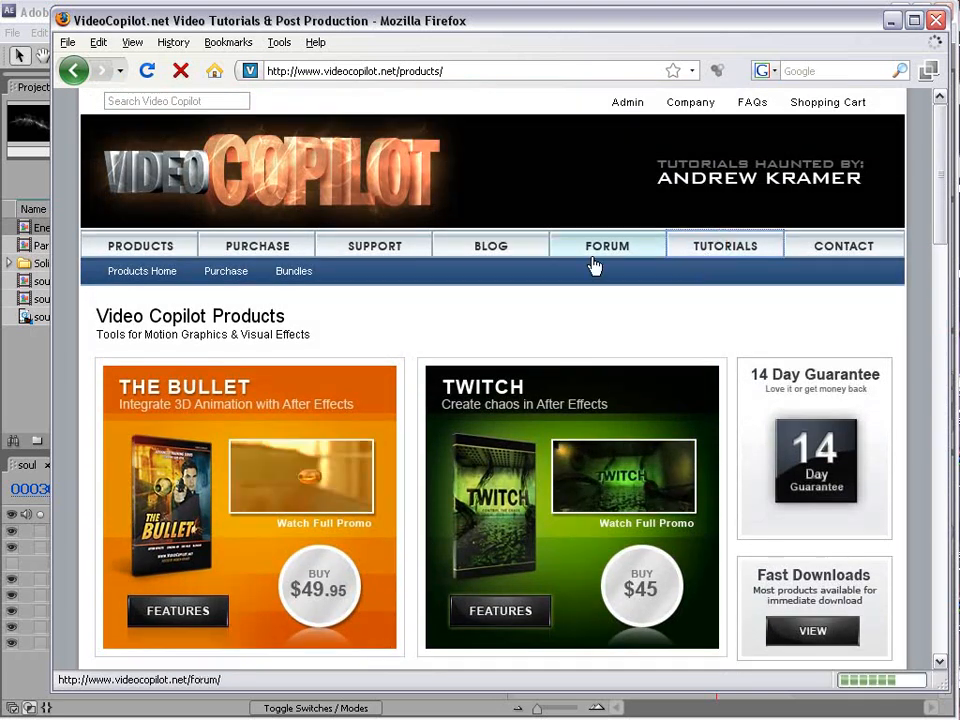
left_click(724, 245)
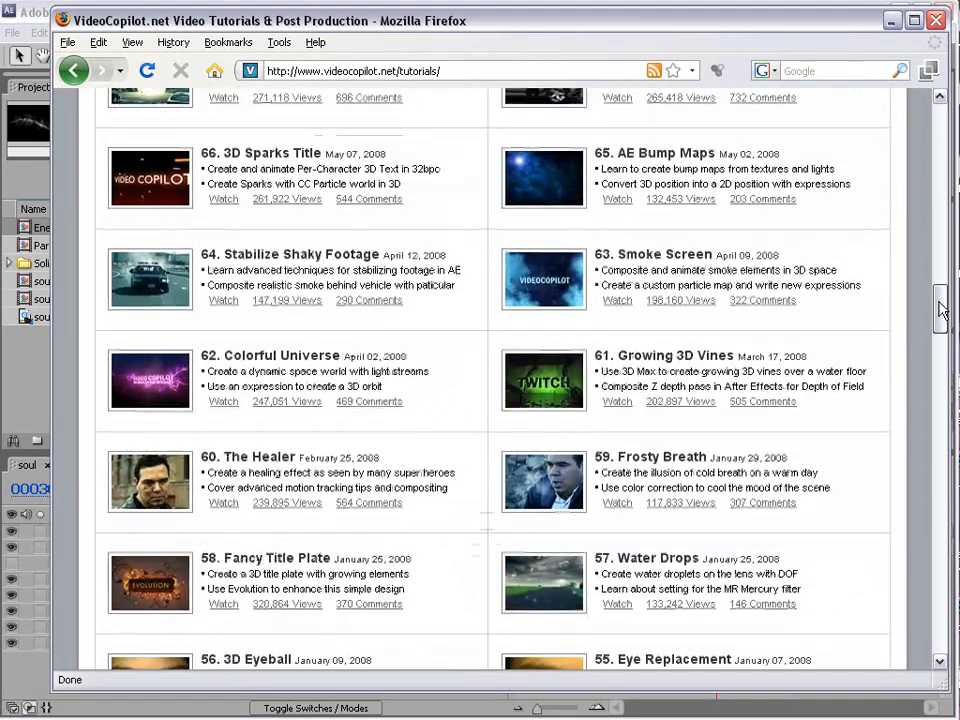
scroll("down", 3)
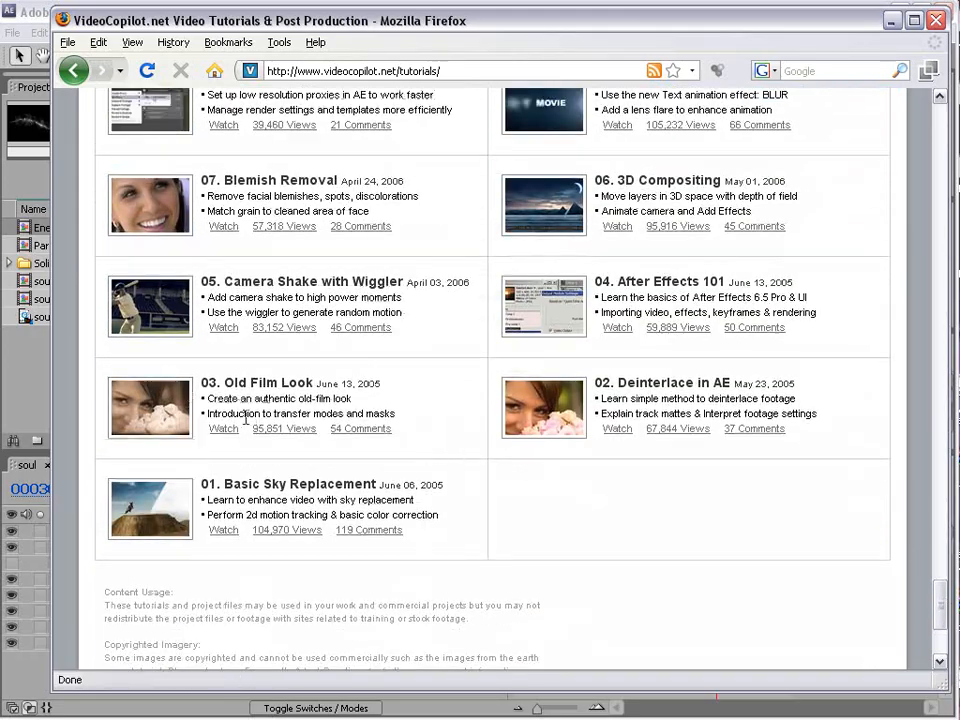
scroll("up", 3)
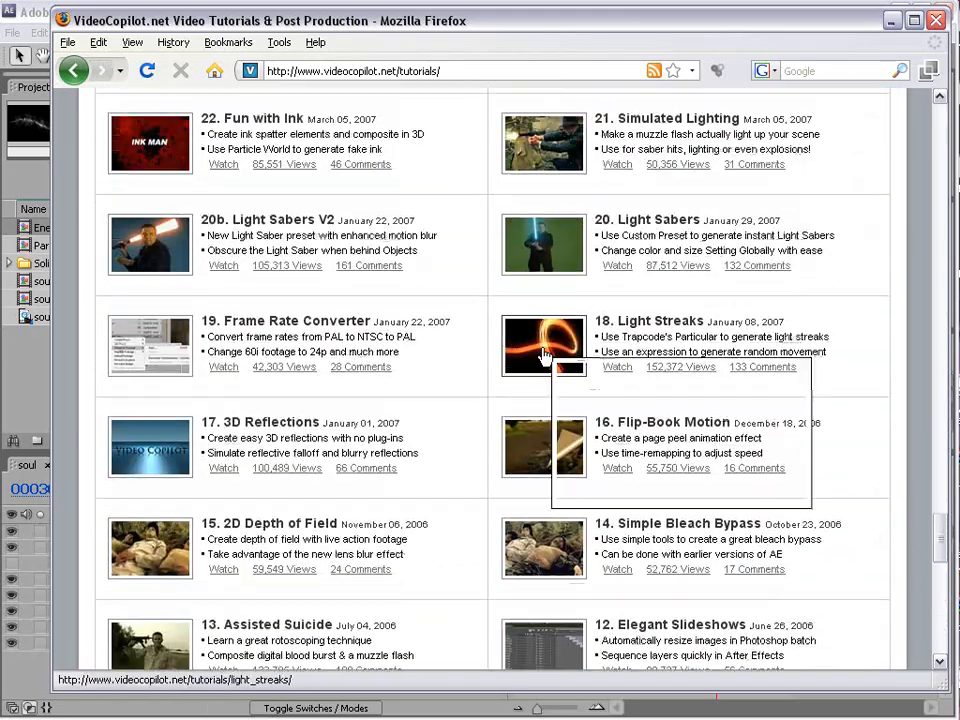